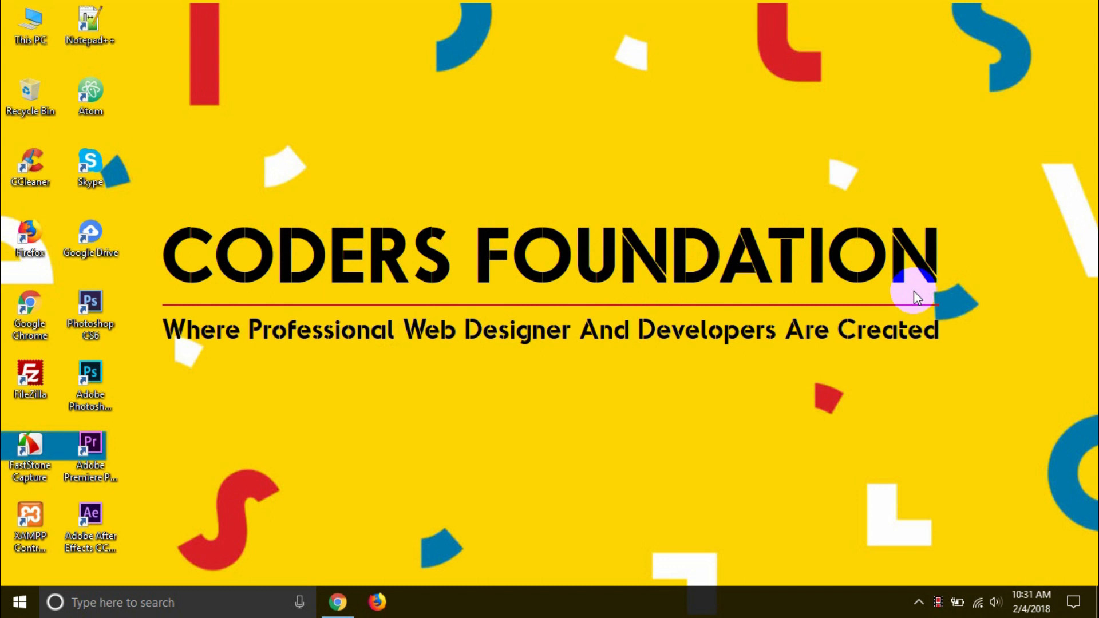
Open File Explorer and navigate to the D:\bootstrap lesson folder
click(29, 27)
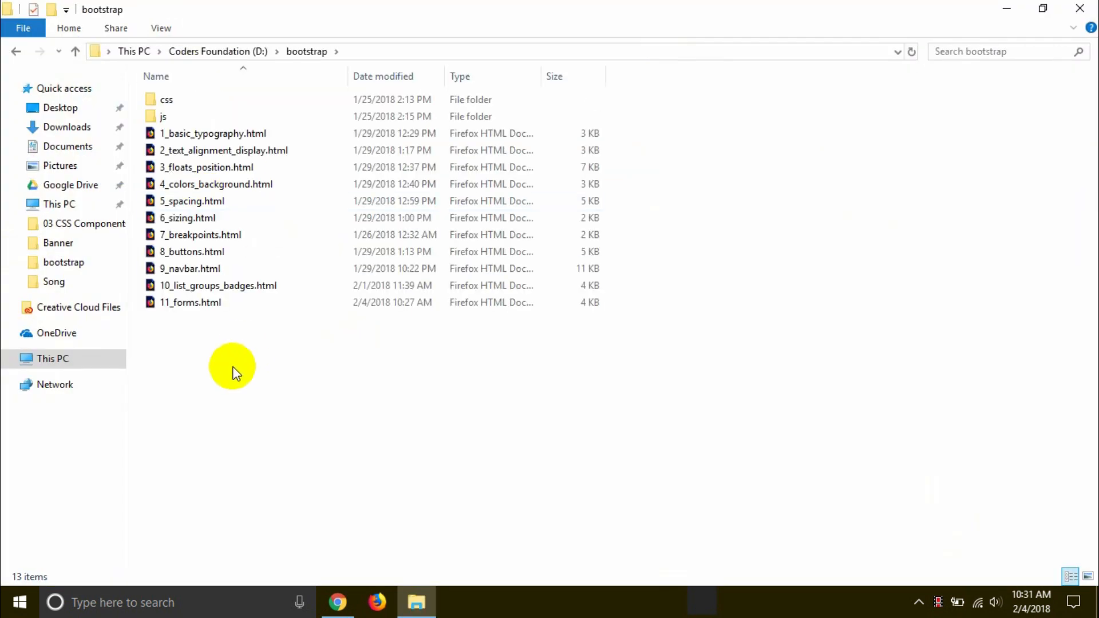
mouse_move(180, 324)
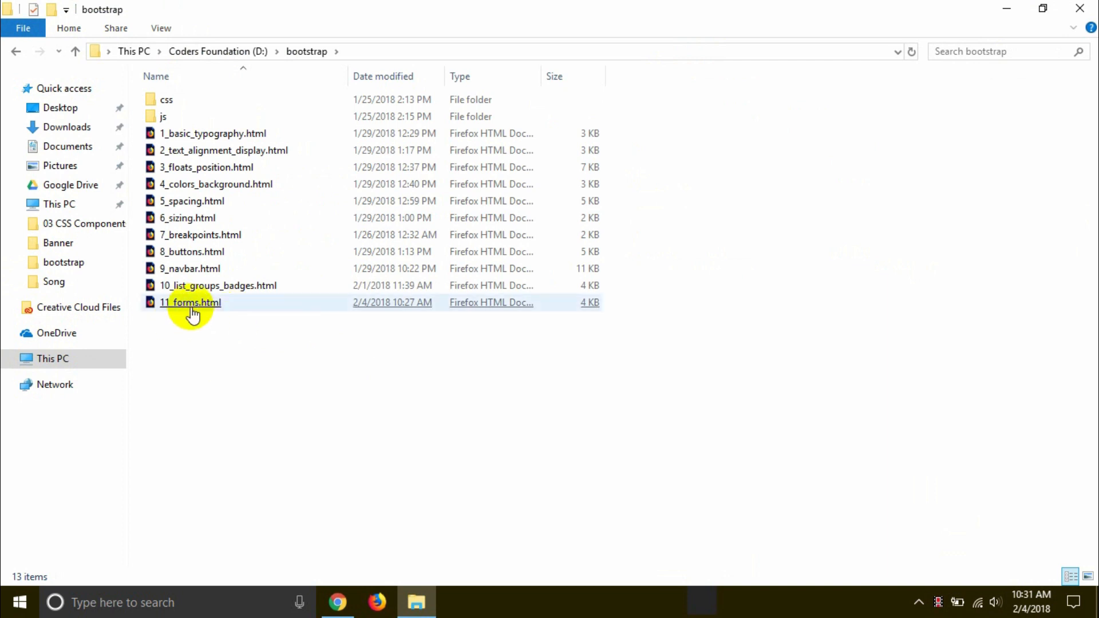
Show the Open with choices for 11_forms.html
right_click(191, 302)
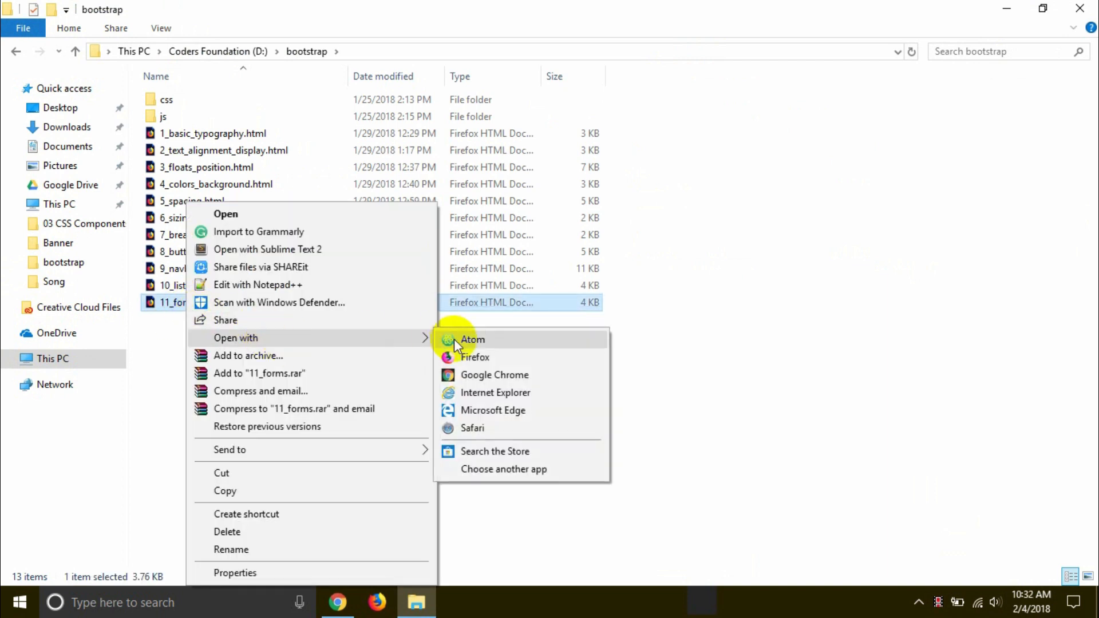
Open 11_forms.html in Atom and scroll to the Name field markup beside the Firefox preview
click(472, 339)
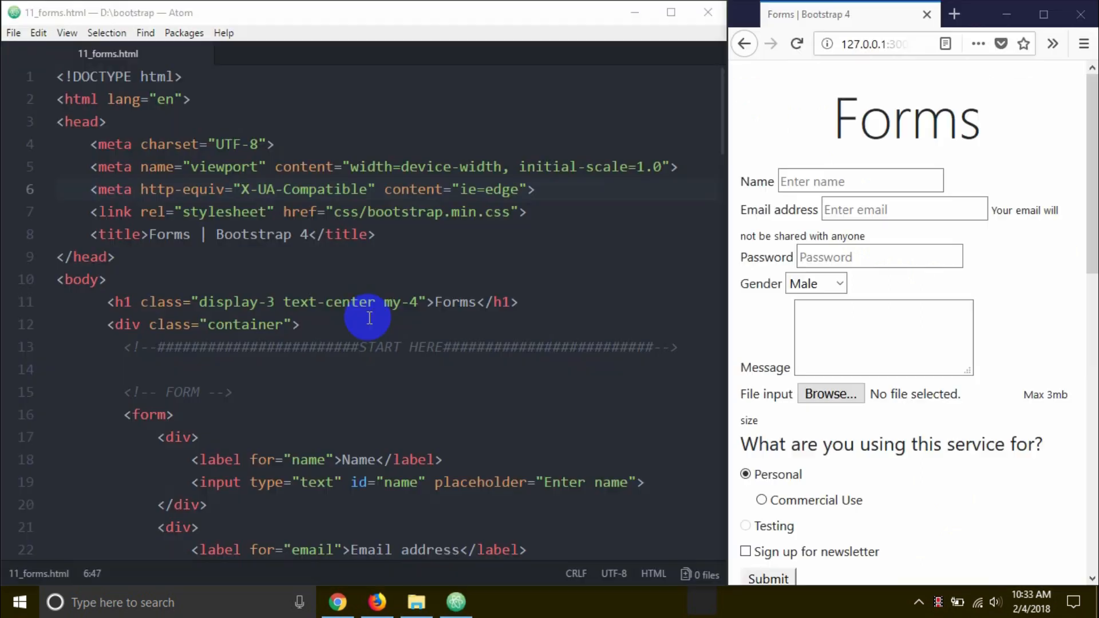
mouse_move(223, 189)
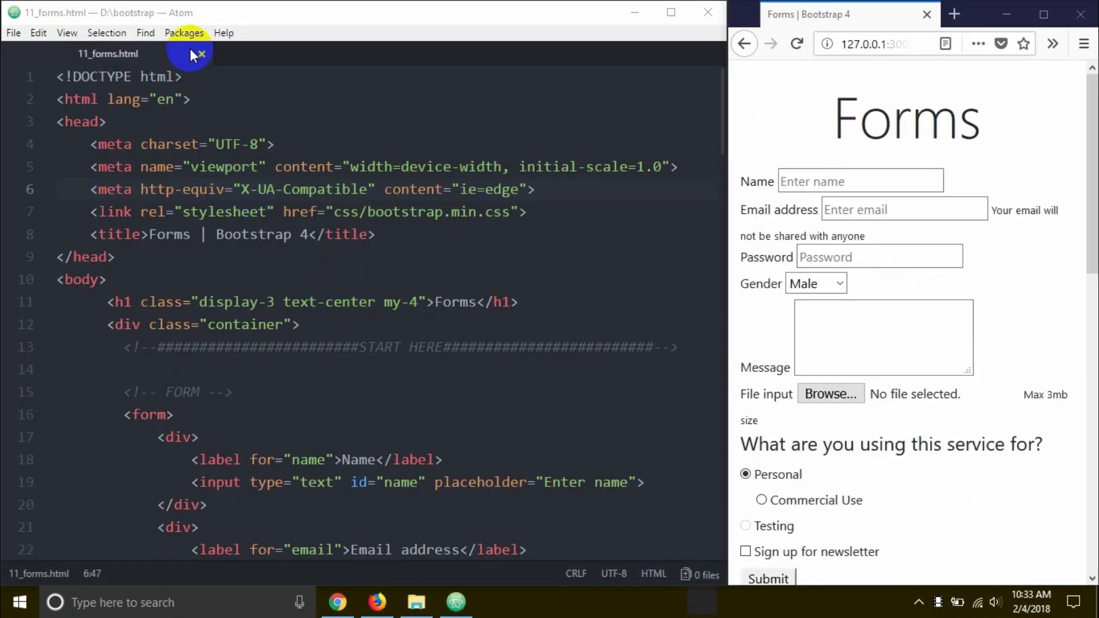
click(184, 32)
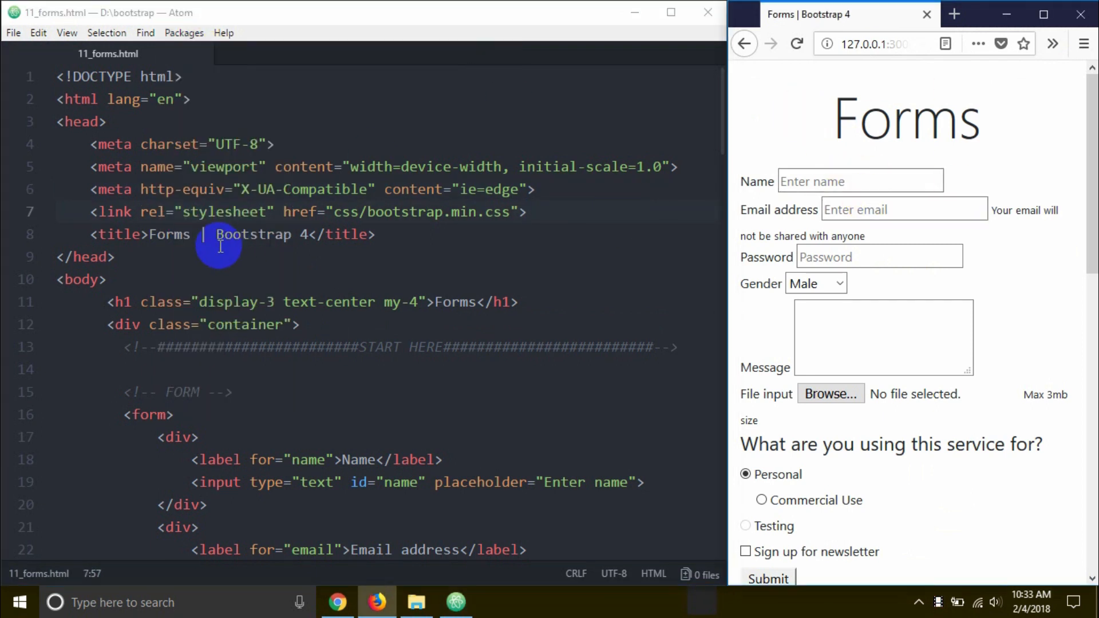
scroll(down, 3)
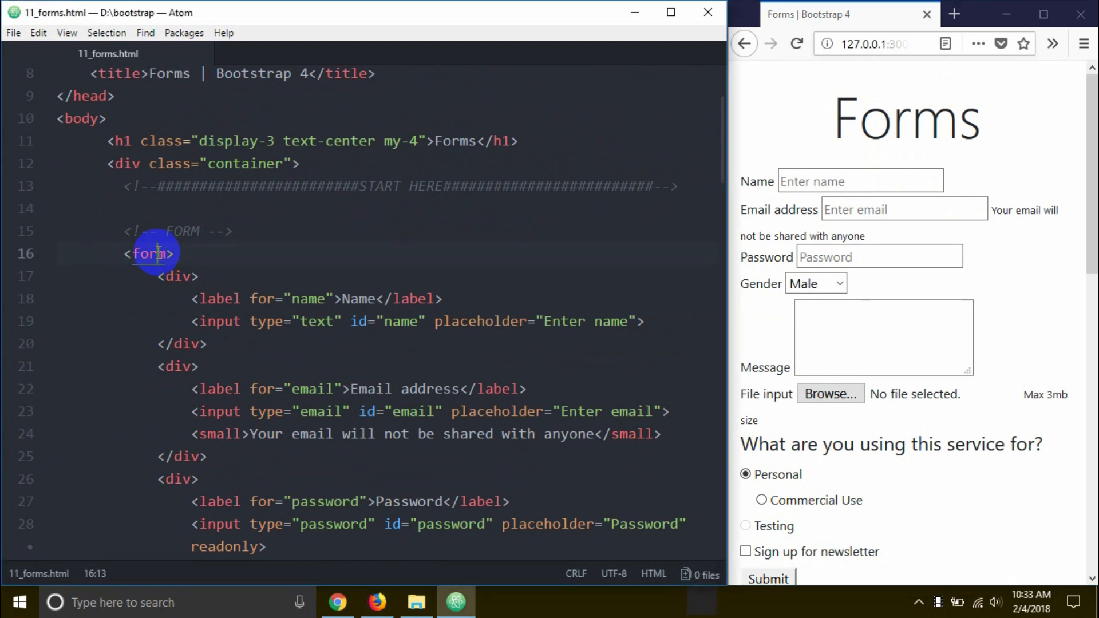
scroll(down, 3)
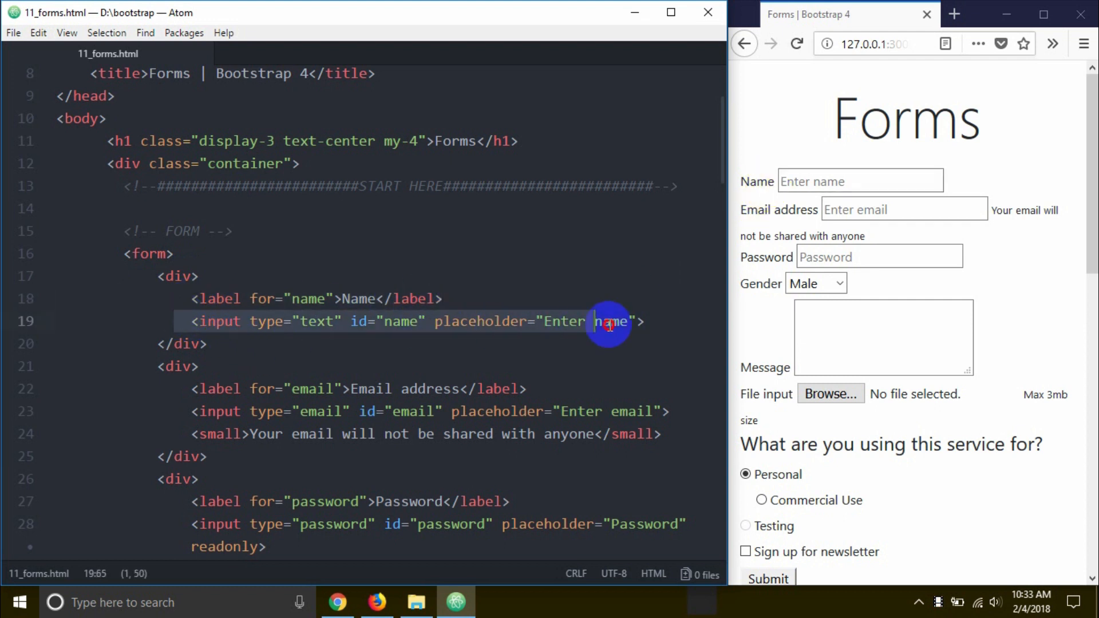
click(860, 181)
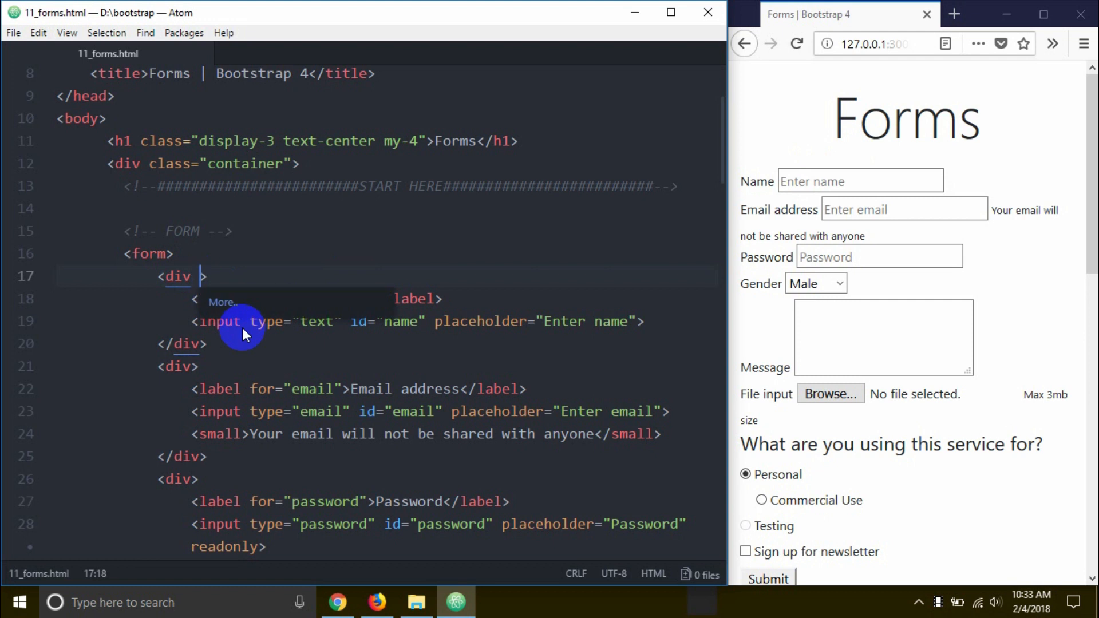
Give the Name div class form-group and its input class form-control, then save
text(x=)
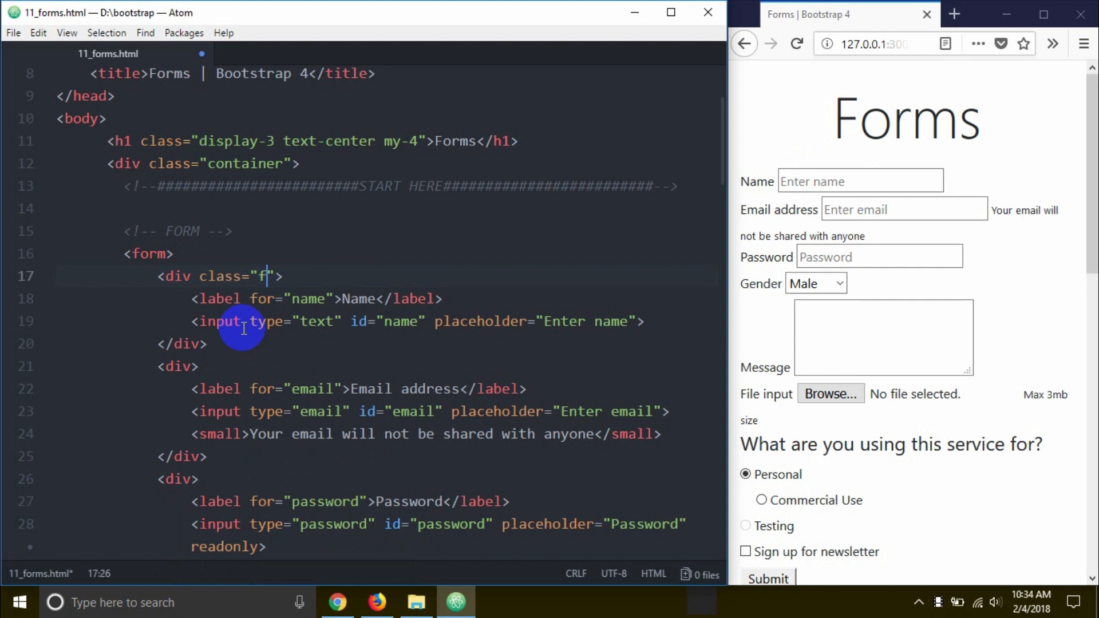
text(orm-grou)
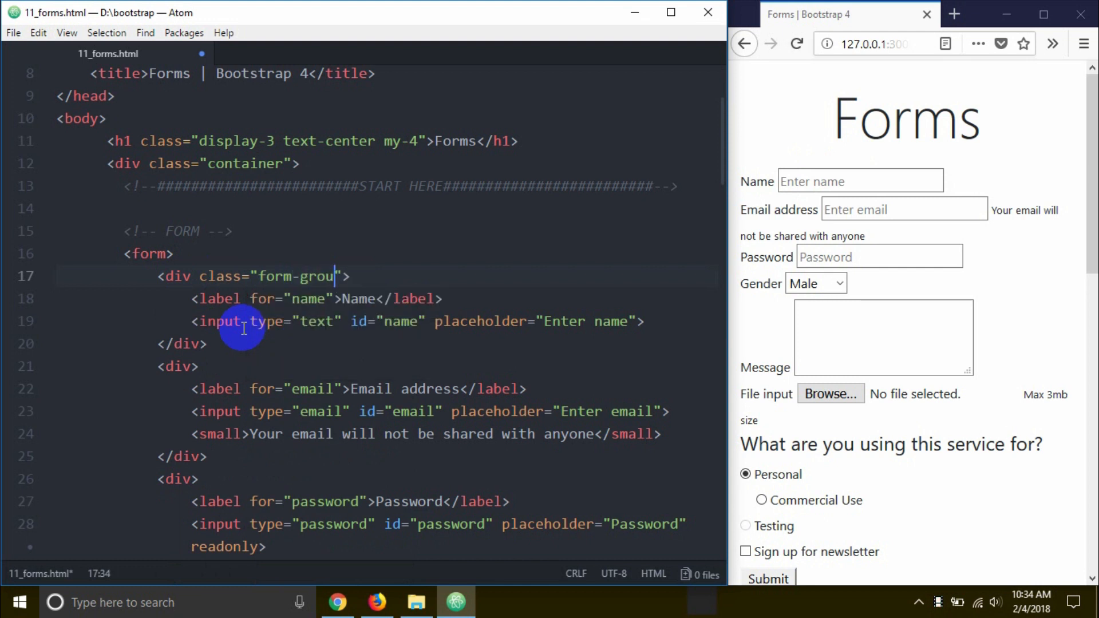
text(p)
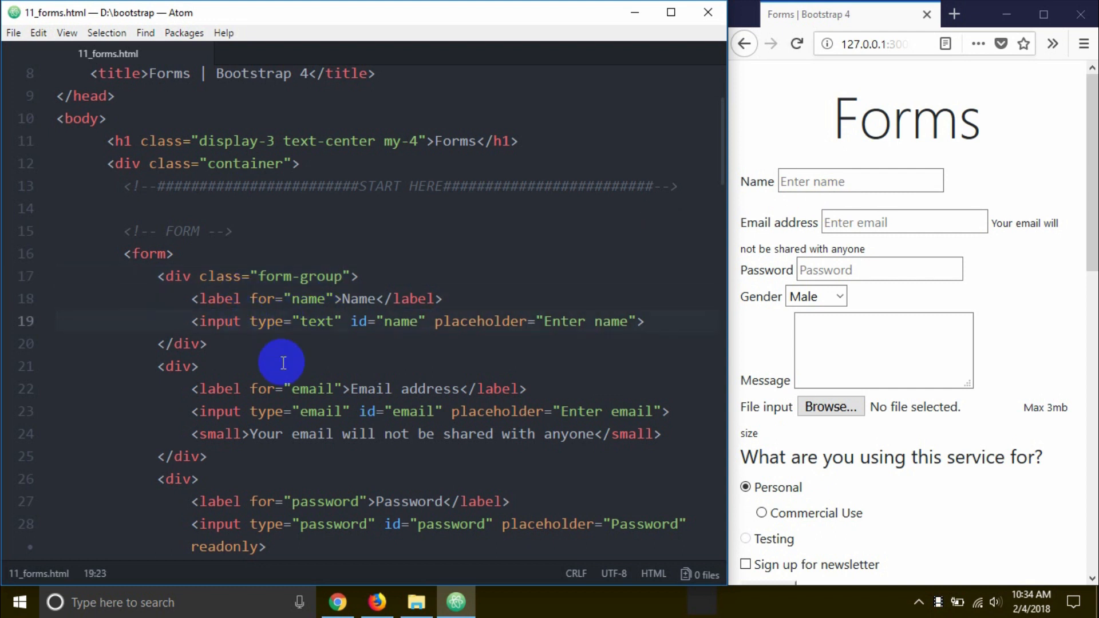
text(class="")
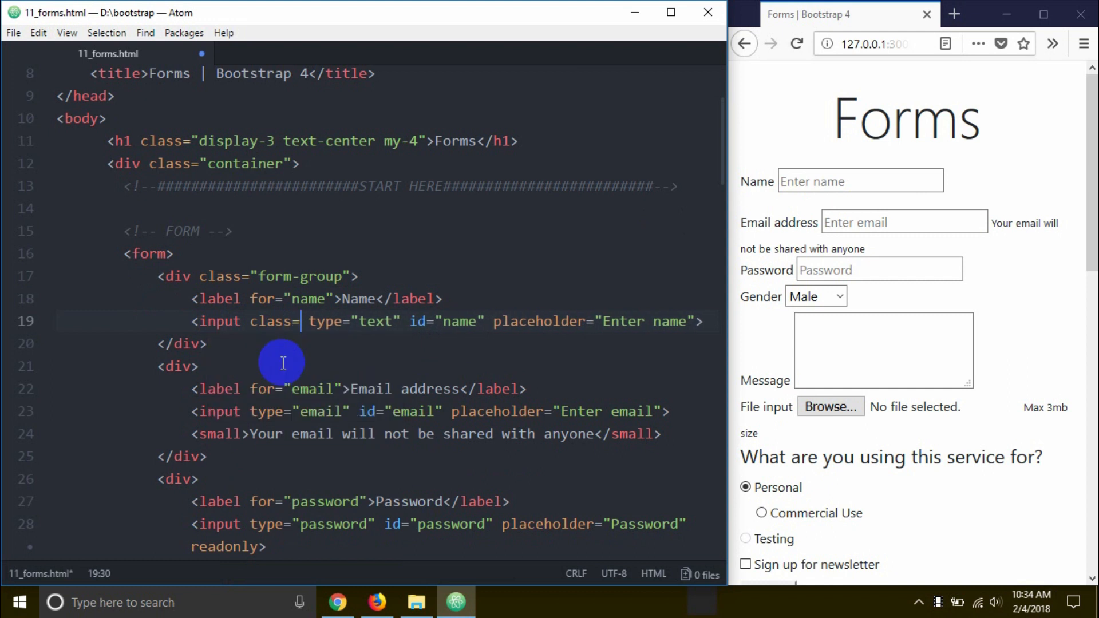
text(form-control")
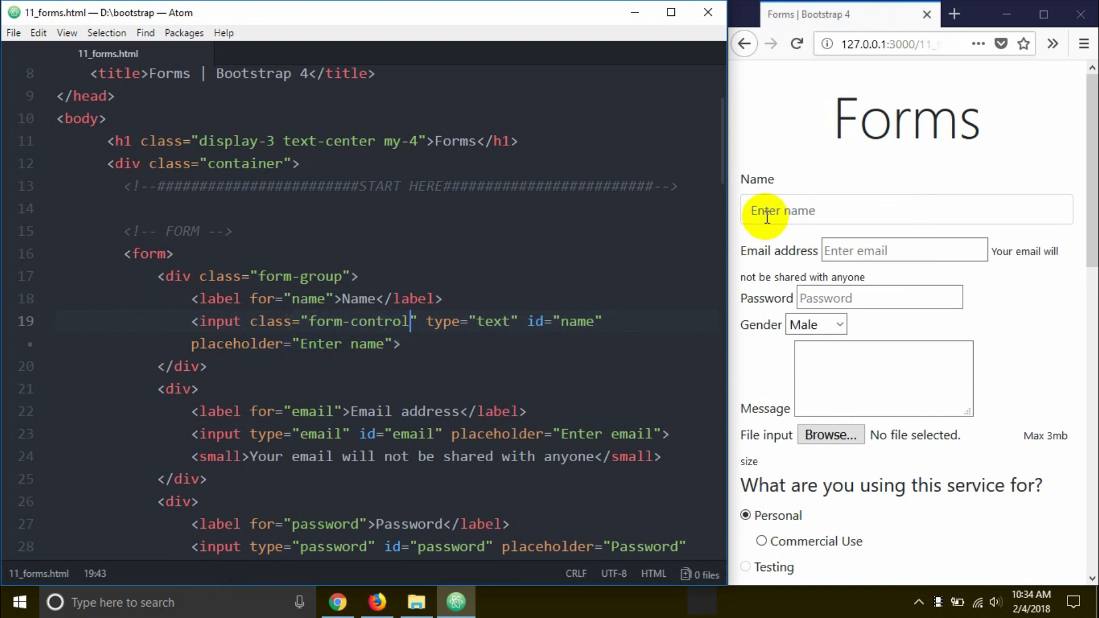
mouse_move(943, 216)
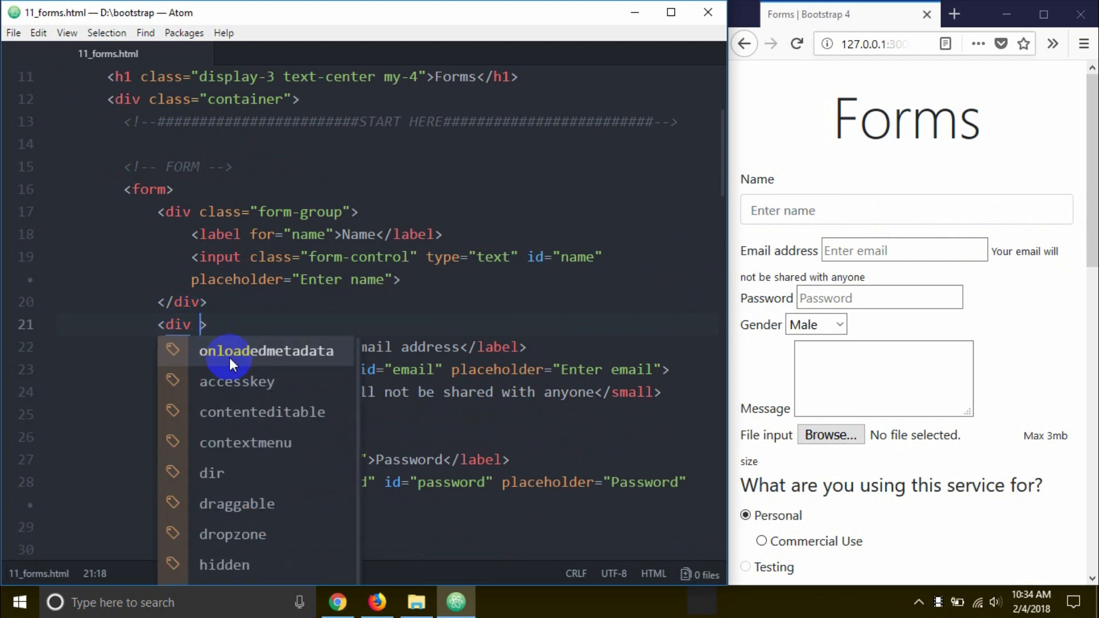
Give the Email div class form-group and its input class form-control
text(class)
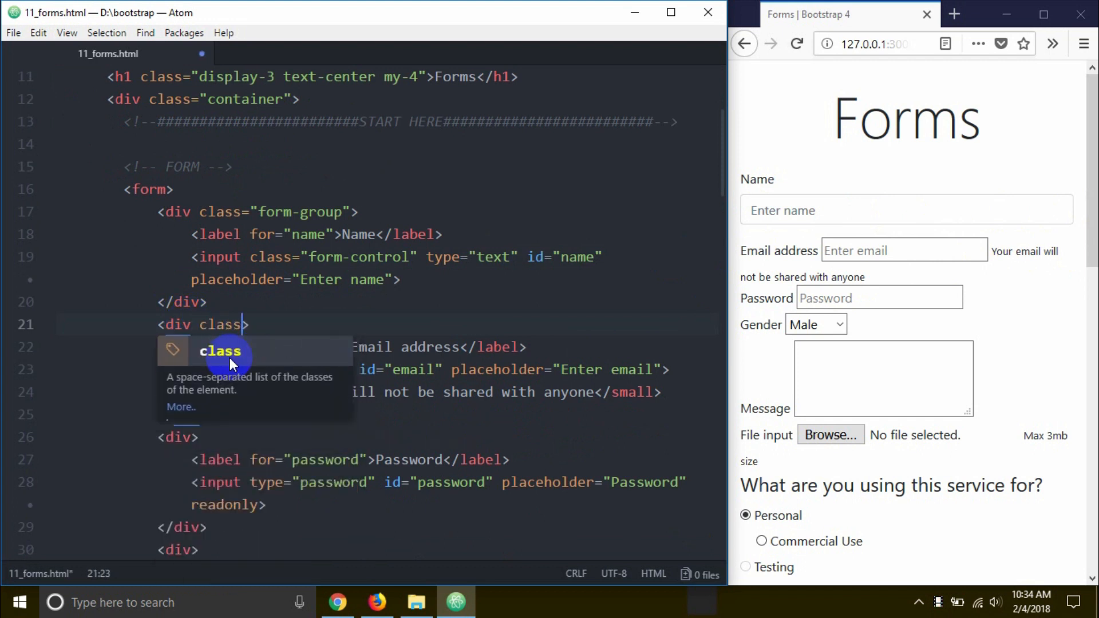
text(from-")
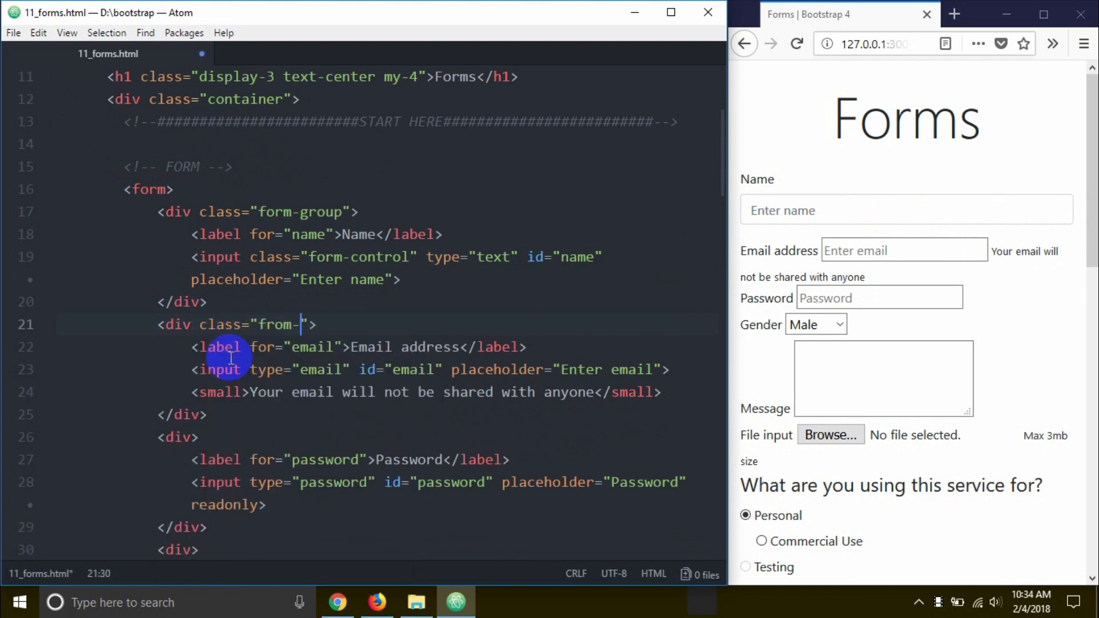
text(group)
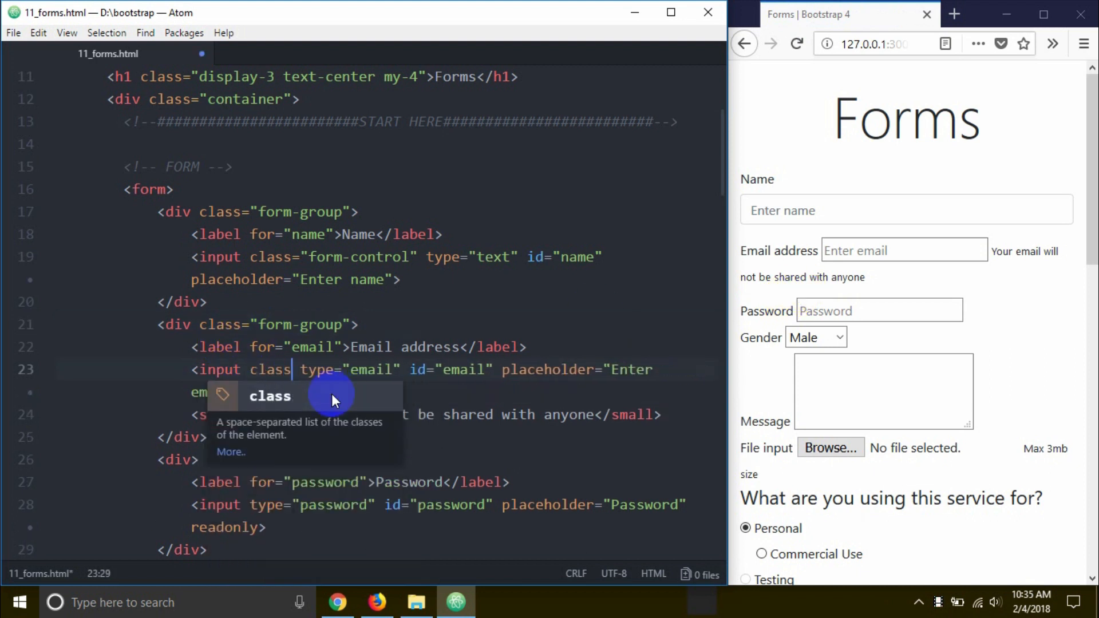
text(form-control")
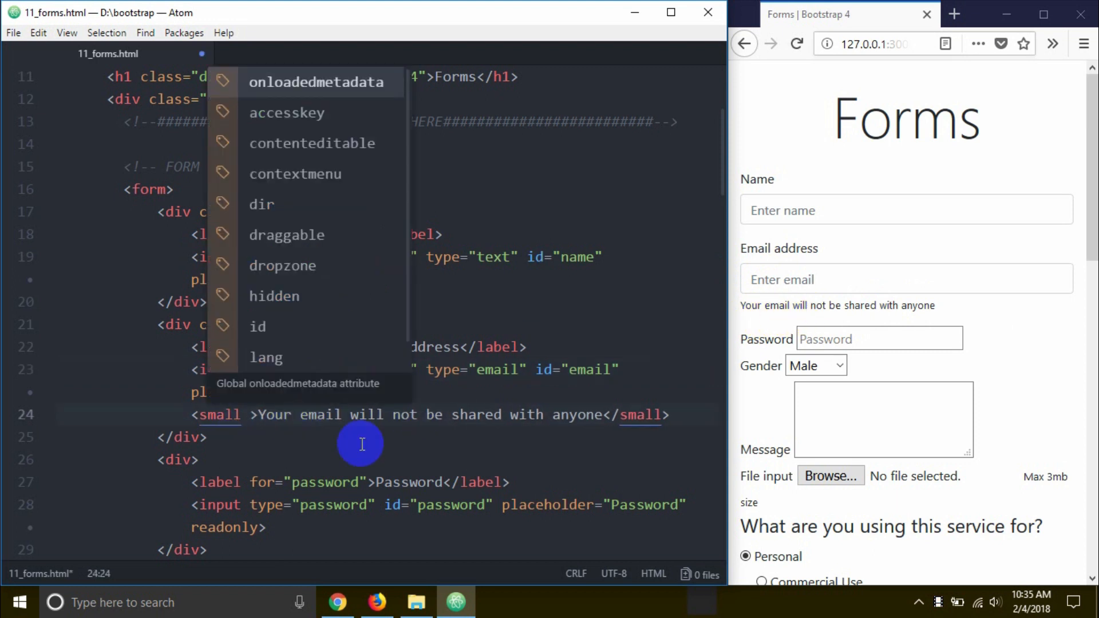
Give the Email help small tag class form-text text-muted and save
text(class="")
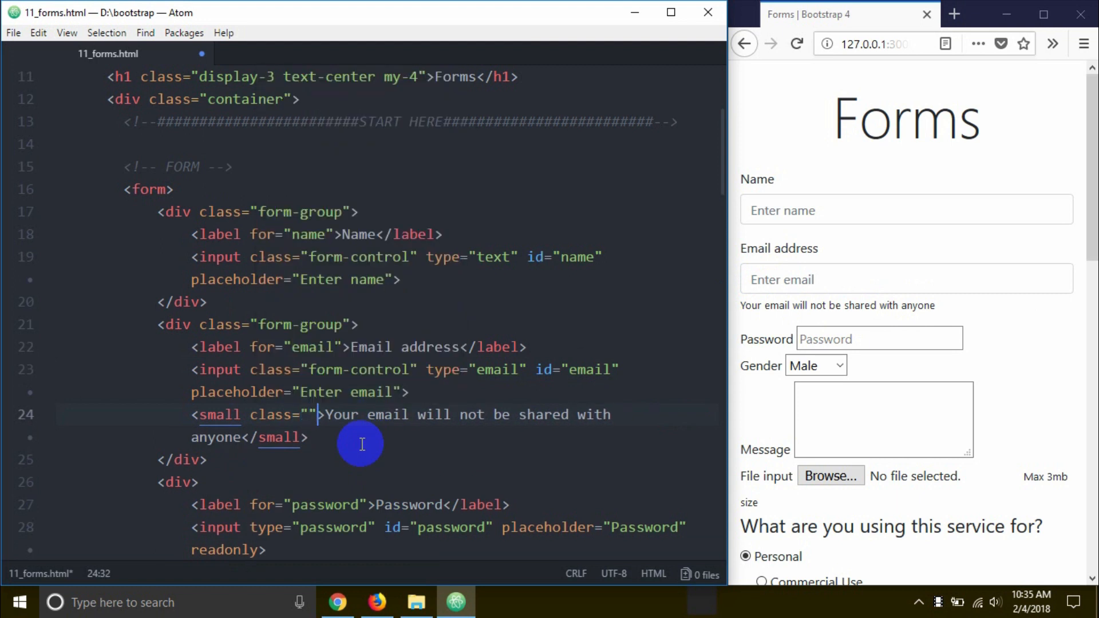
text(form-tex)
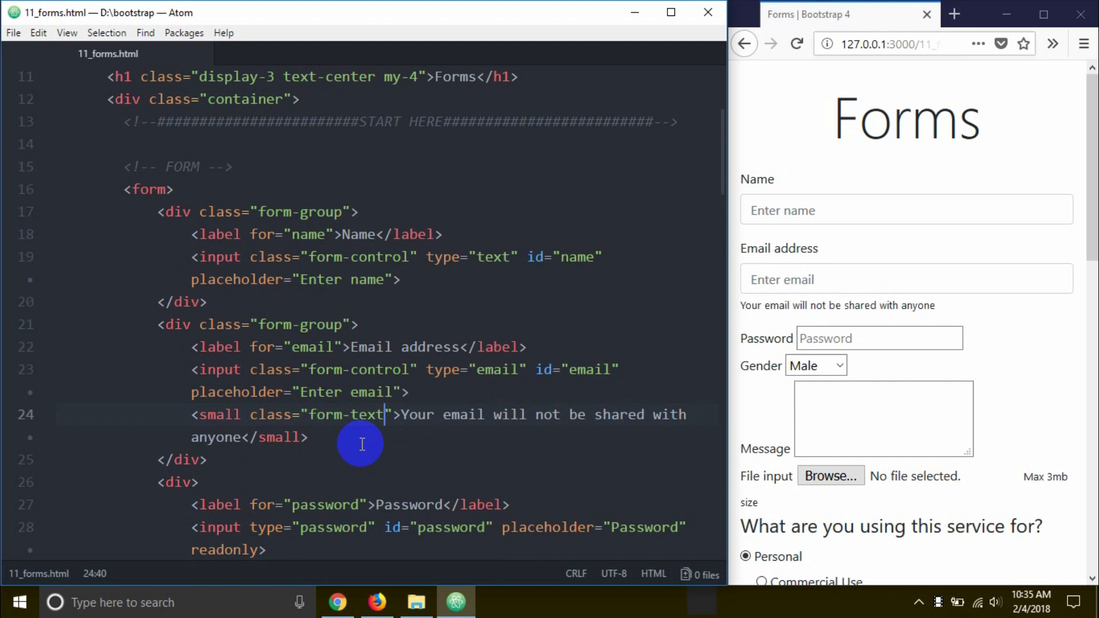
text(text-muted)
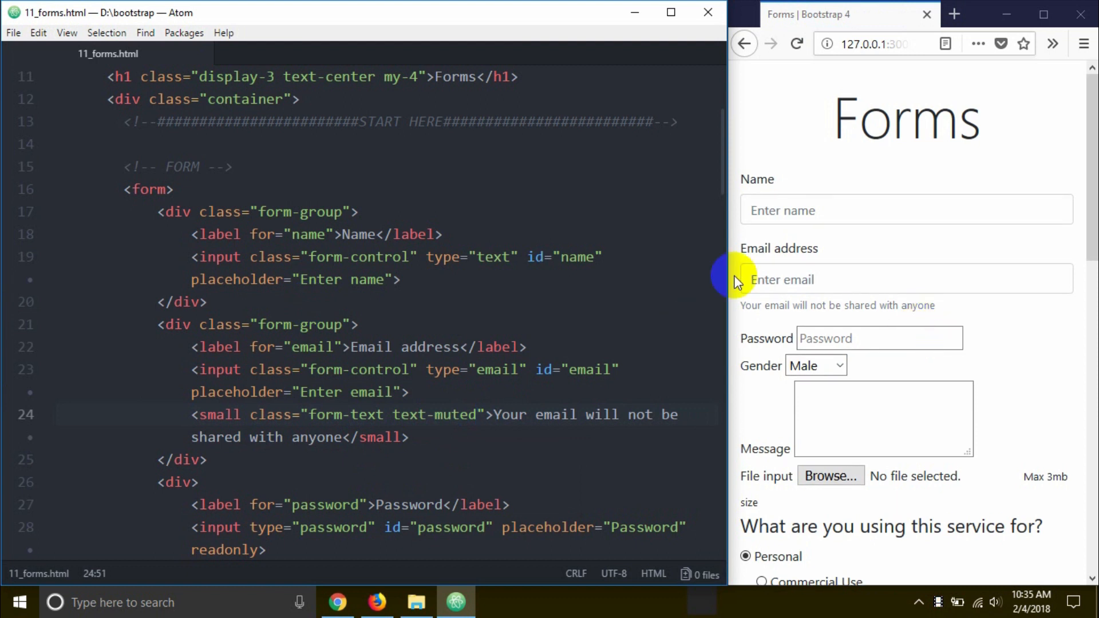
click(907, 280)
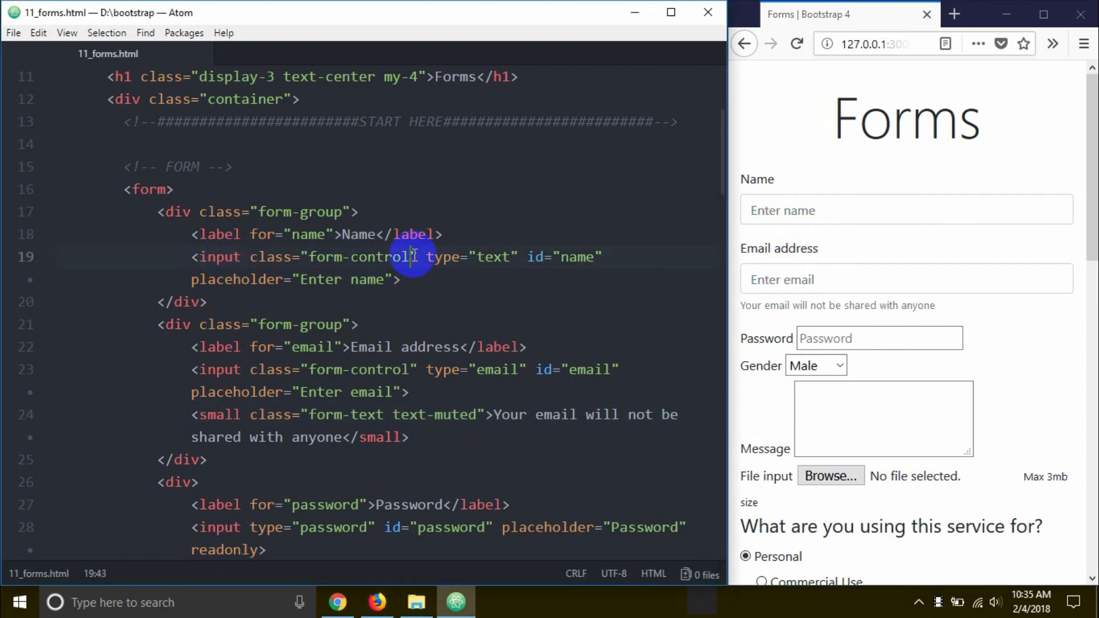
Add form-control-sm to the Name input and form-control-lg to the Email input, then save
text(f)
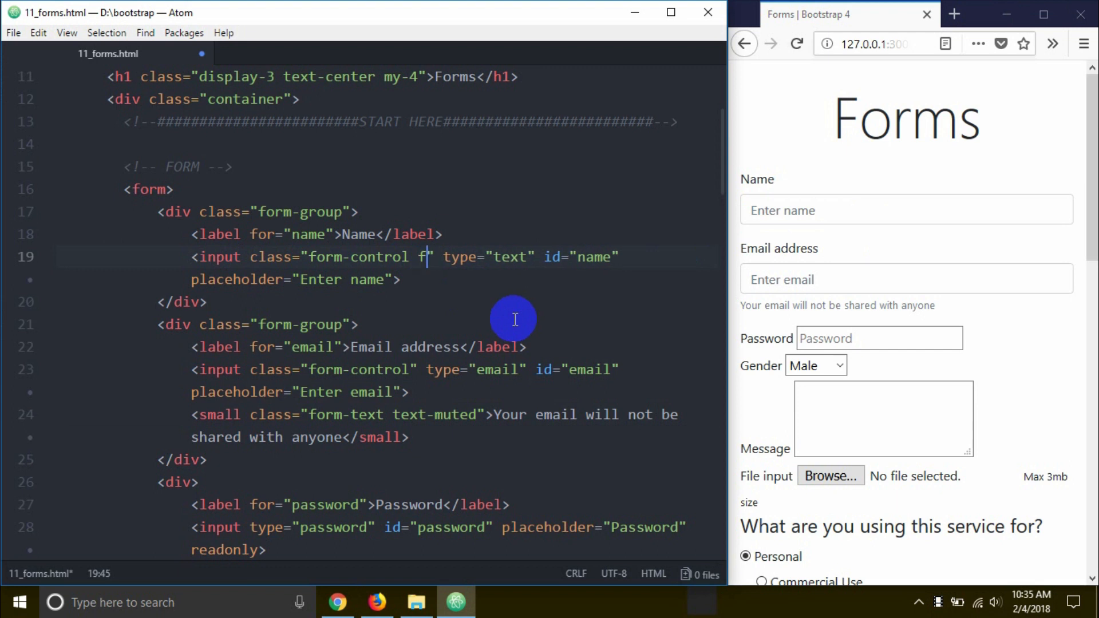
text(orm-c)
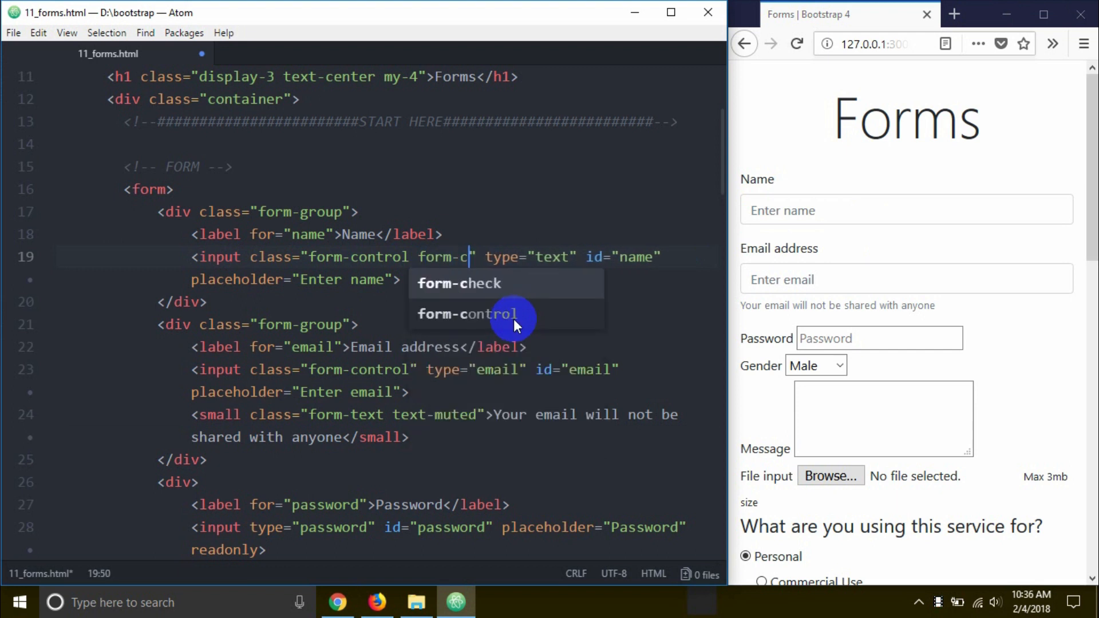
click(469, 314)
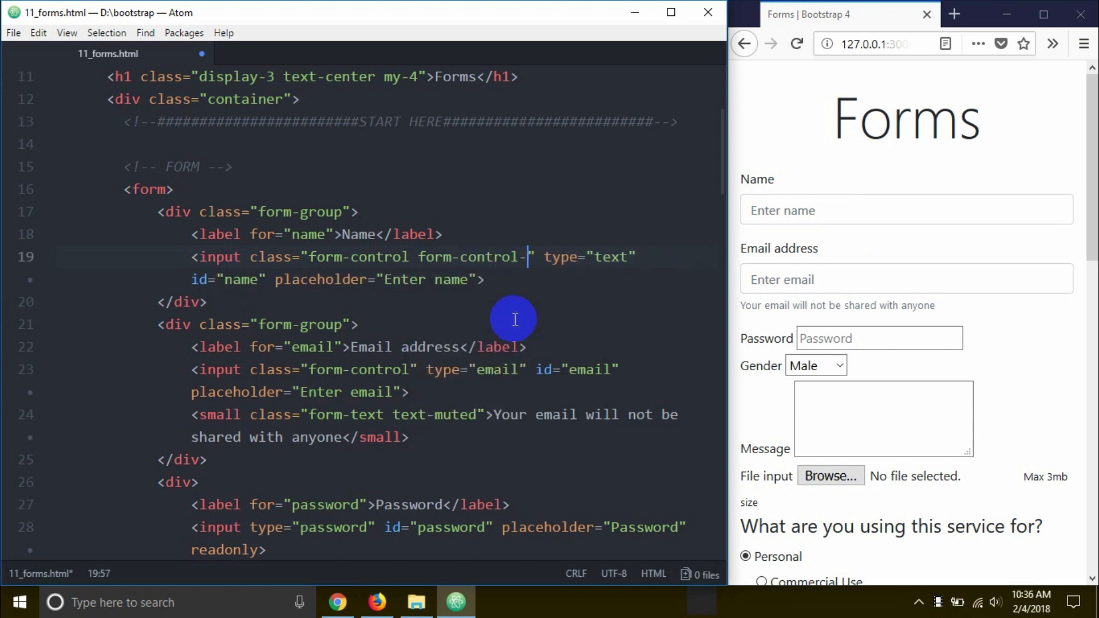
text(-sm)
click(405, 370)
text( f)
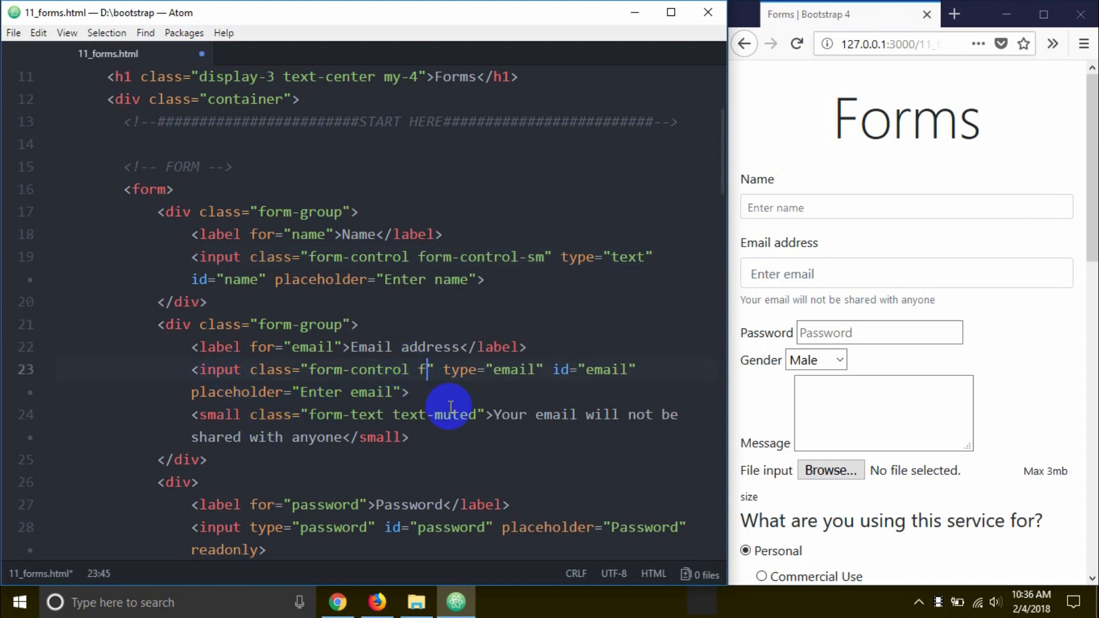
text(orm-control-lg)
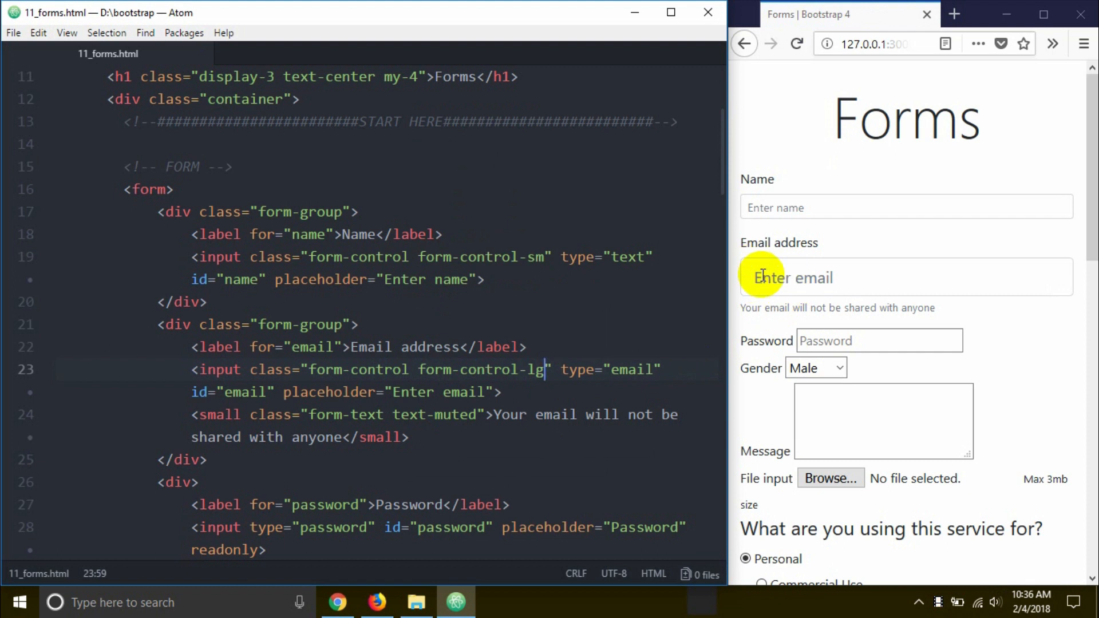
mouse_move(542, 350)
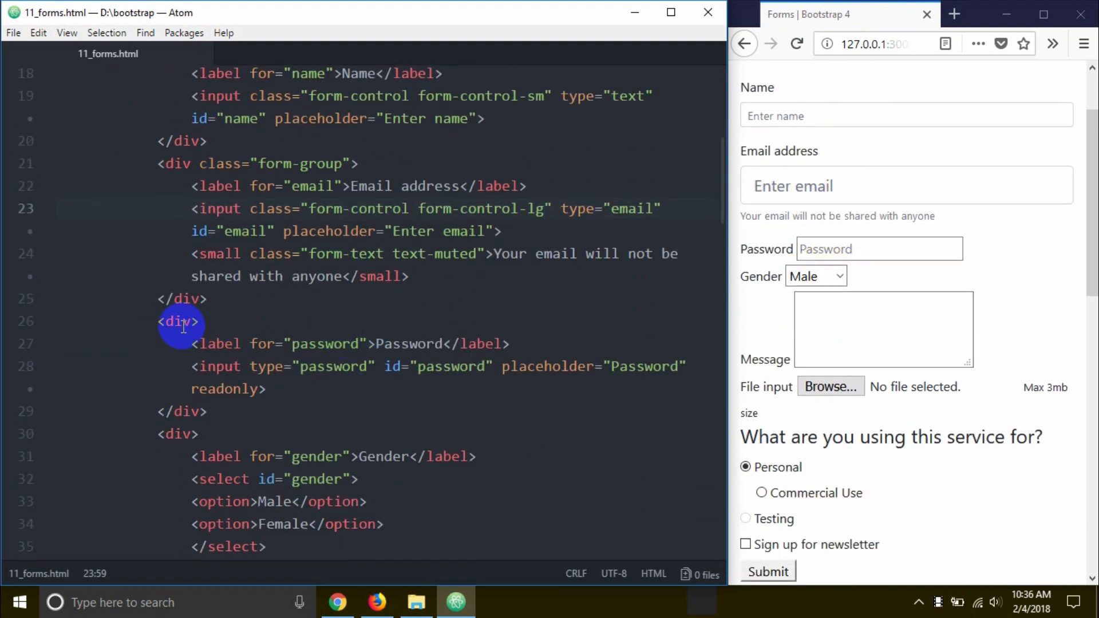
Give the Password div class form-group and its input class form-control
text(cc)
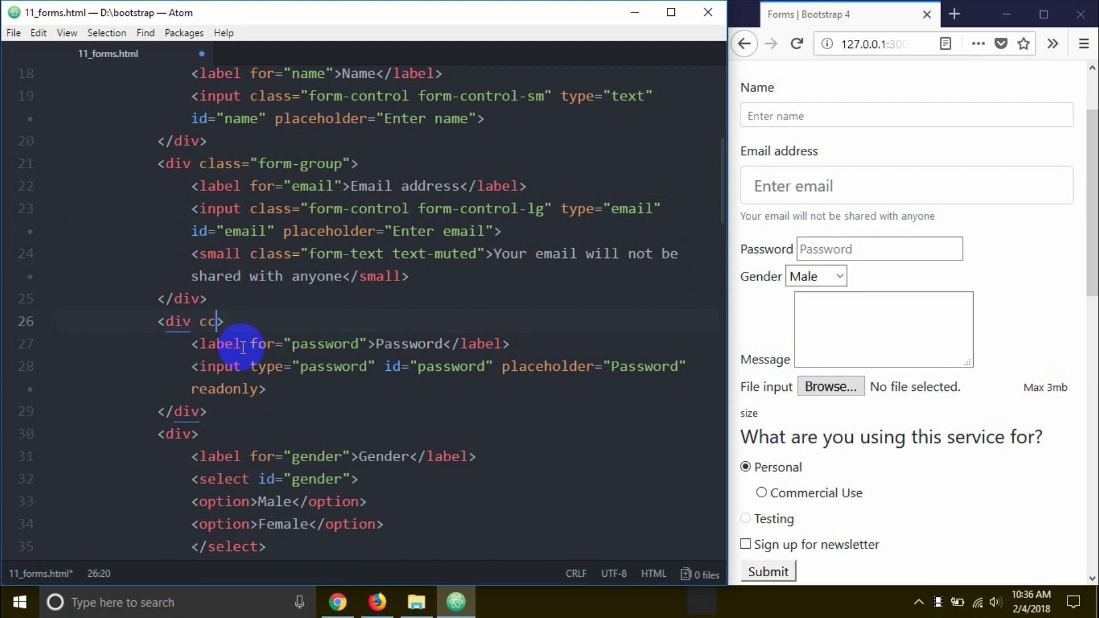
text(class="")
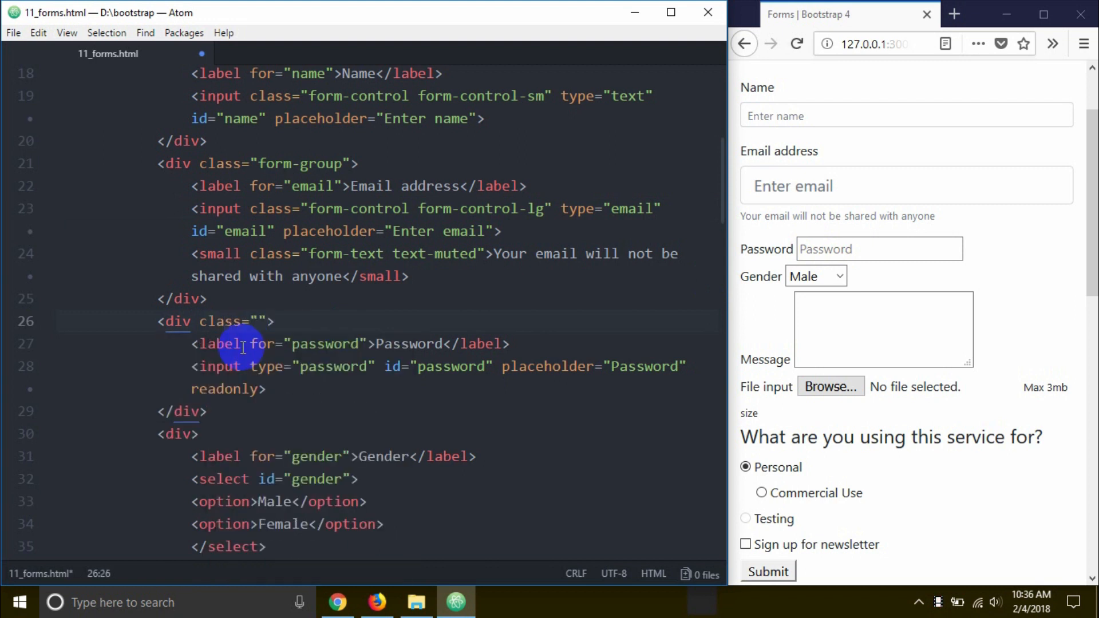
text(fro)
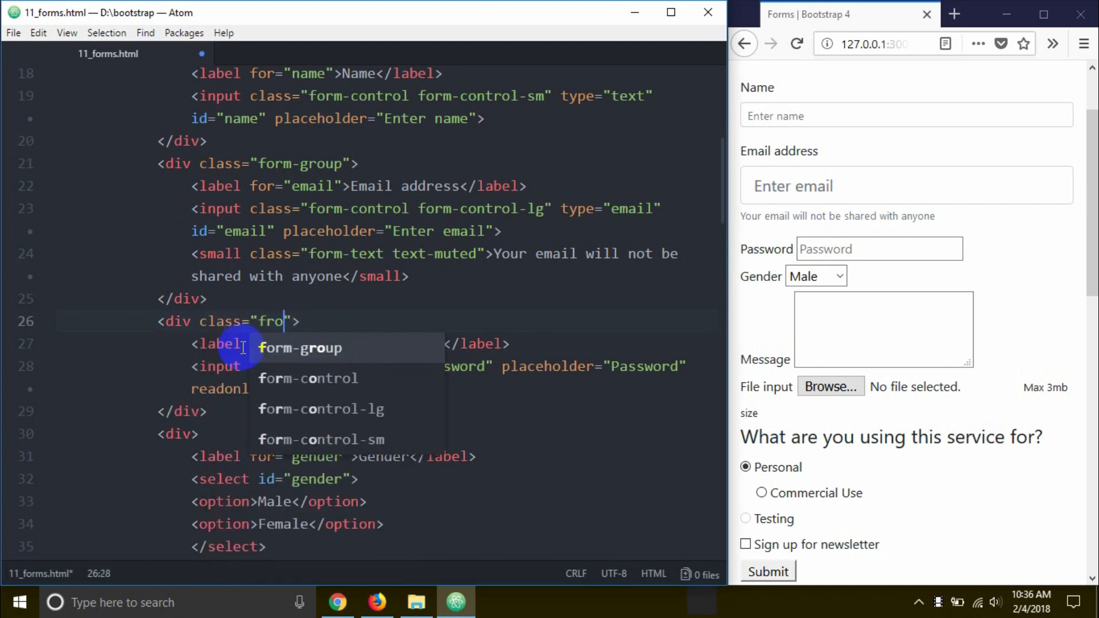
text(m)
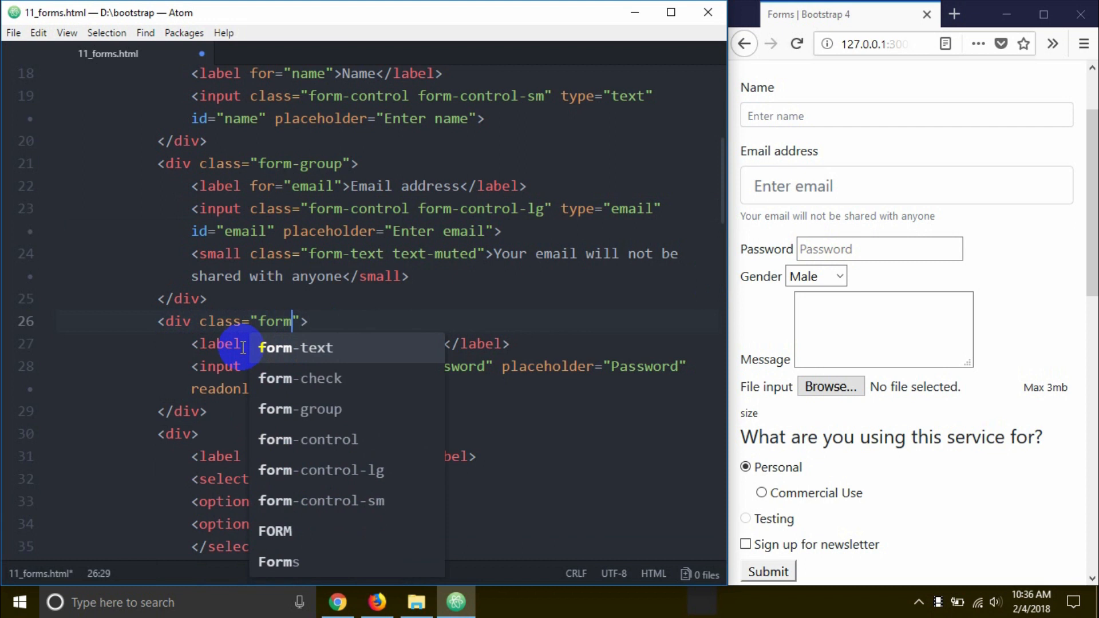
click(299, 409)
text( class)
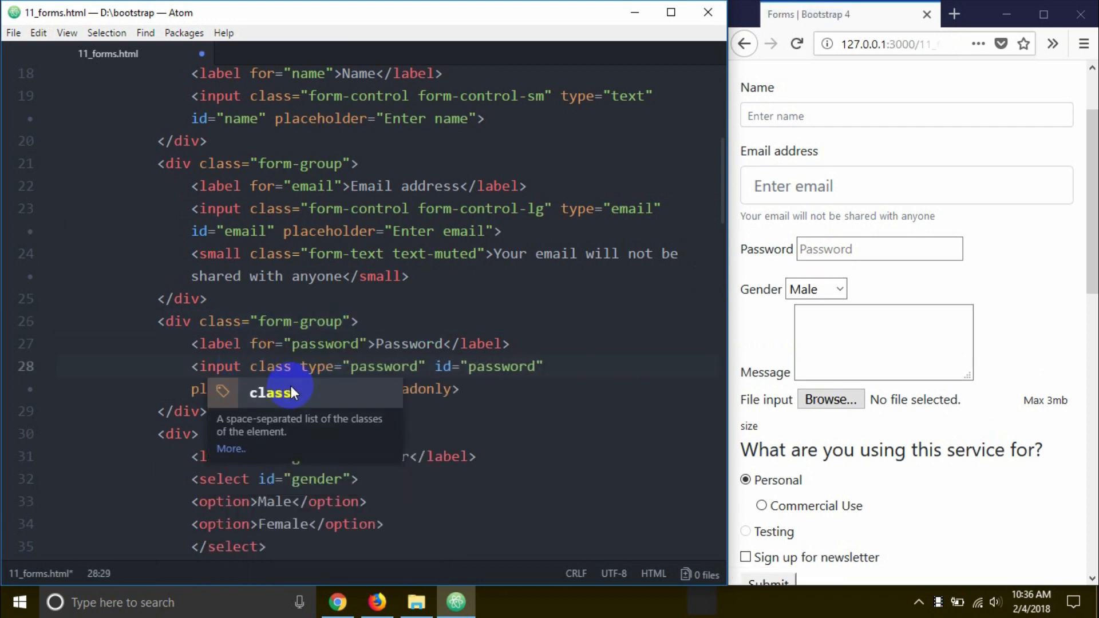
text(form-control")
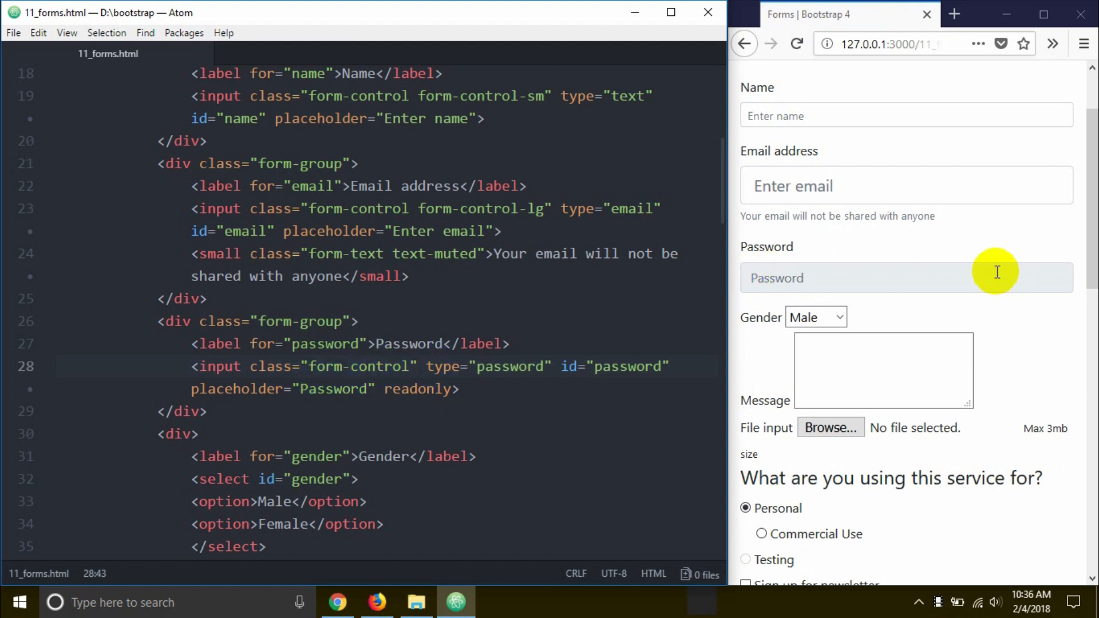
Check the read-only Password field in the preview and keep its readonly attribute
click(764, 277)
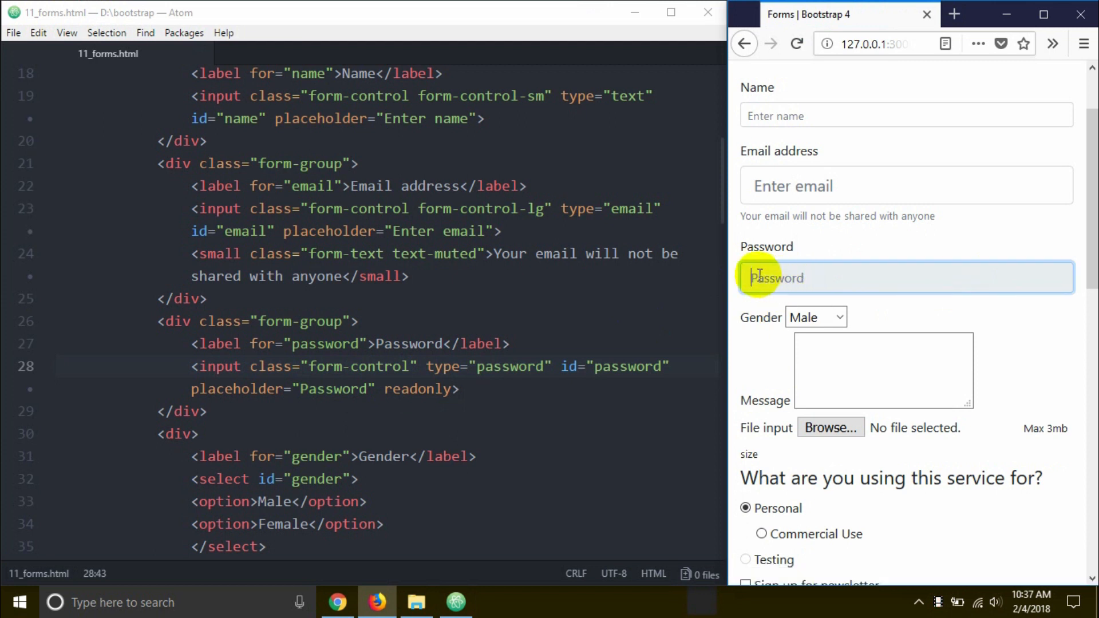
mouse_move(719, 317)
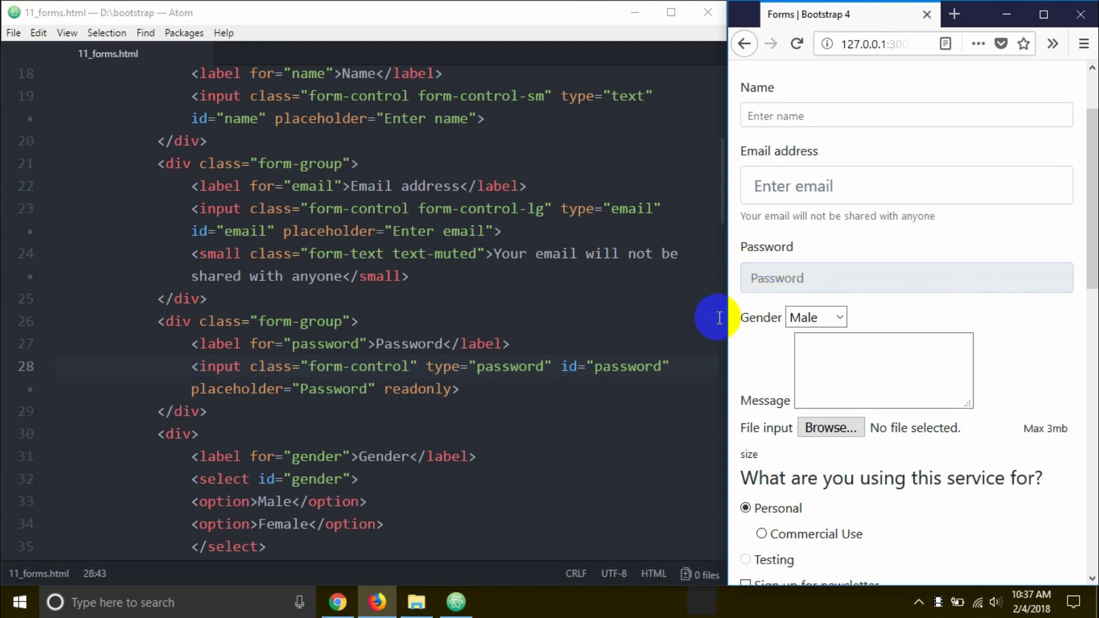
double_click(420, 390)
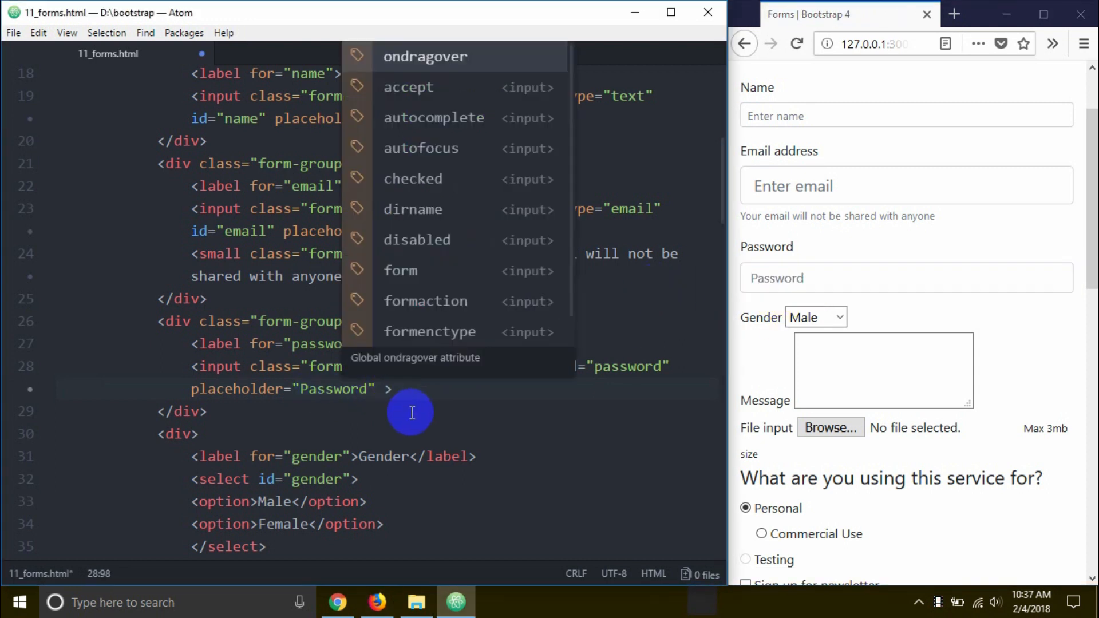
text(readonly)
click(439, 434)
text( class)
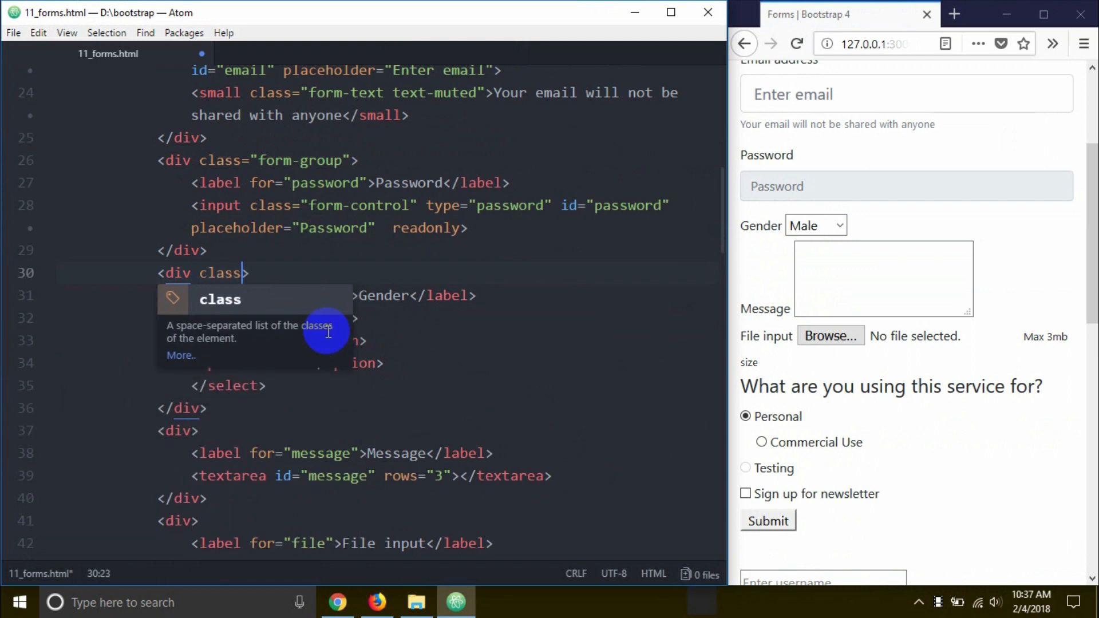
Give the Gender div form-group and its select form-control, testing the dropdown in the preview
text(="fr")
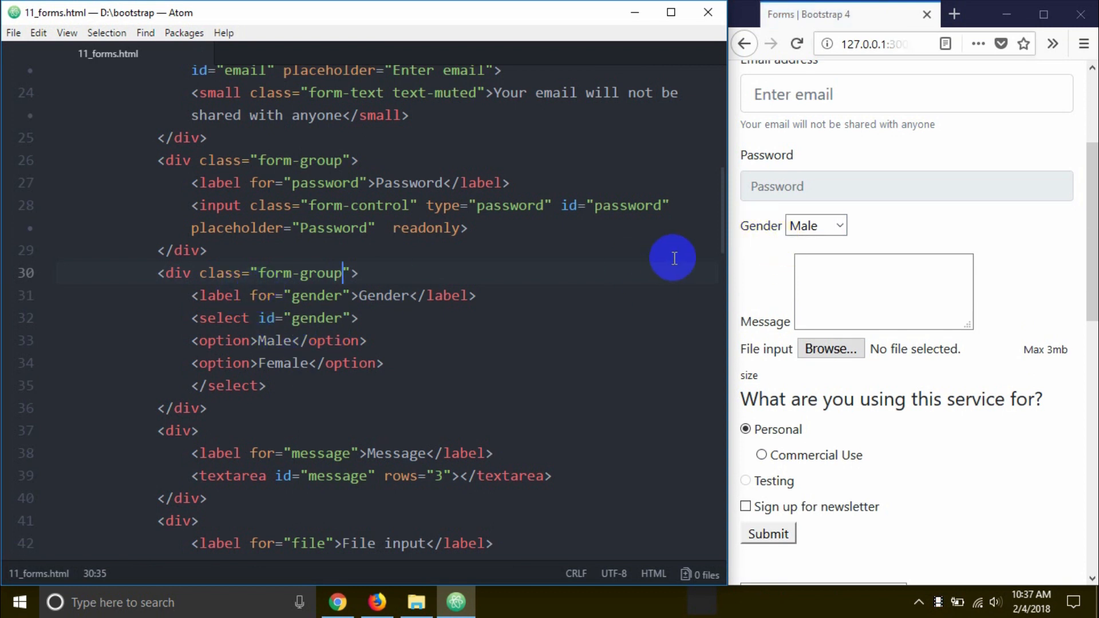
click(815, 225)
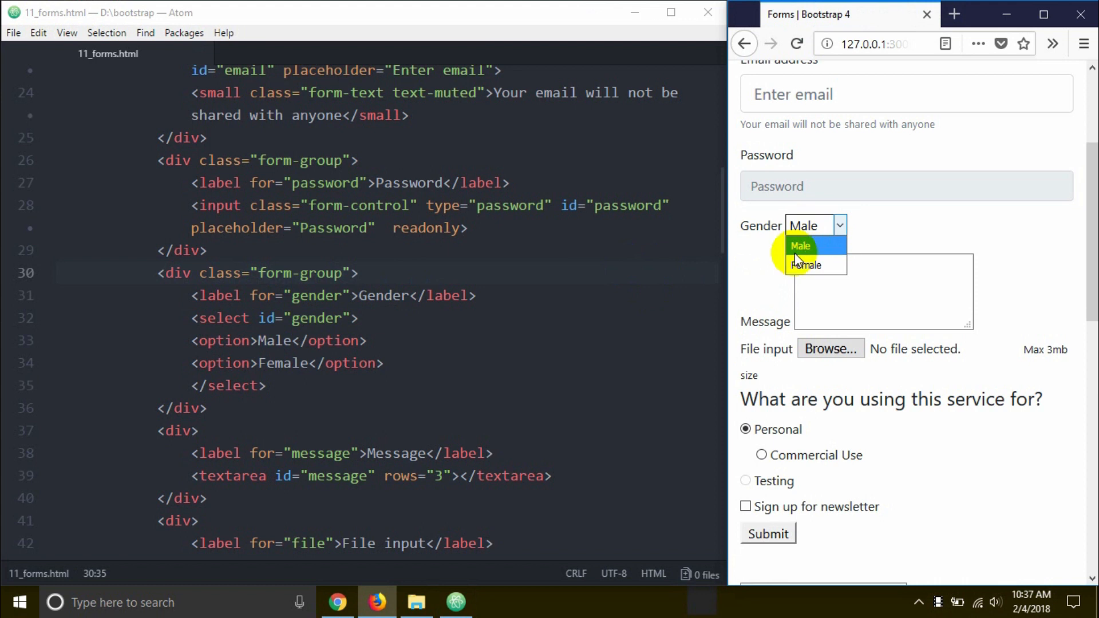
click(800, 247)
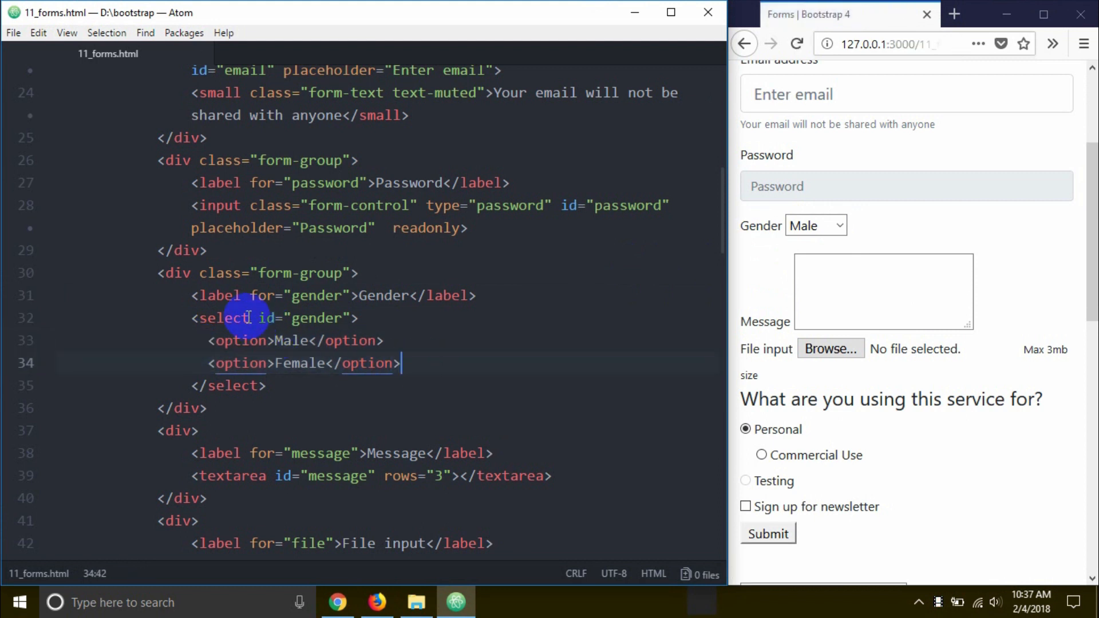
text(class)
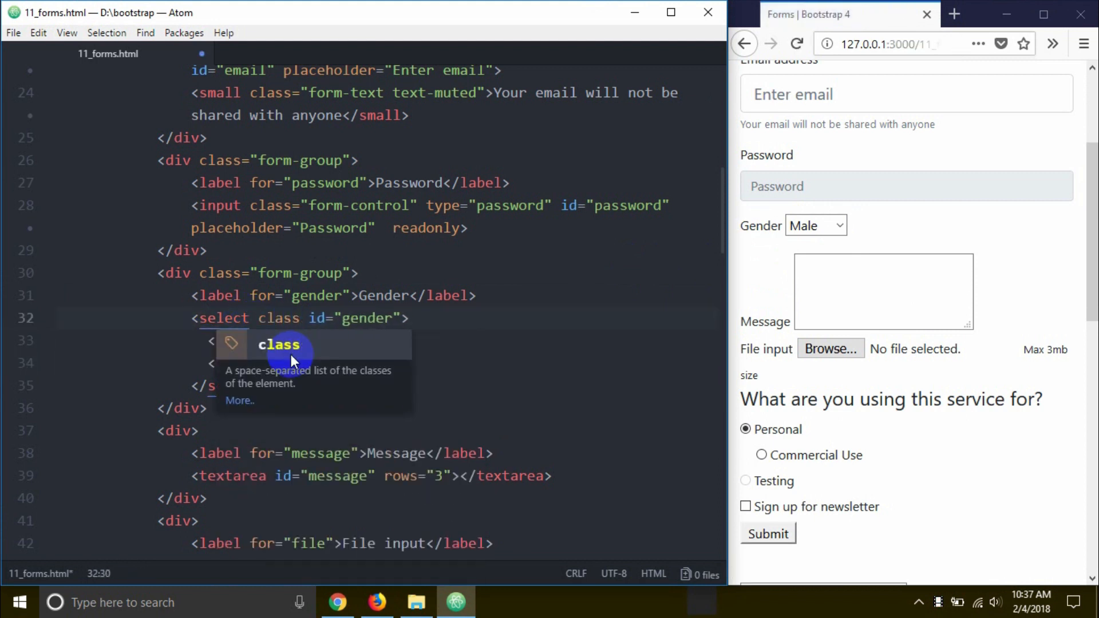
text(from)
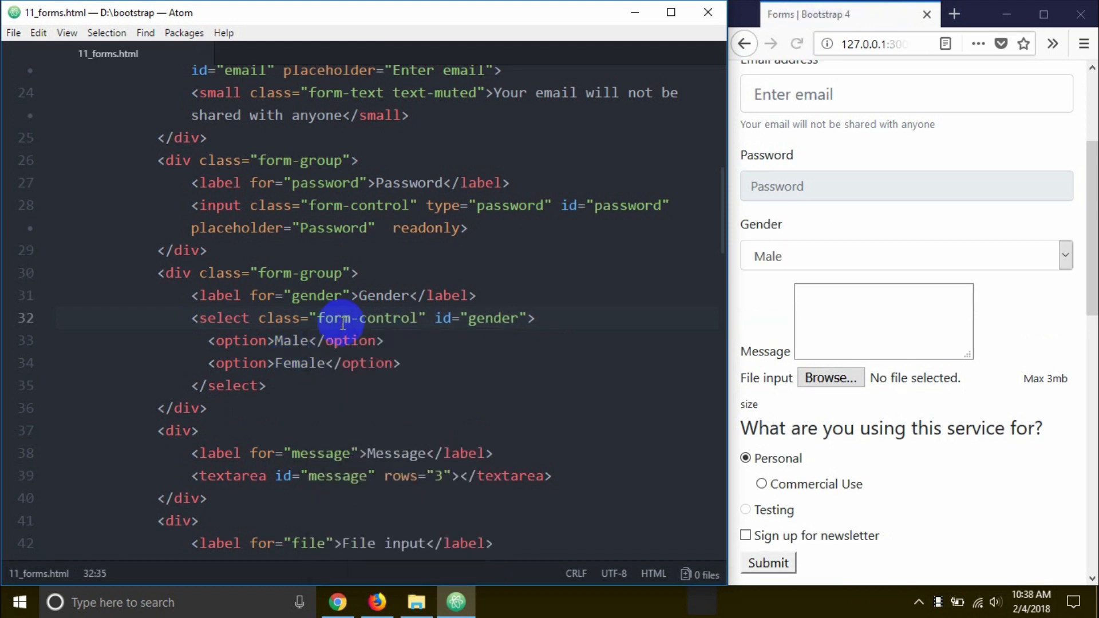
click(786, 255)
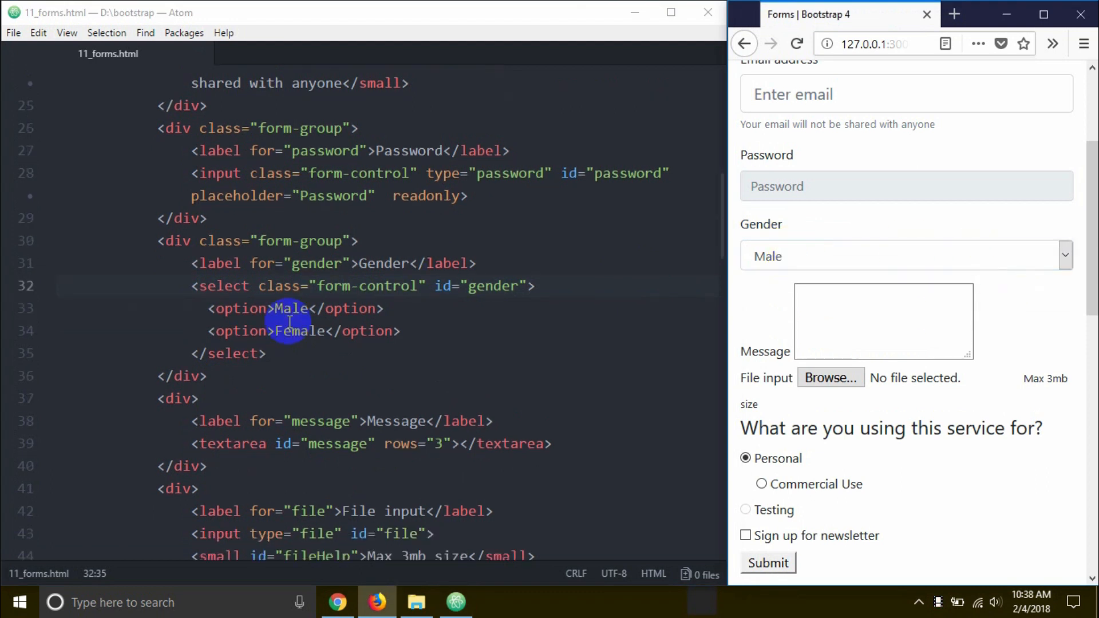
Give the Message div form-group and its textarea form-control, then save and refresh Firefox
scroll(down, 3)
text( class=")
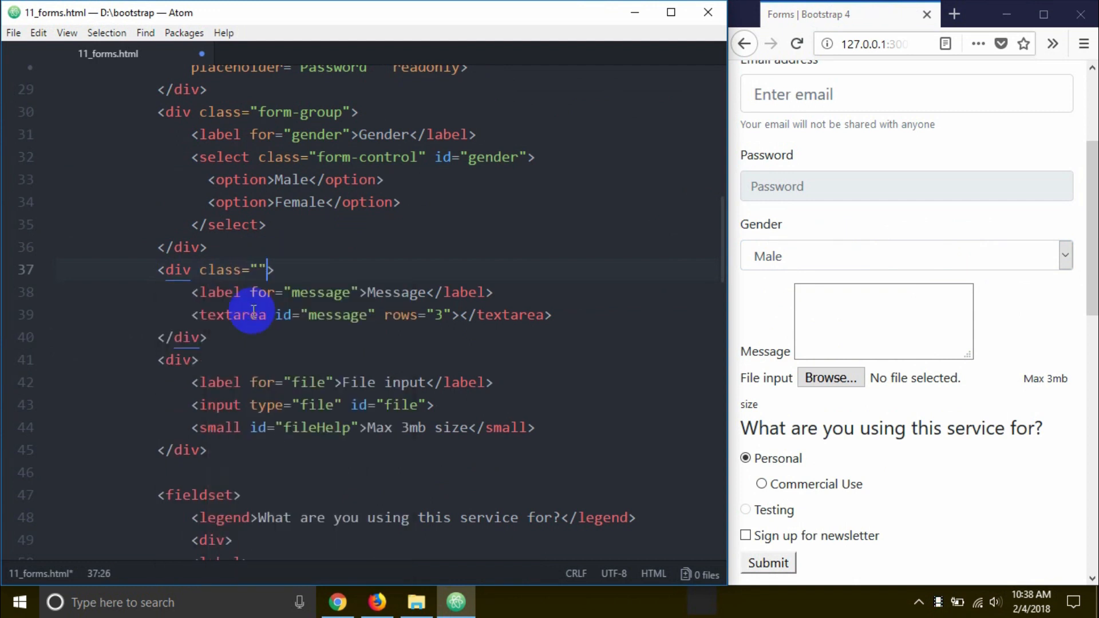
text(form-group)
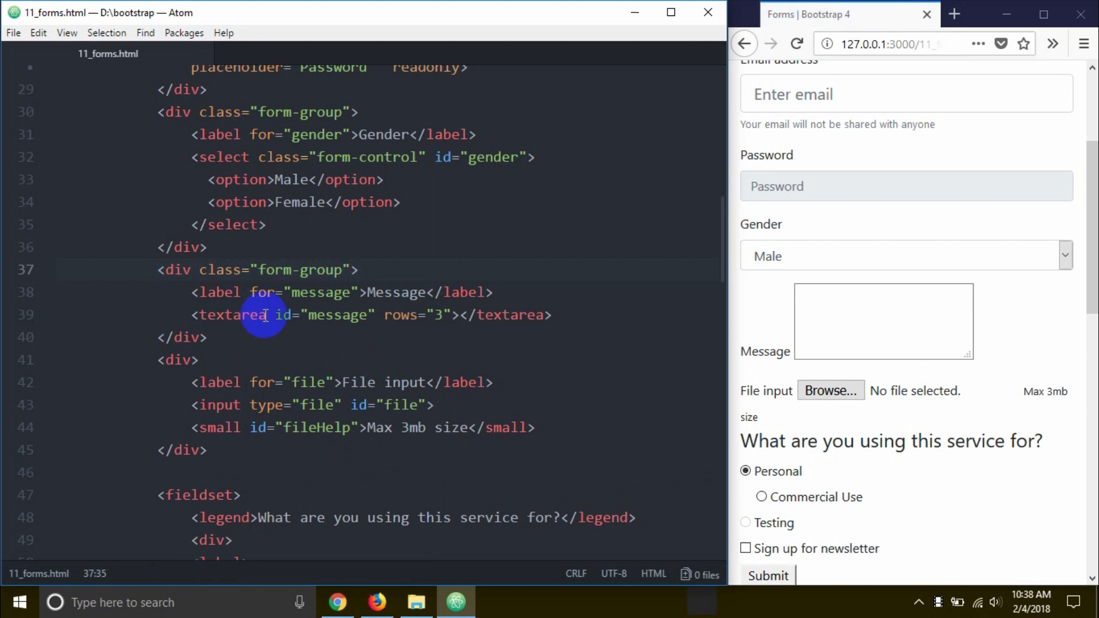
text(class=)
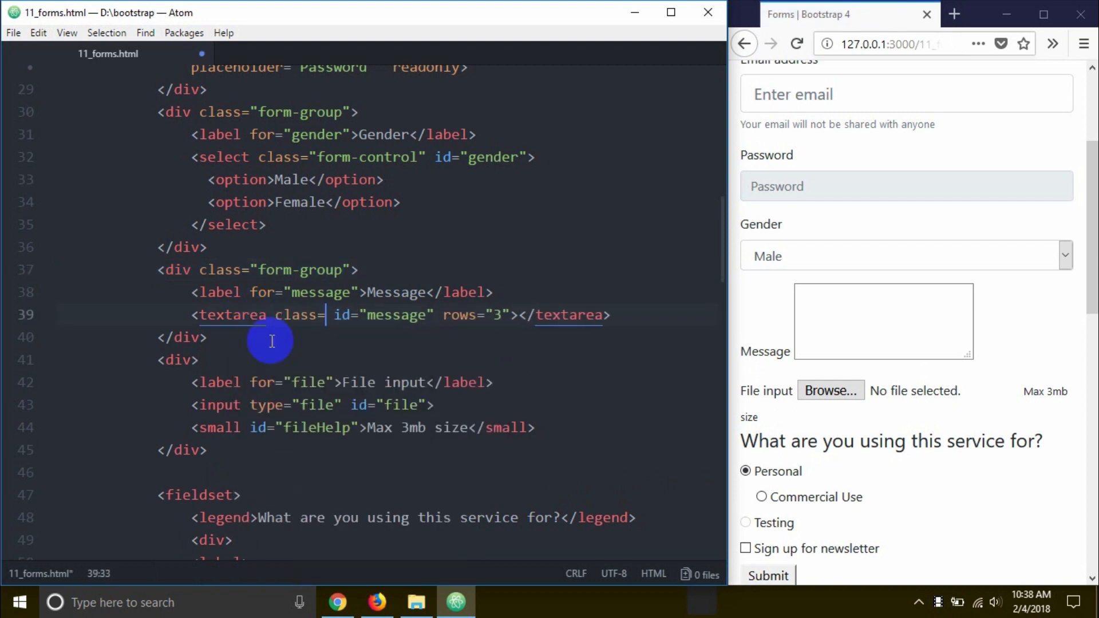
text(form-control")
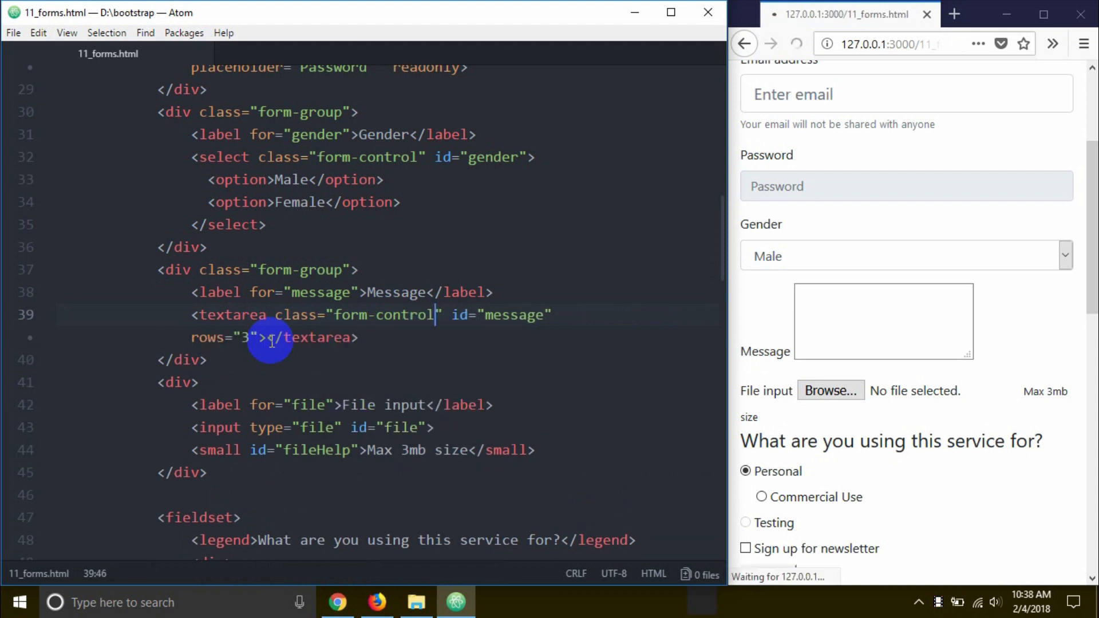
click(797, 43)
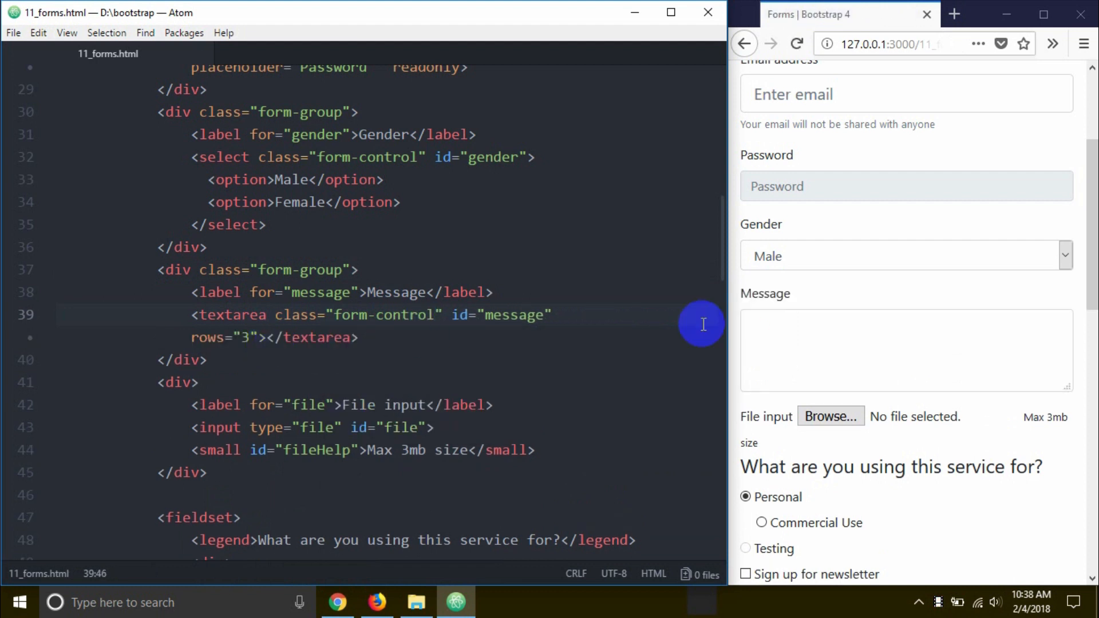
scroll(down, 3)
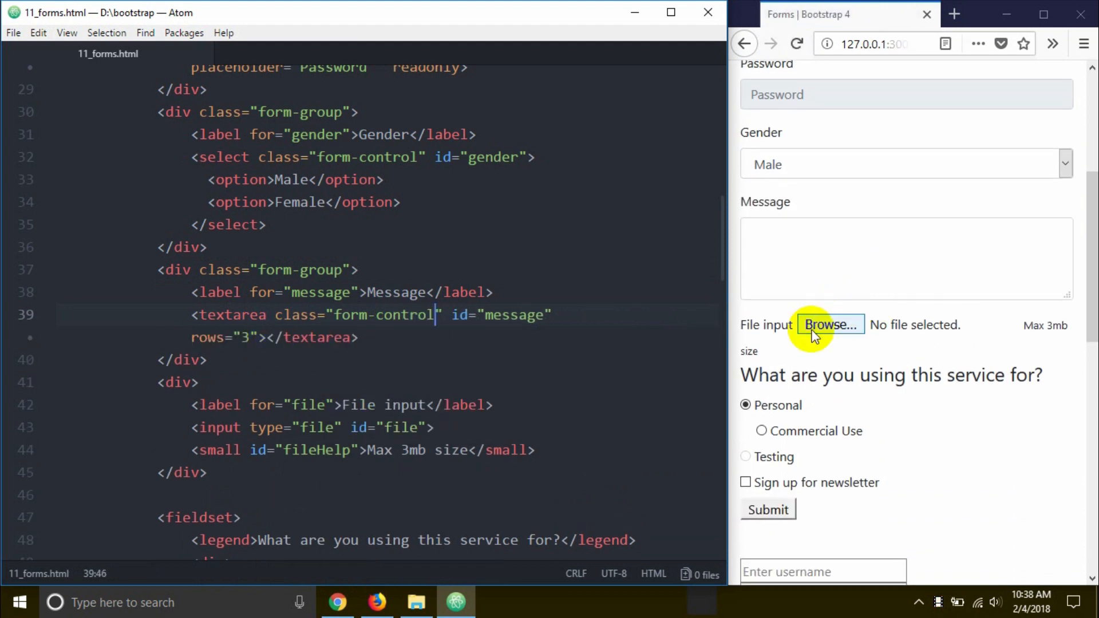
mouse_move(846, 337)
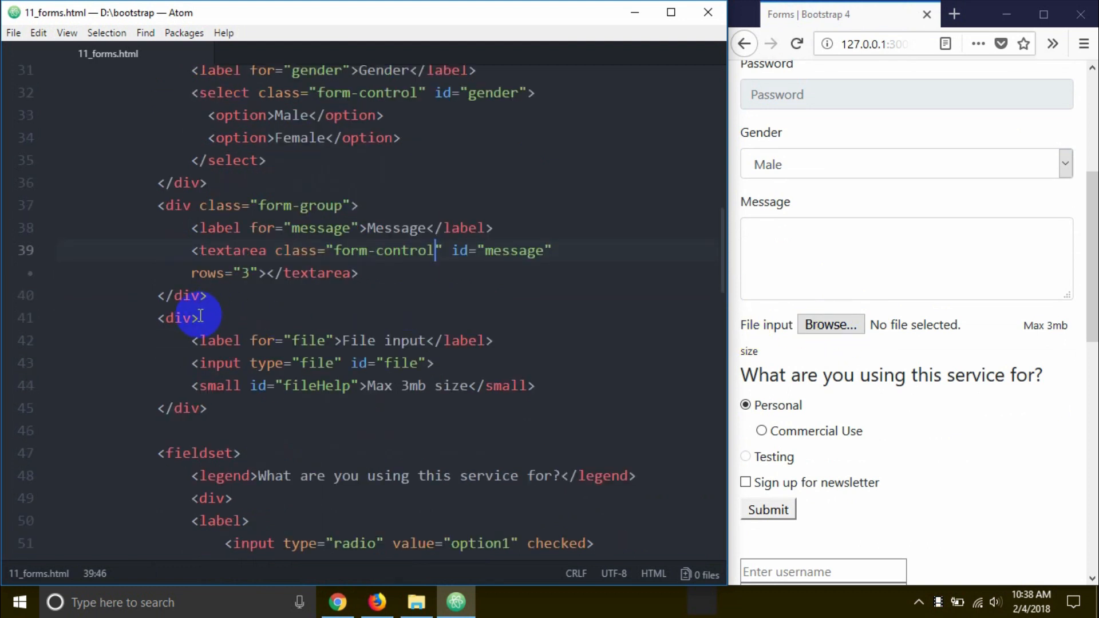
Give the File div class form-group and its input class form-control-file, then save
text(class="f)
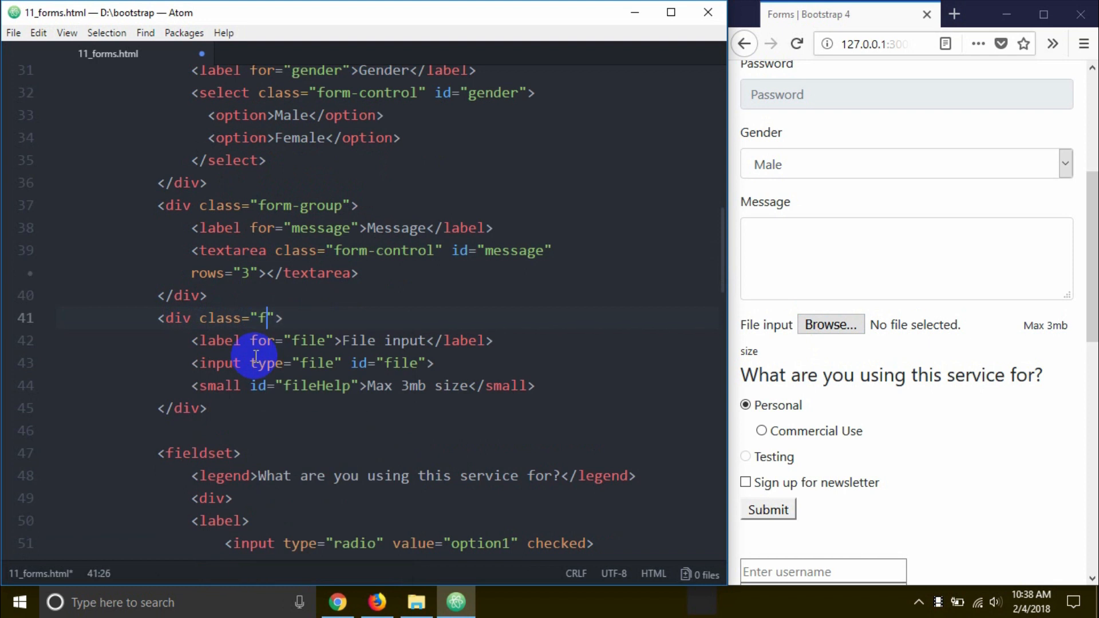
text(orn)
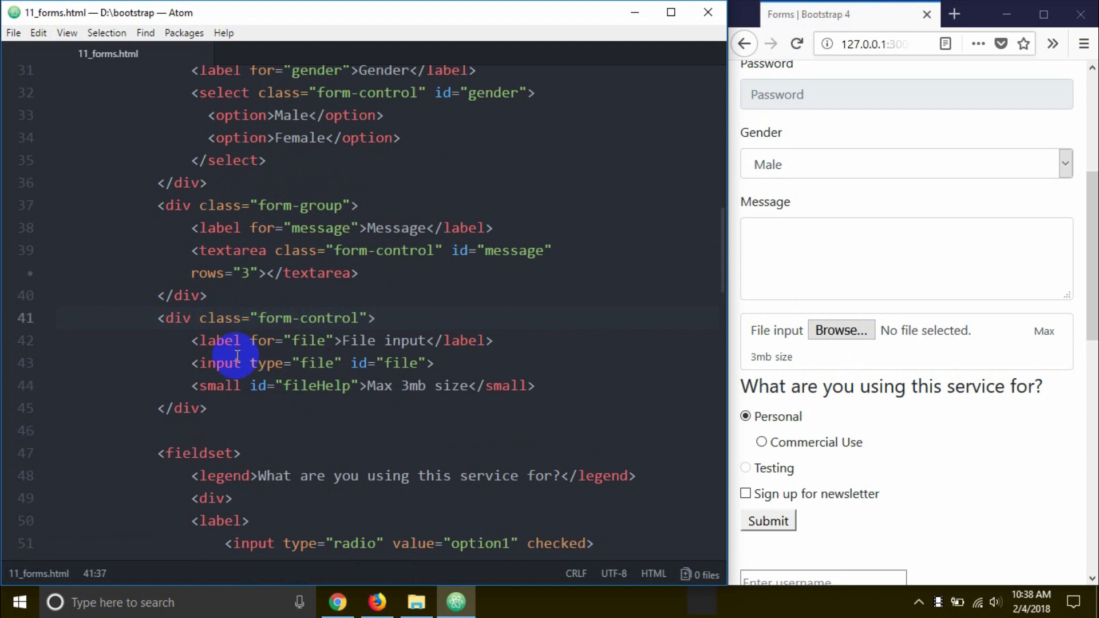
text(class=")
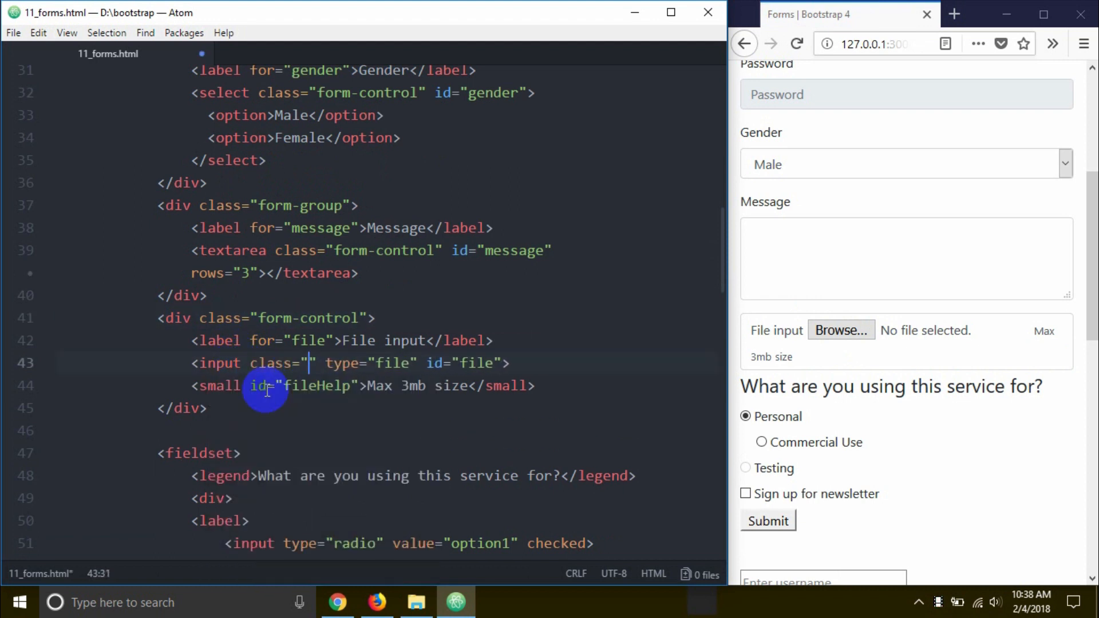
text(form-control)
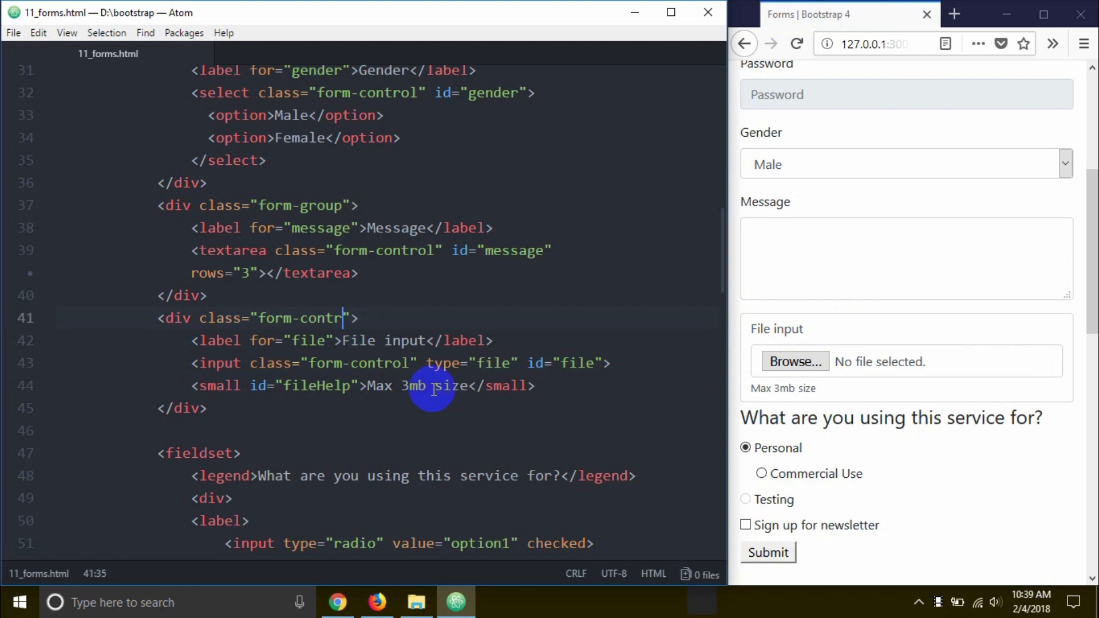
key(BackSpace)
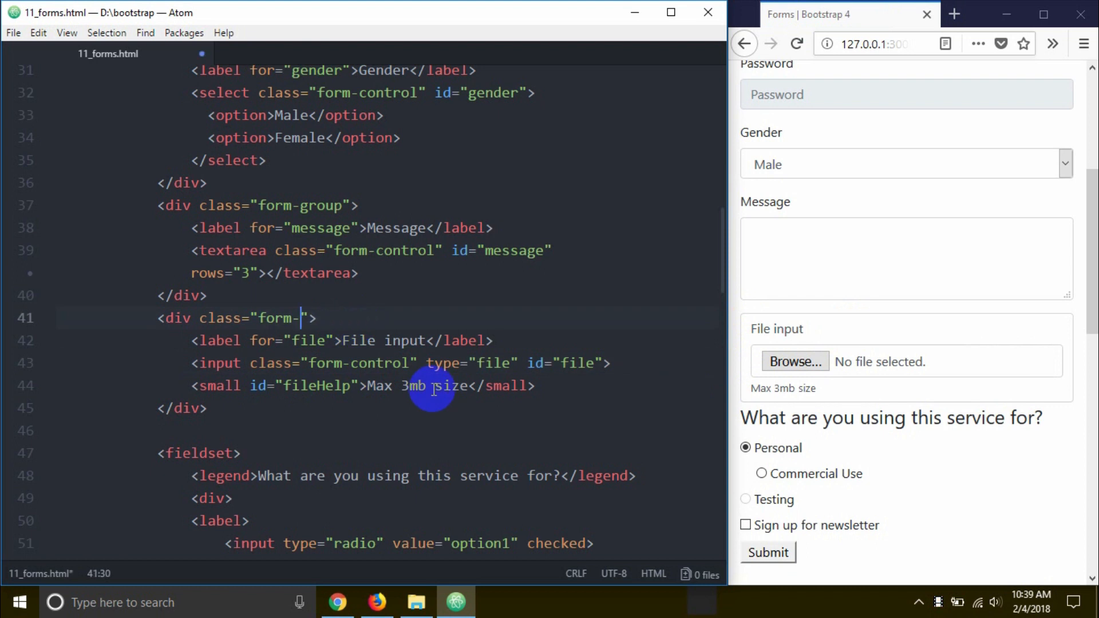
text(group)
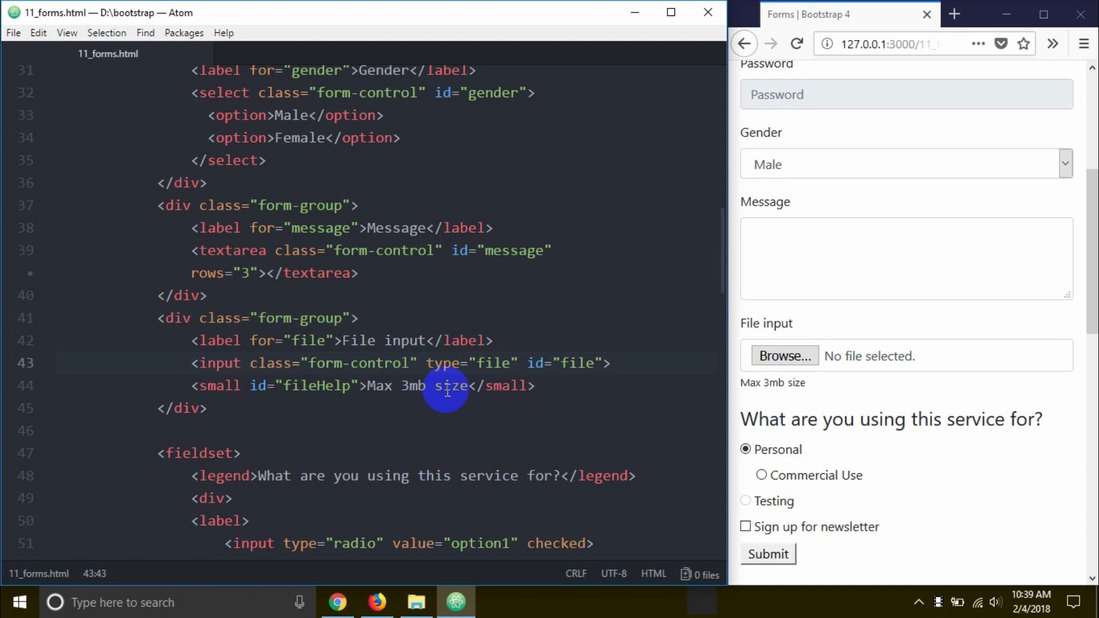
text(-file)
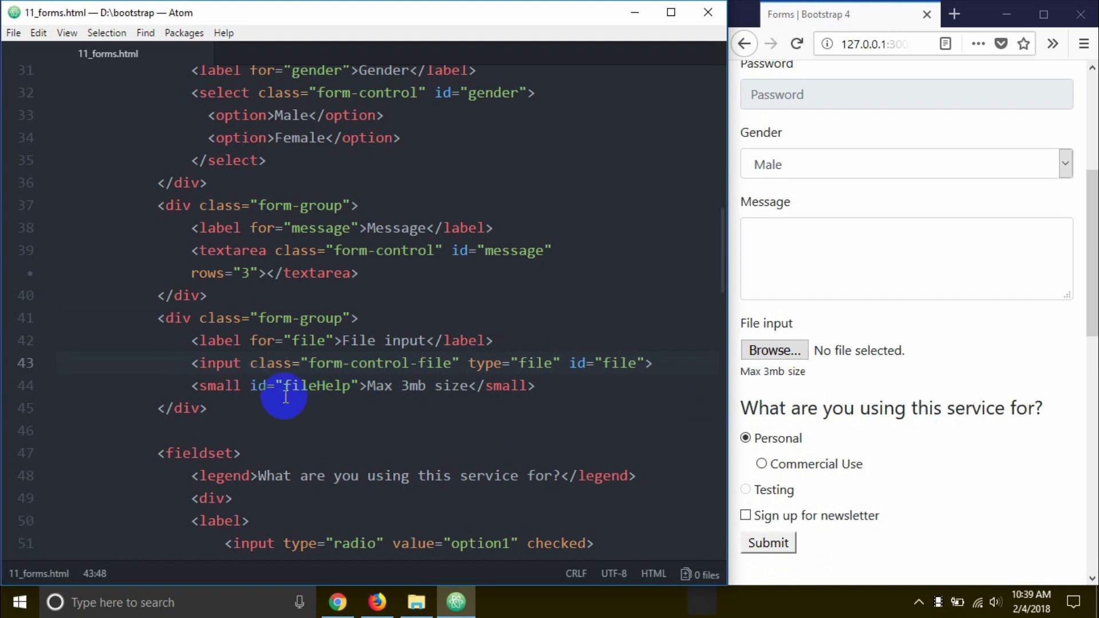
Give the Max 3mb size help small tag class form-text text-muted and save
text(c)
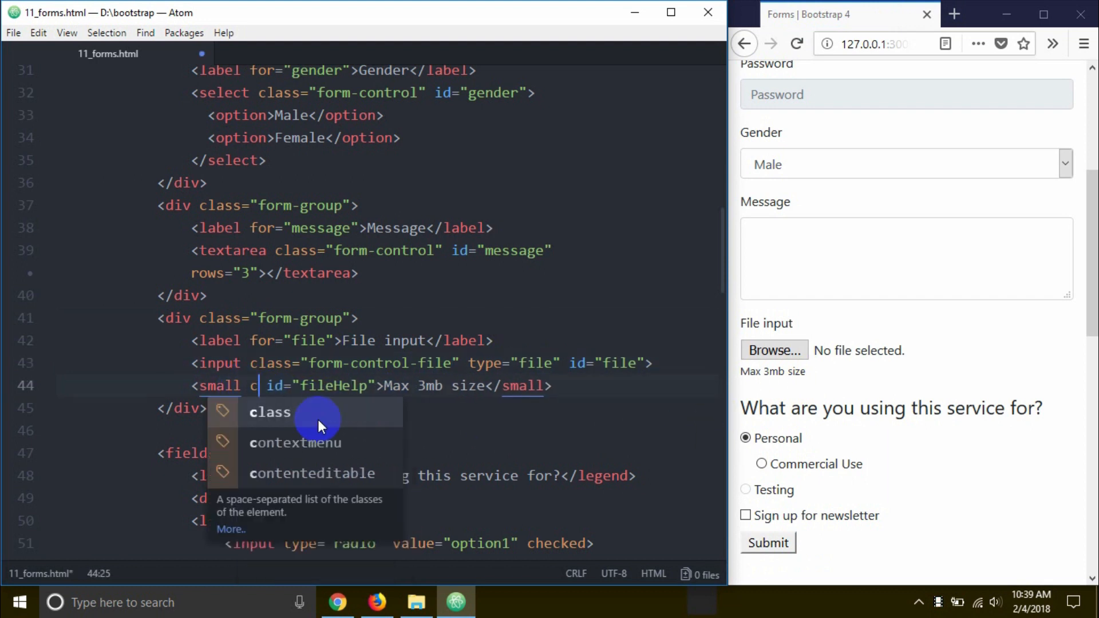
click(270, 413)
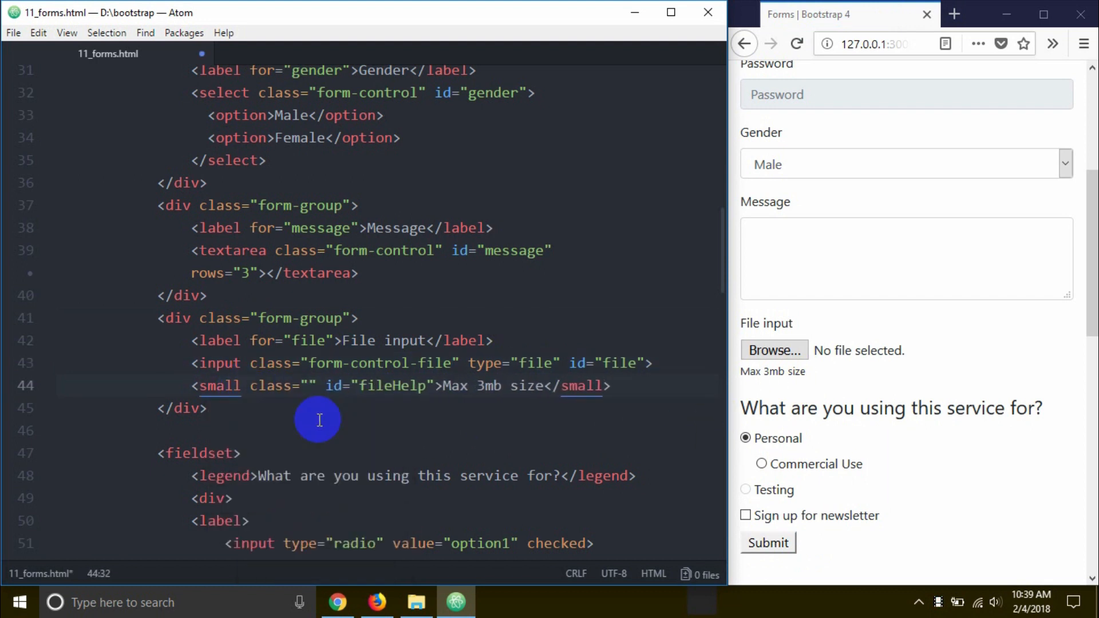
text(form-)
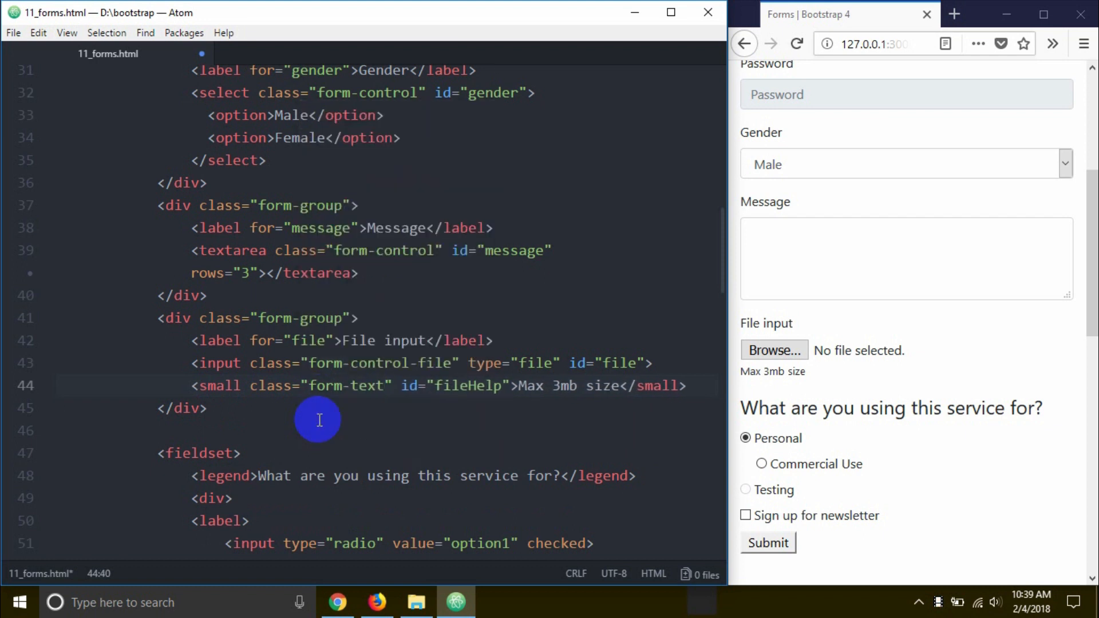
text(text-m)
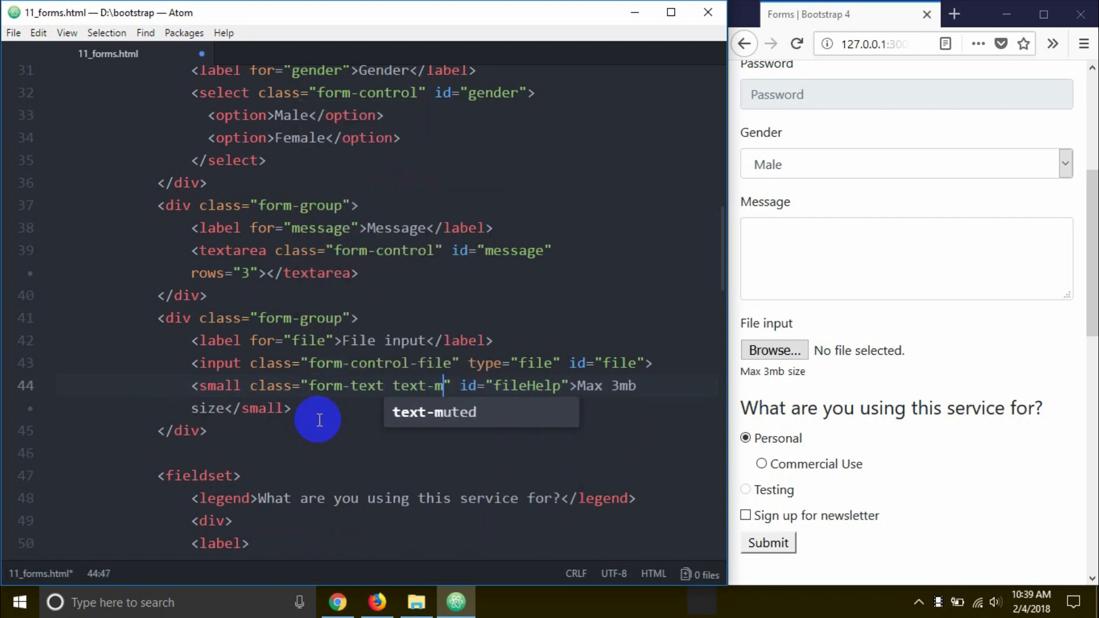
text(ui)
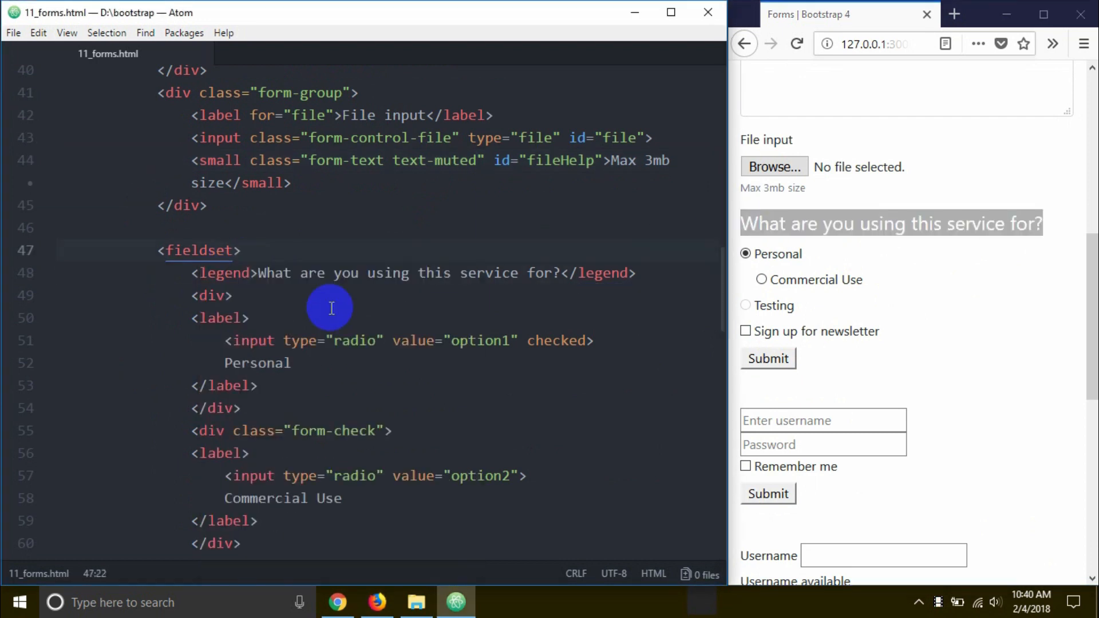
mouse_move(226, 295)
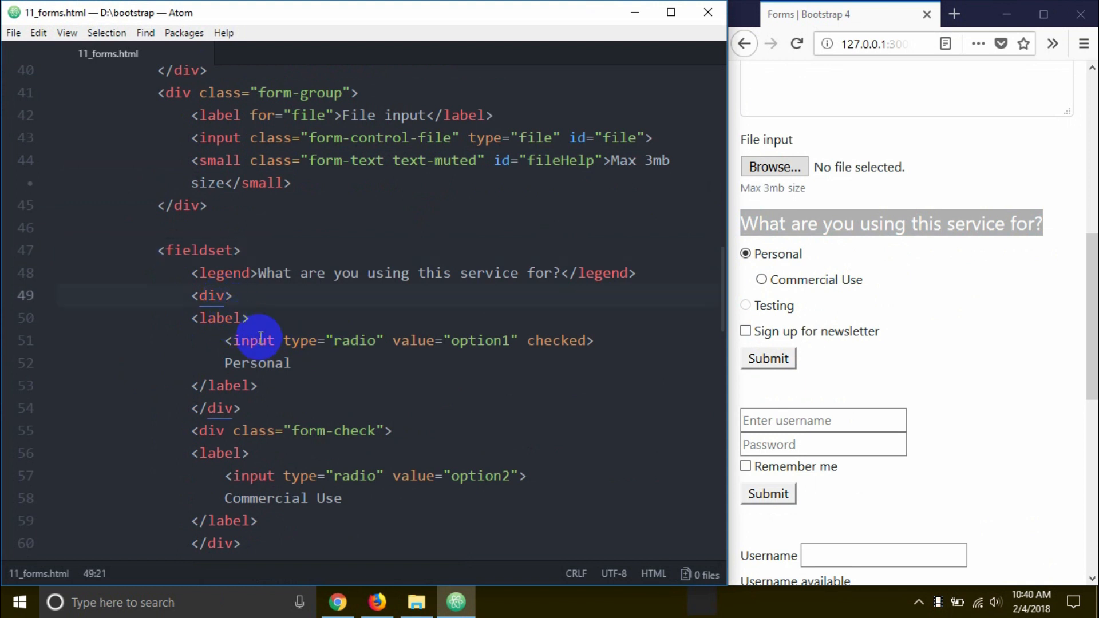
Add class="form-group" to the radio fieldset and start class="form-check" on the Personal option's div
text(class)
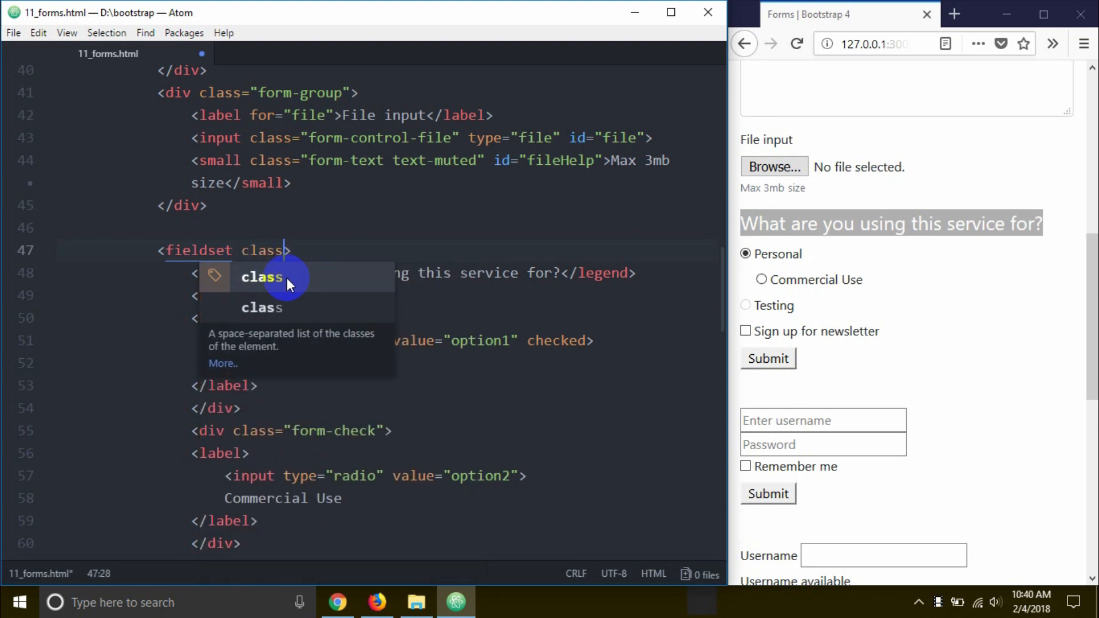
text("f")
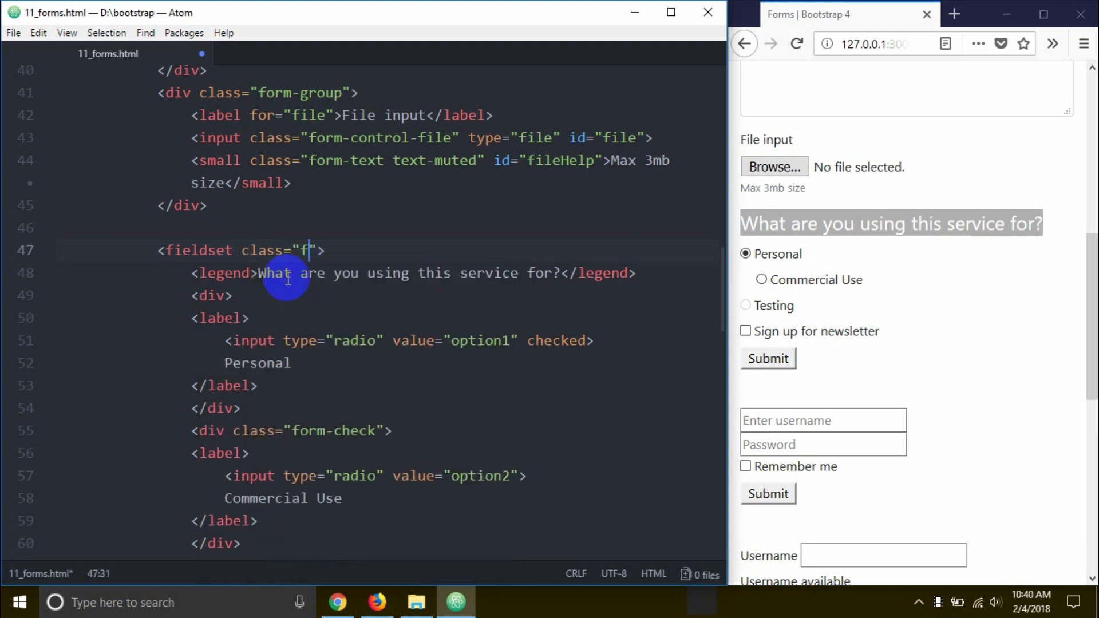
text(orm-group)
click(214, 295)
text( class="")
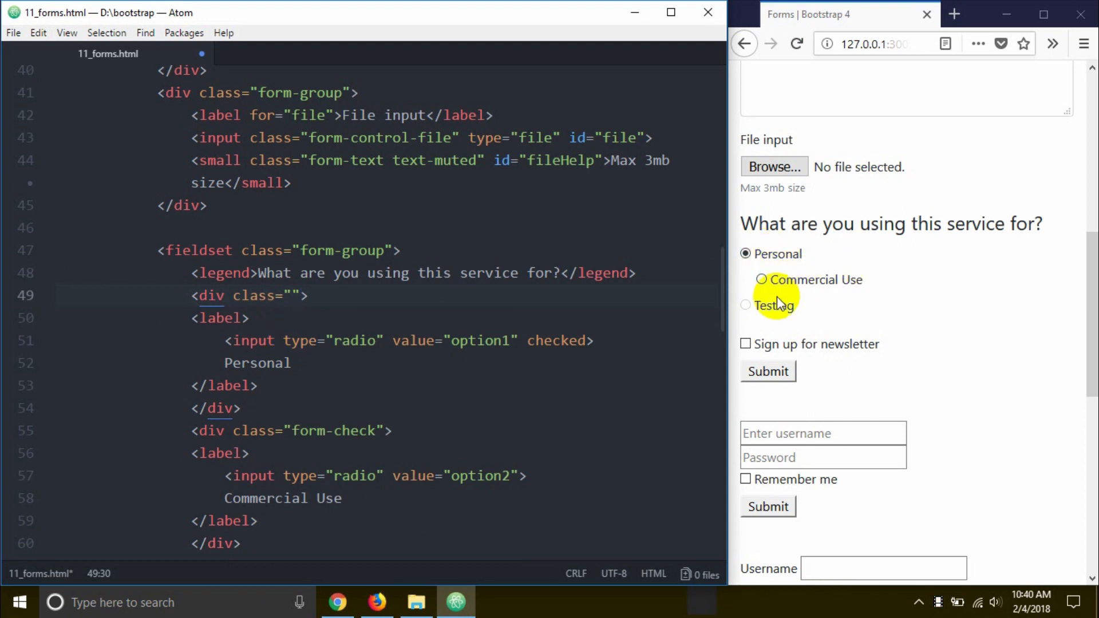
click(746, 254)
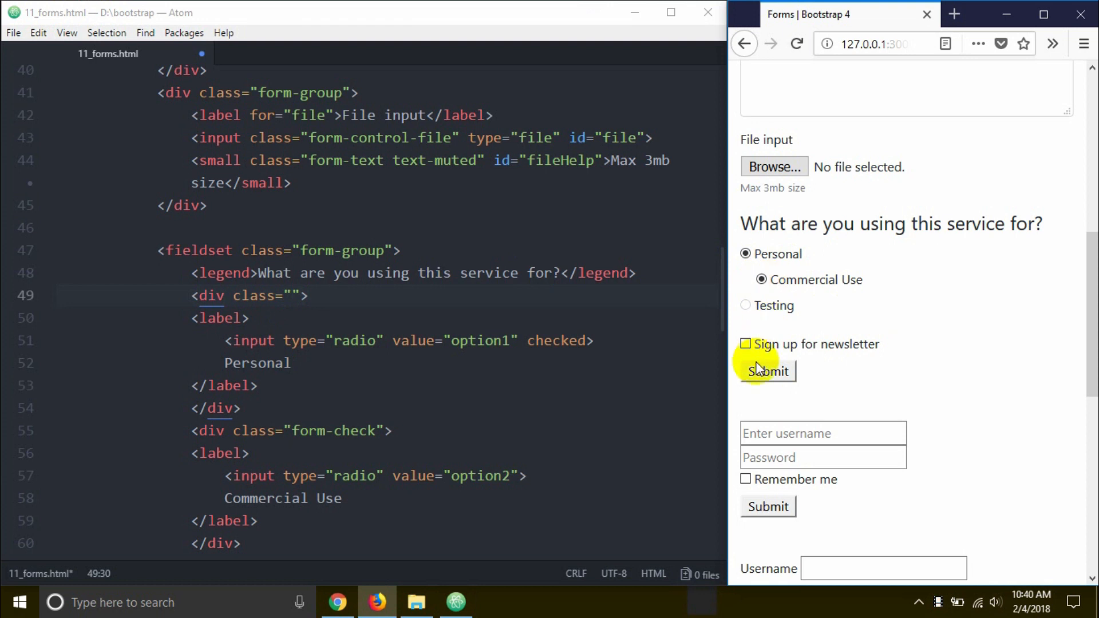
mouse_move(1020, 248)
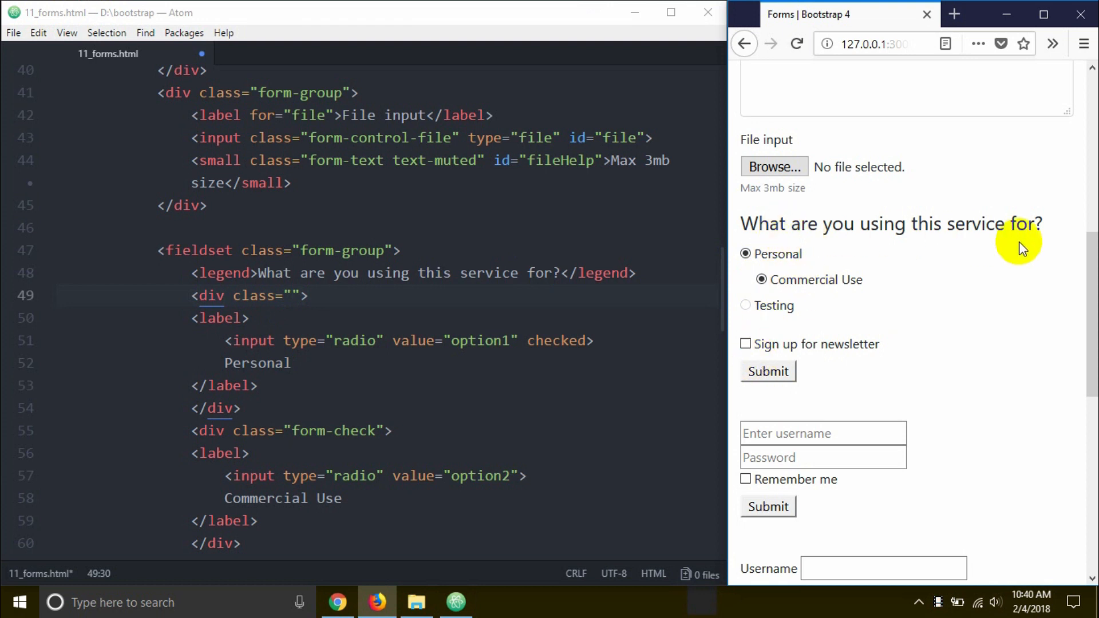
click(761, 280)
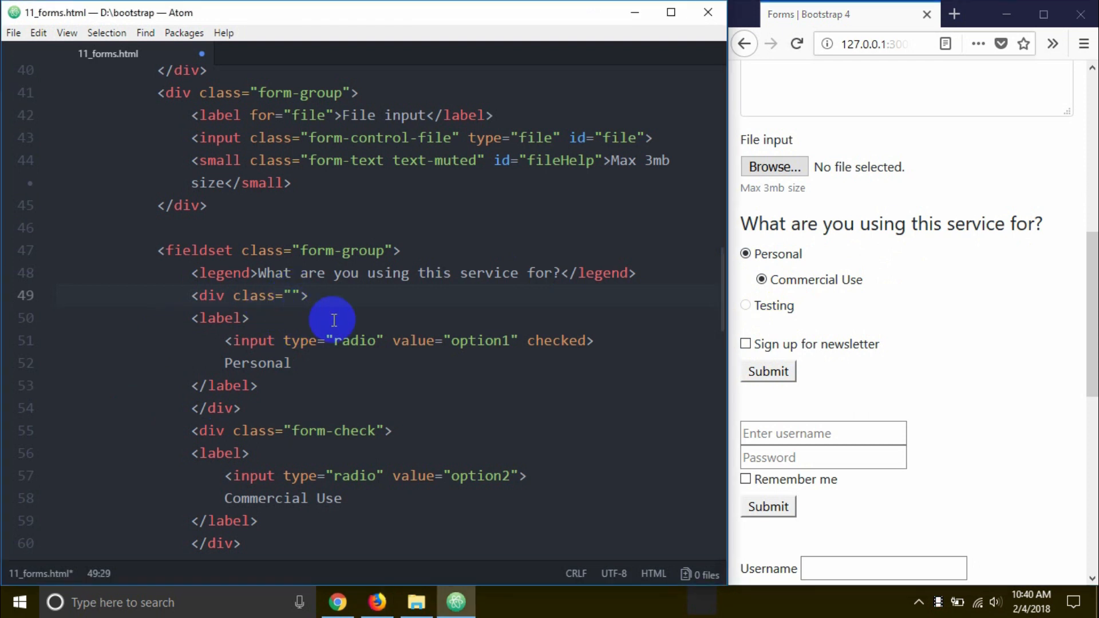
text(form-check)
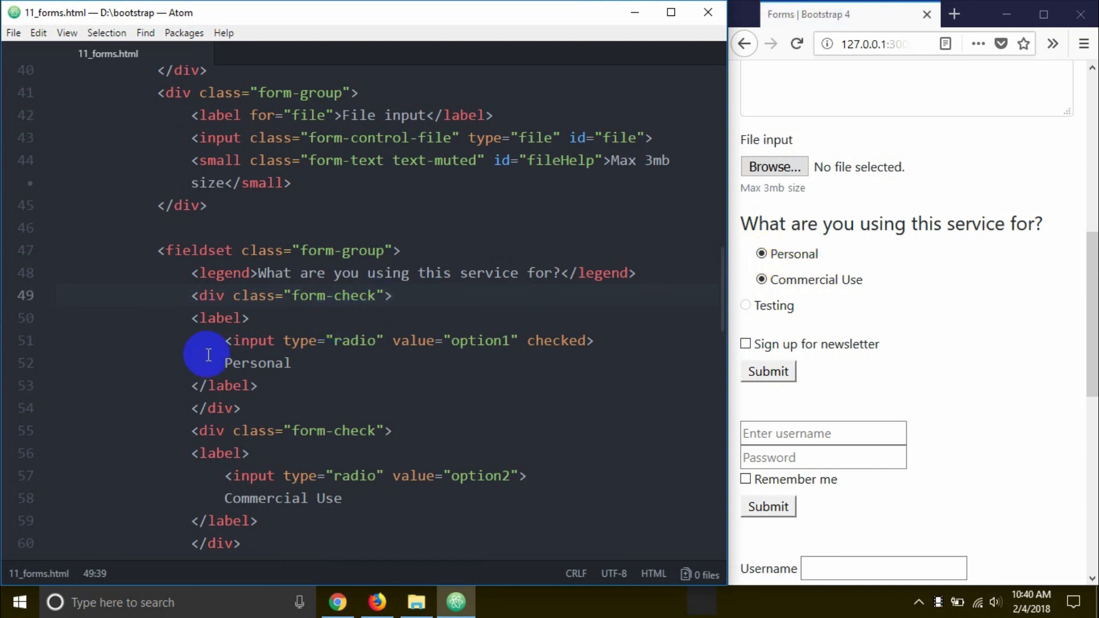
Give the Personal label class="form-check-label" and its radio class="form-check-input"
text(" ")
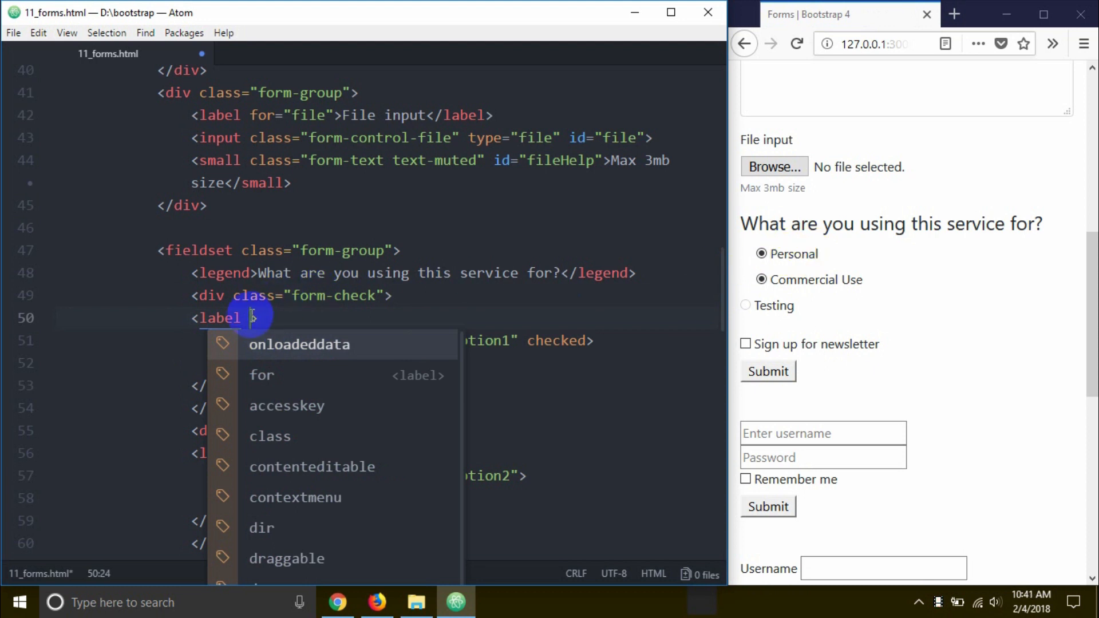
text(class=)
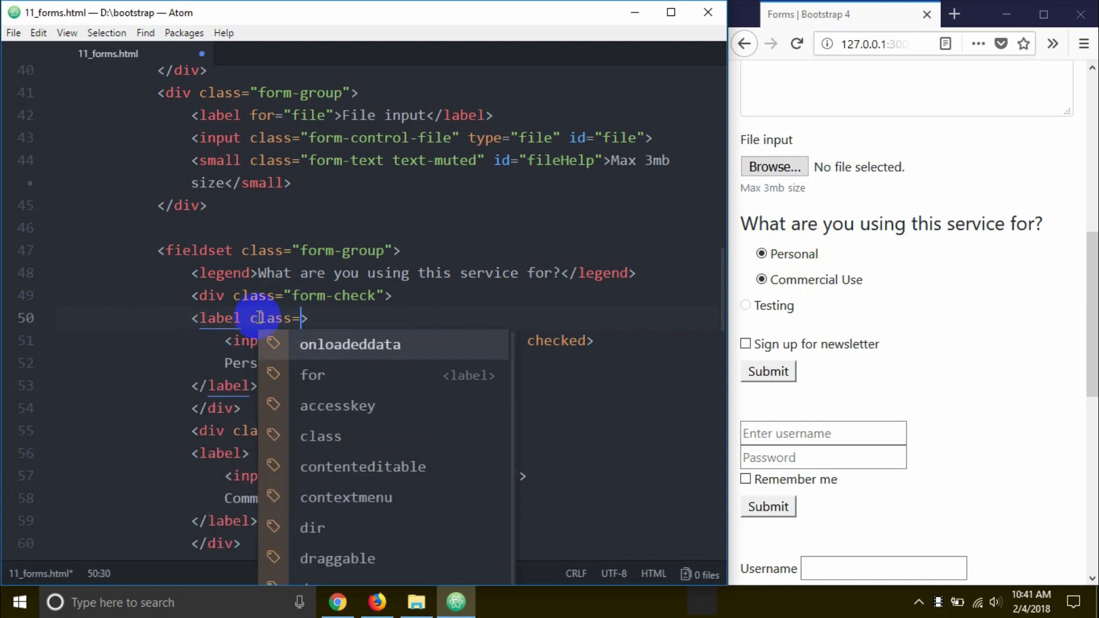
text("form-check-label)
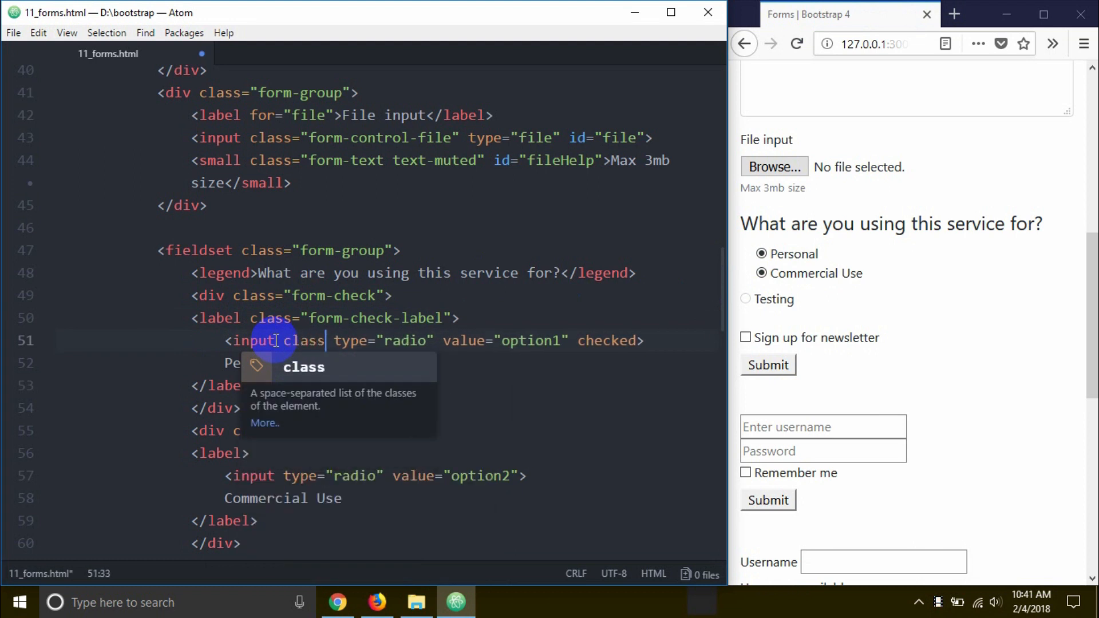
text("")
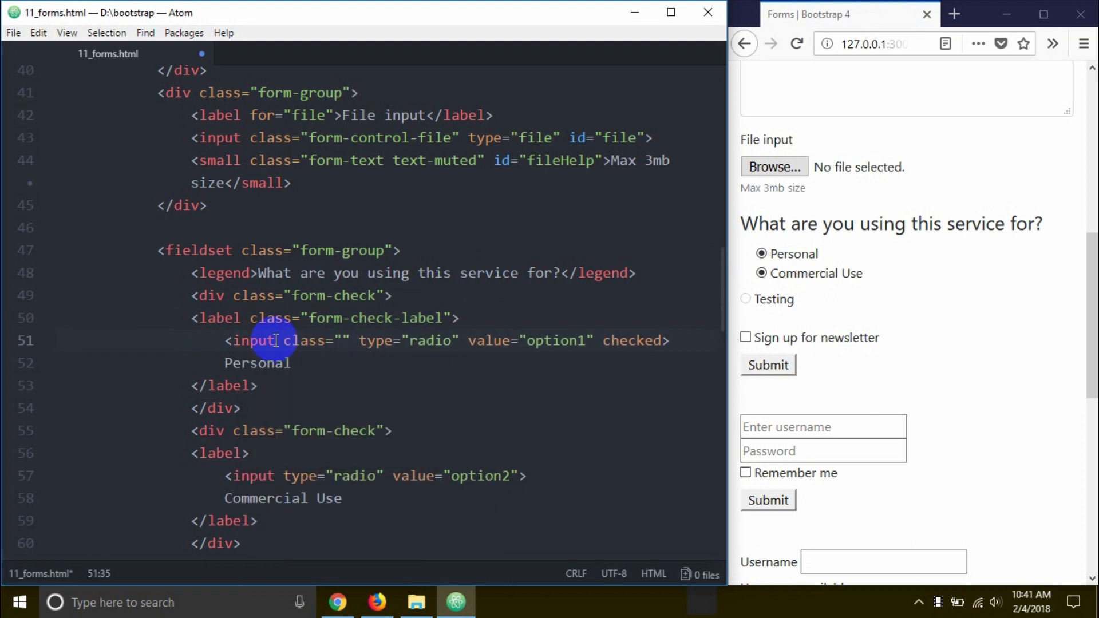
text(form-check-input)
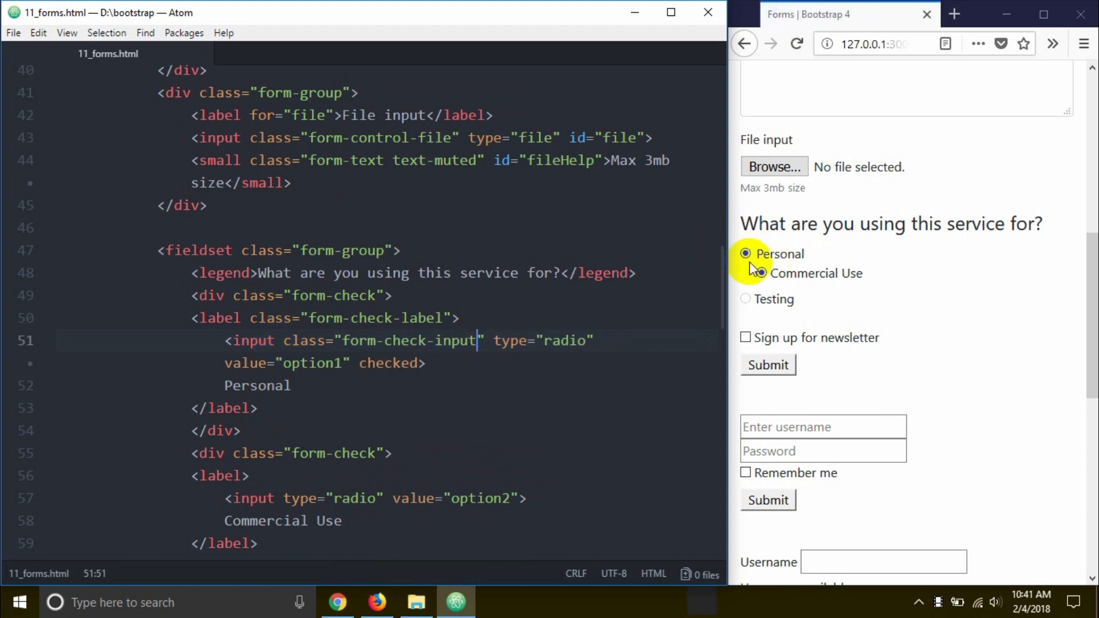
Try the restyled Personal and Commercial Use radios on the live page
click(746, 273)
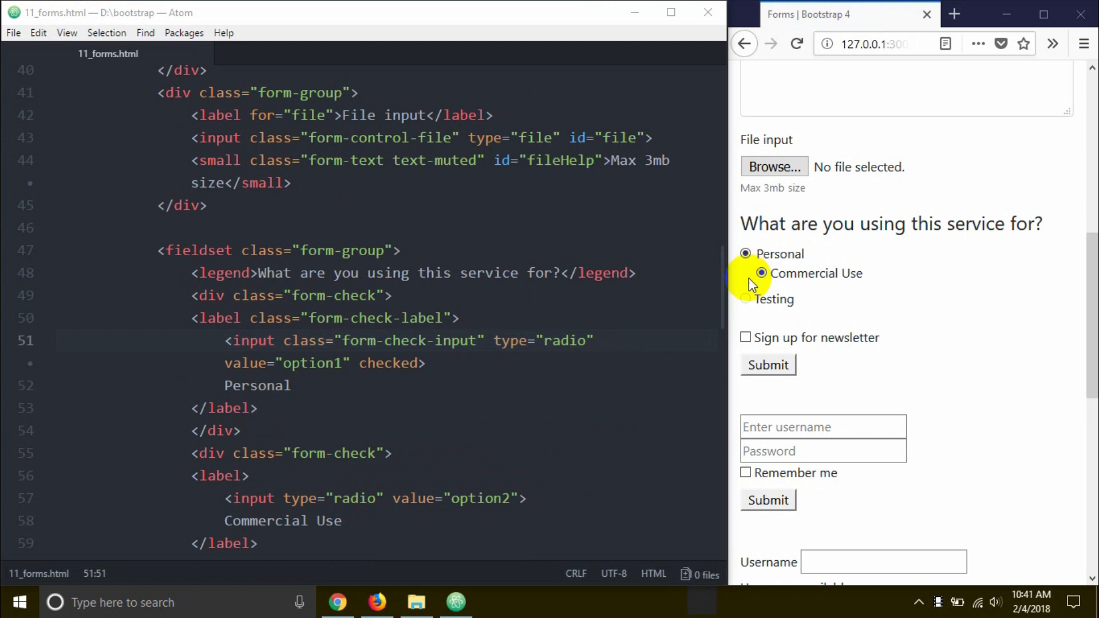
click(745, 255)
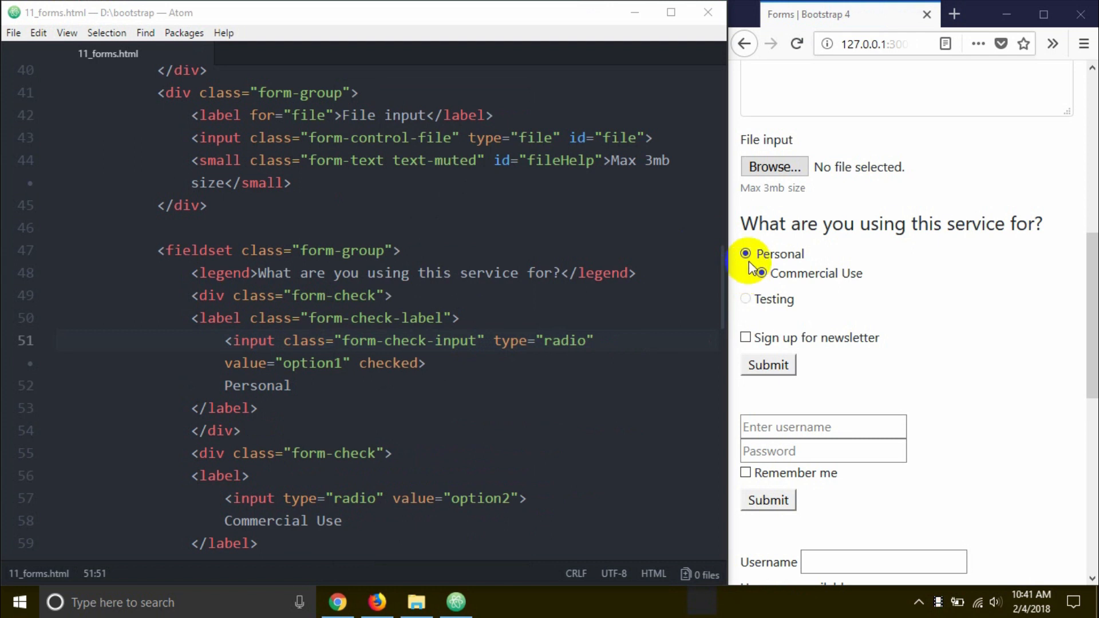
click(746, 273)
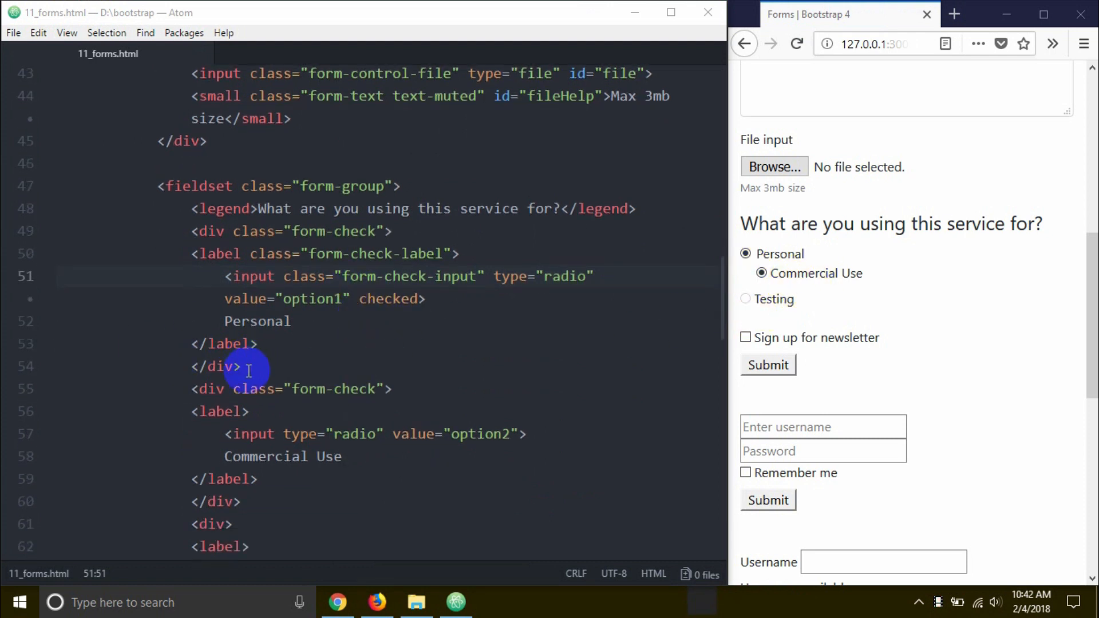
Give the Commercial Use option form-check, form-check-label and form-check-input classes and test the radios
scroll(down, 3)
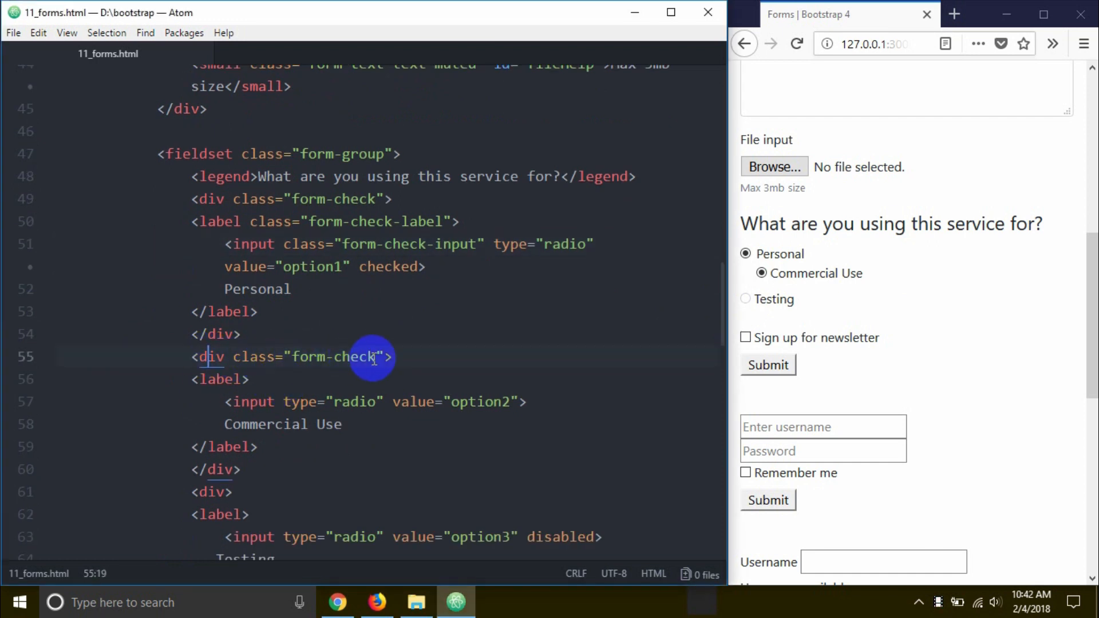
mouse_move(209, 379)
text( class=")
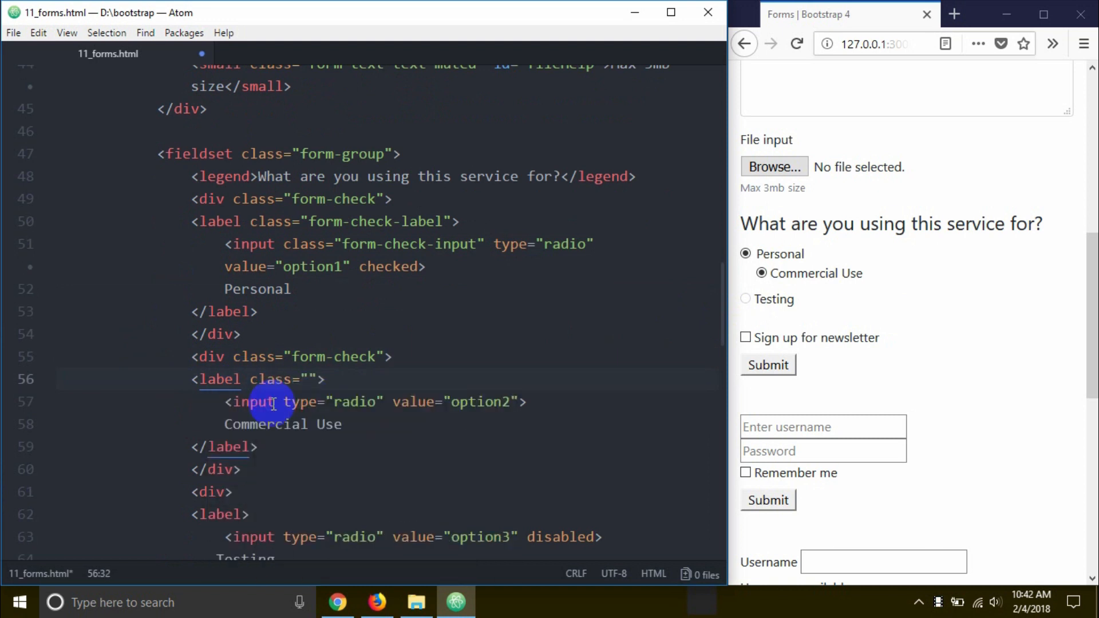
text(form-check-label)
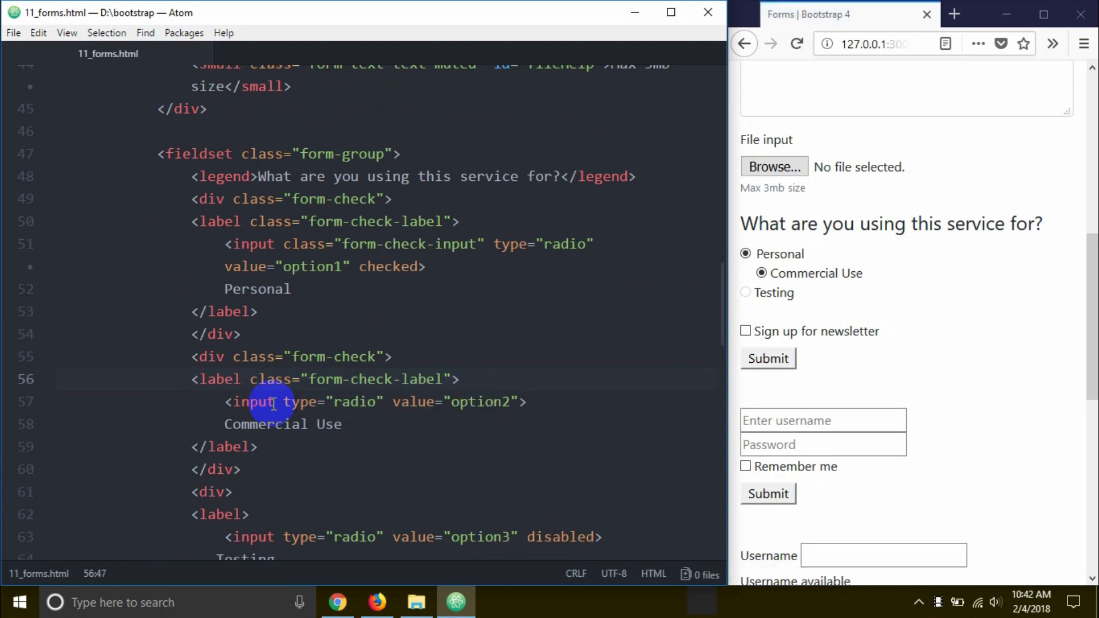
text(class="f)
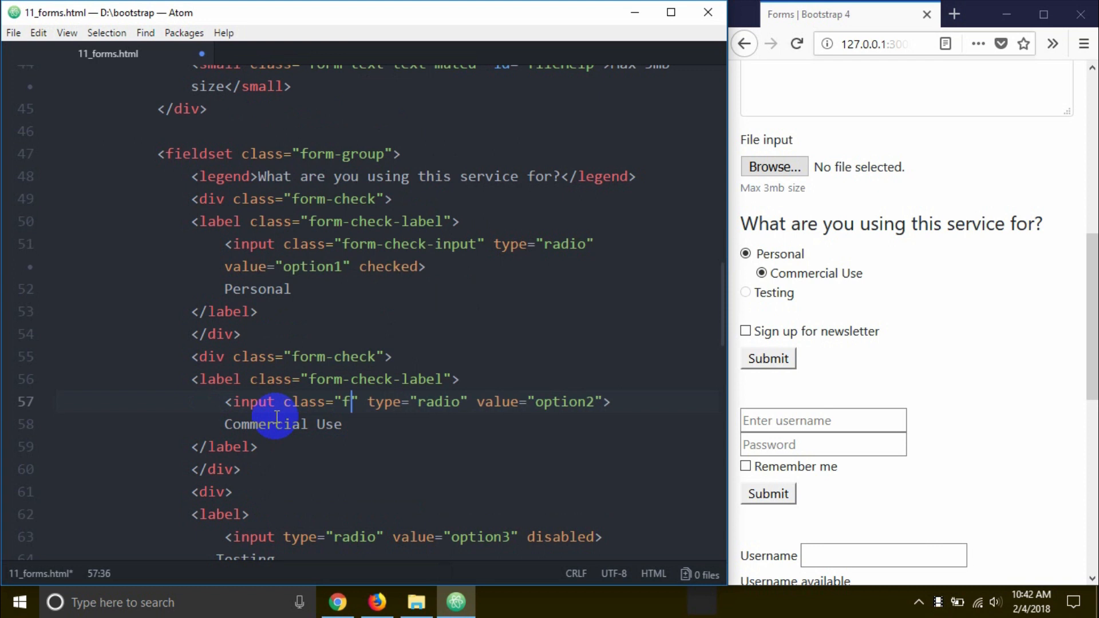
text(orm-check-input)
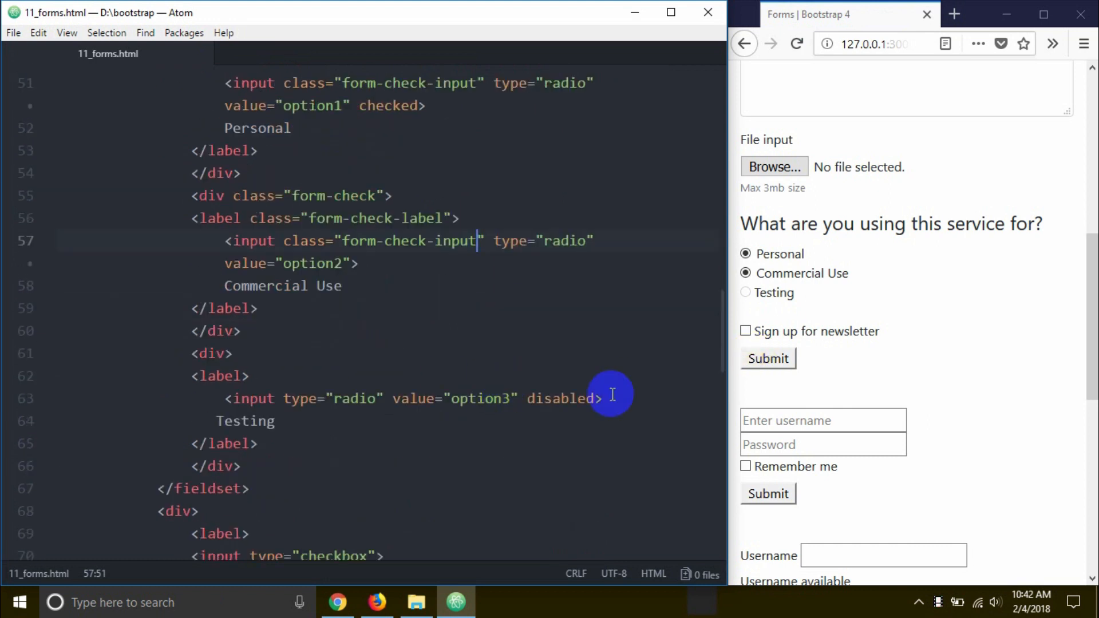
mouse_move(749, 298)
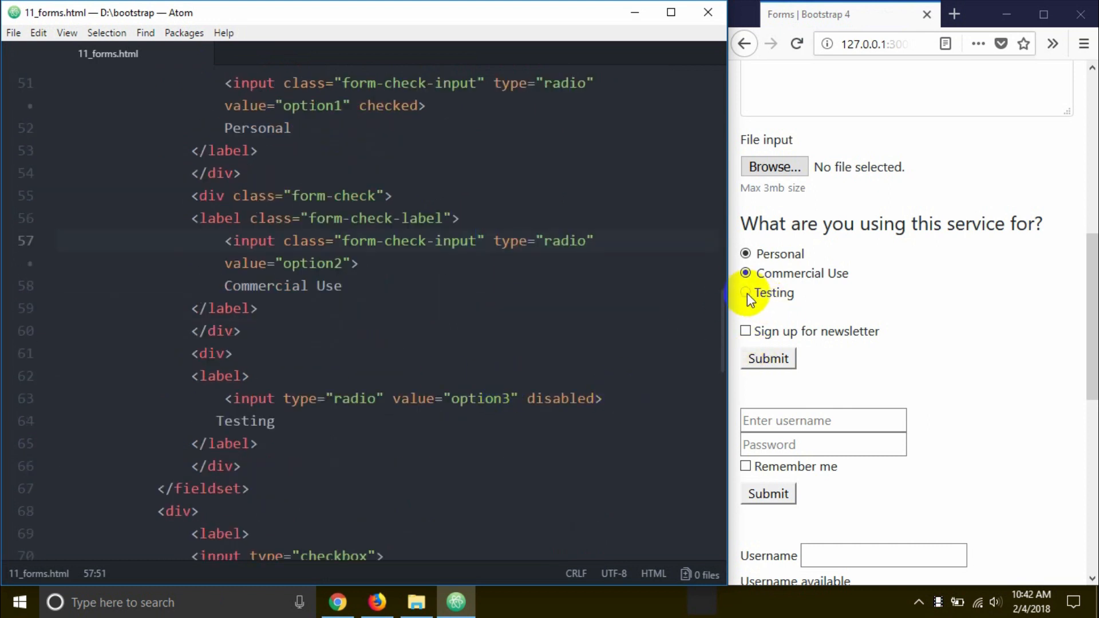
click(746, 273)
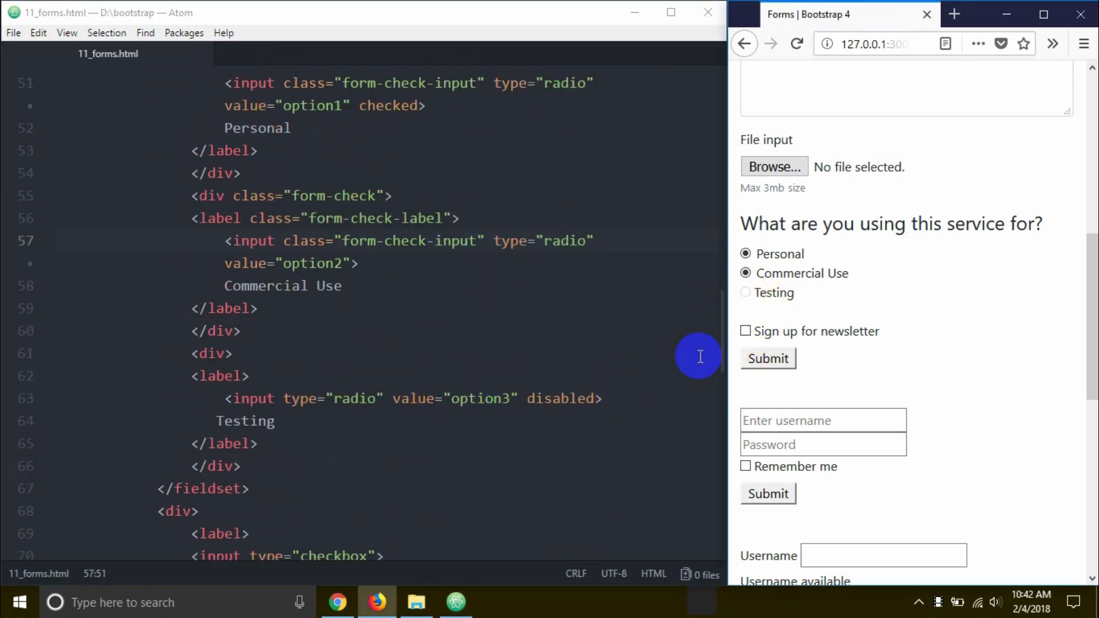
Give the disabled Testing option form-check, form-check-label and form-check-input classes, keeping it disabled
double_click(558, 399)
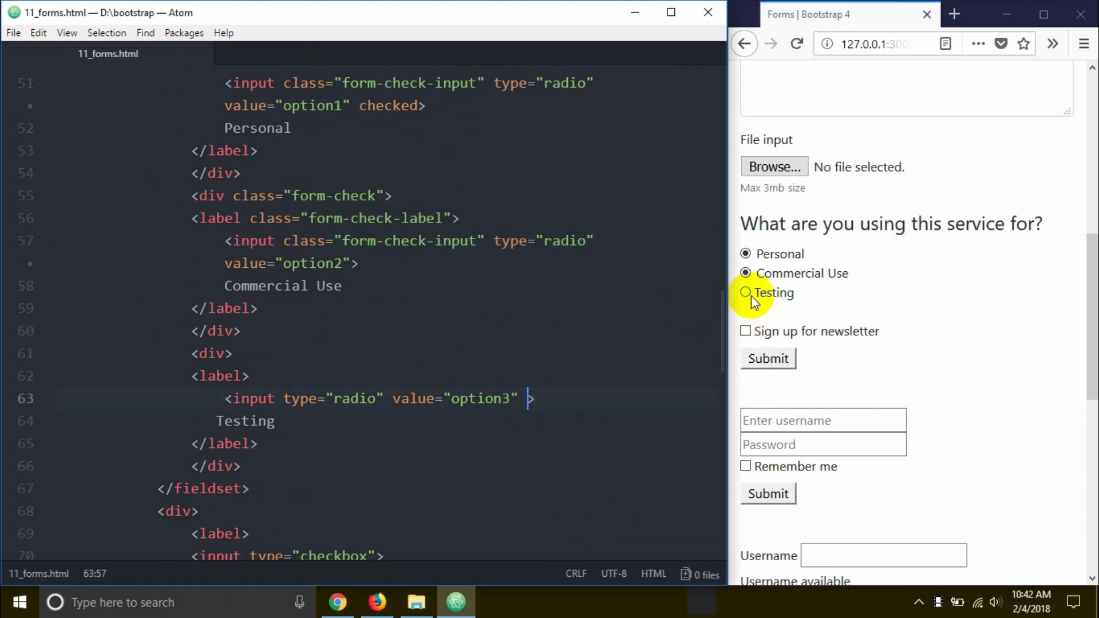
text(disabled)
click(386, 354)
text( class=")
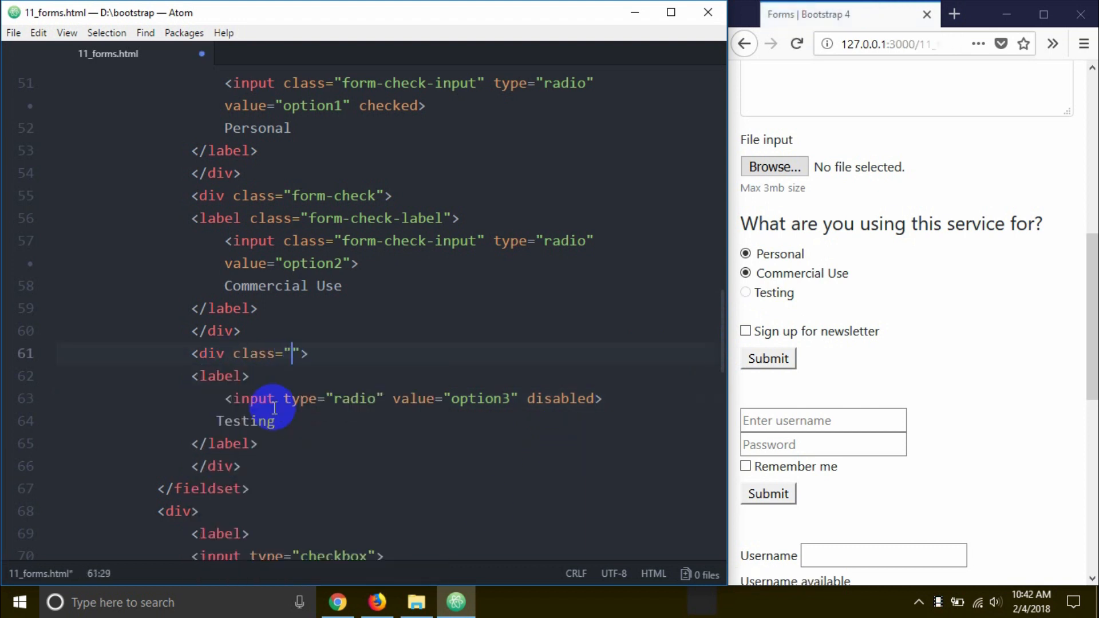
text(form-check)
click(221, 376)
text( class="fo)
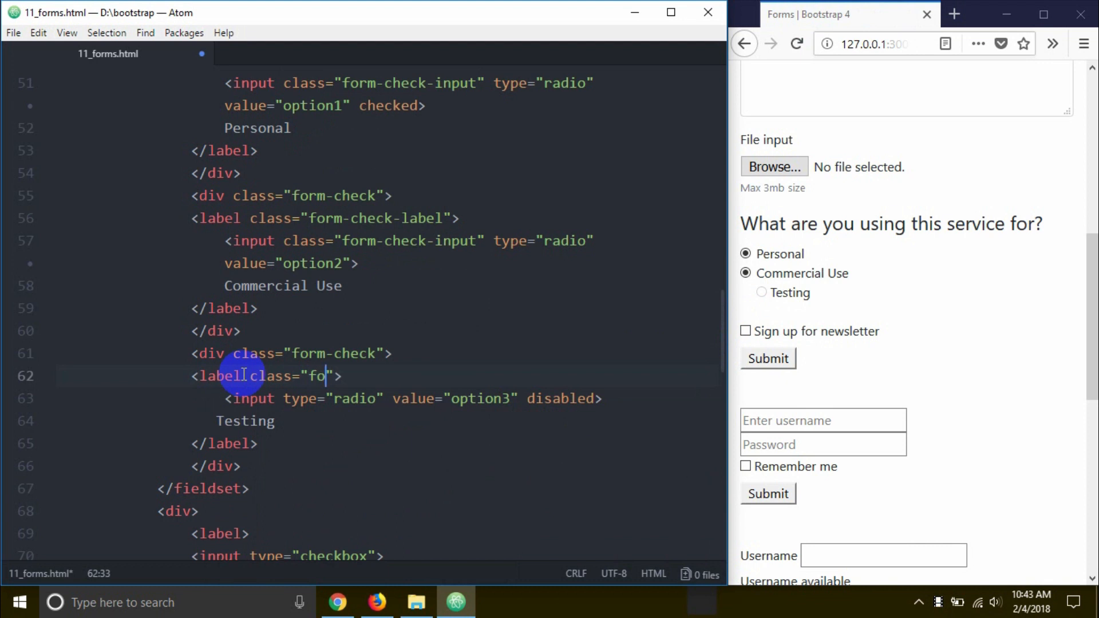
text(rm-check-label)
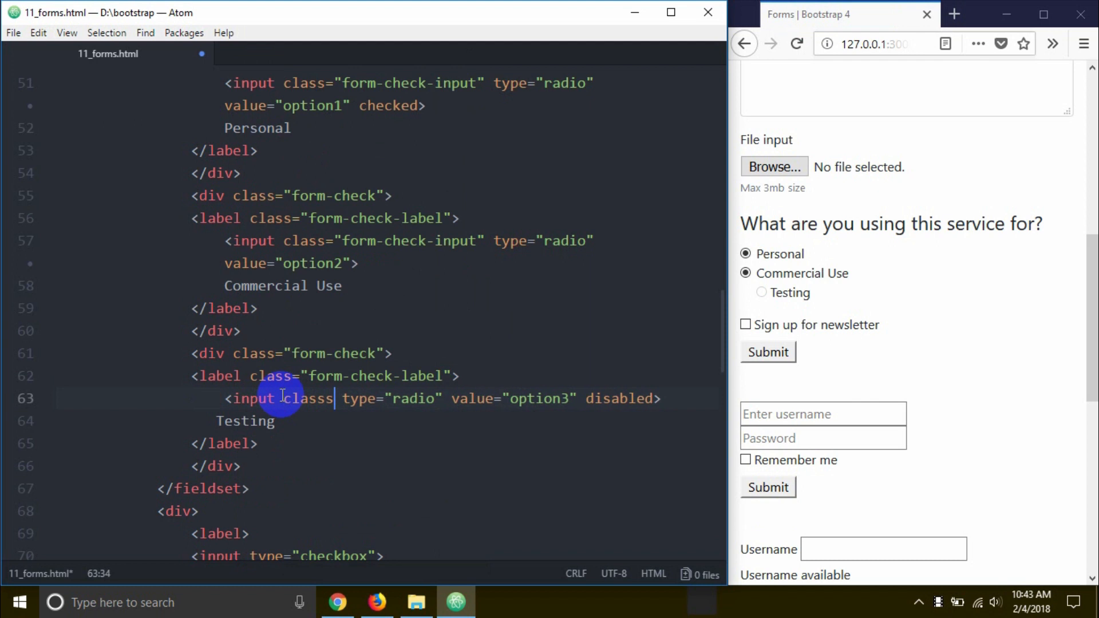
key(BackSpace)
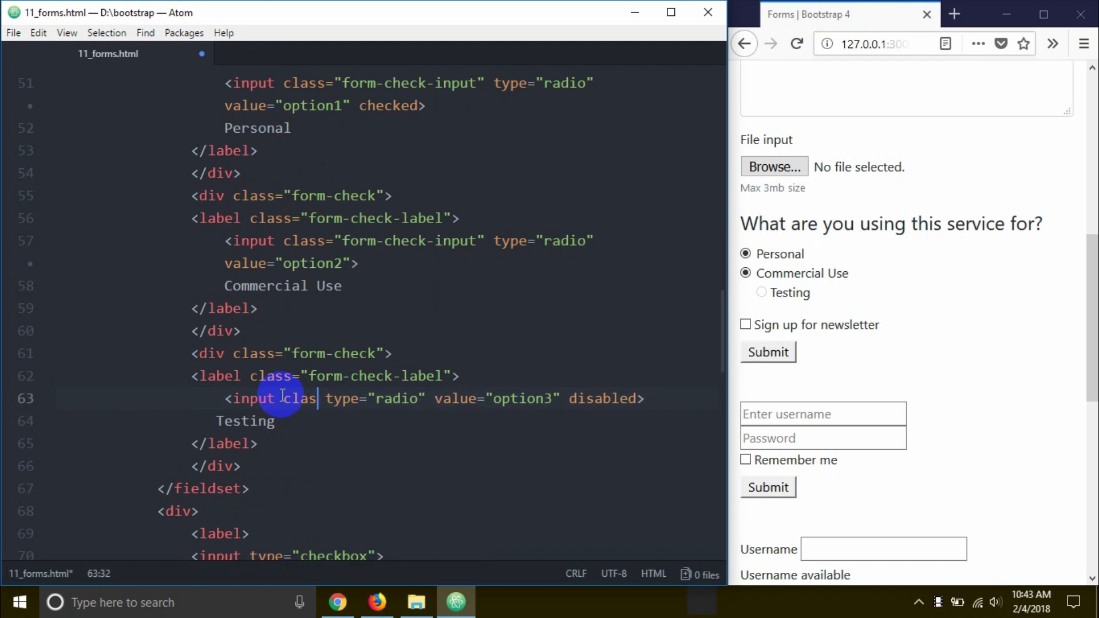
text(s="")
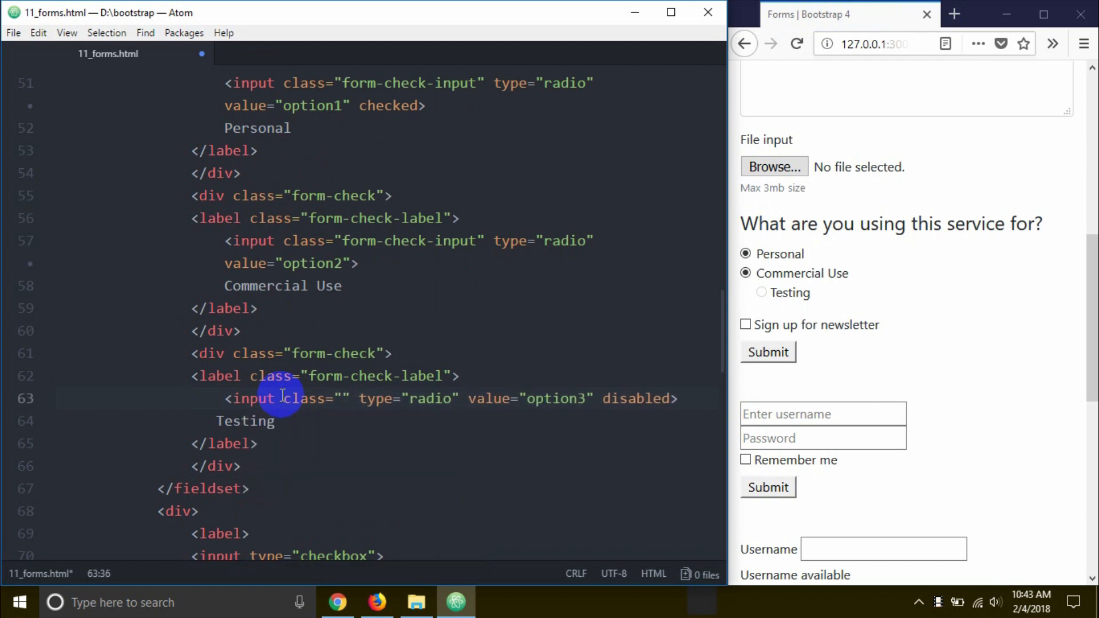
text(form-check-input)
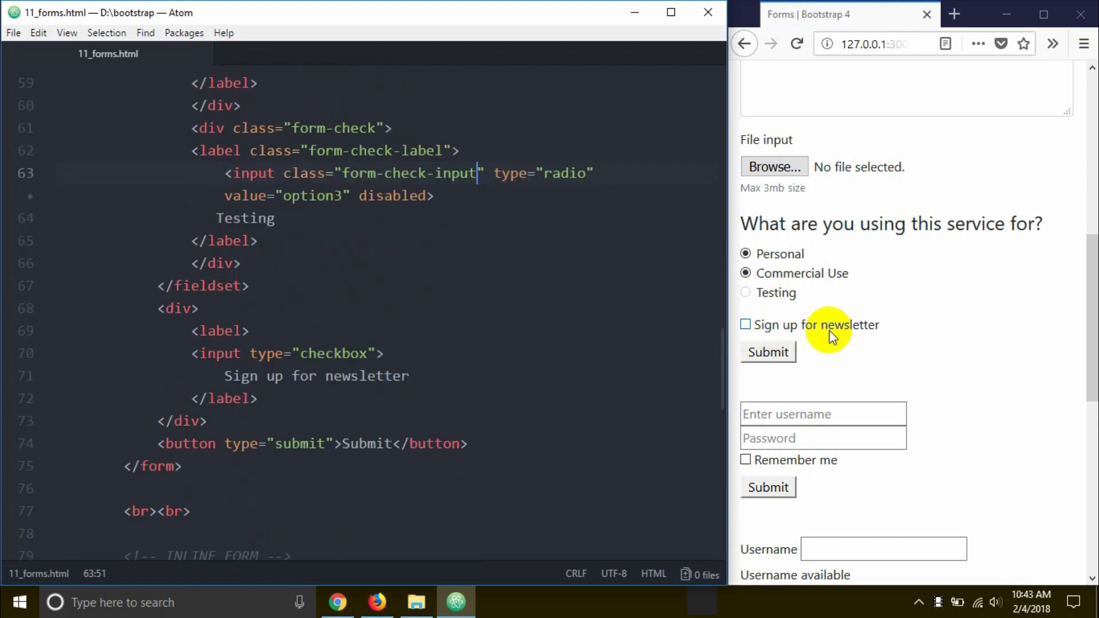
click(745, 324)
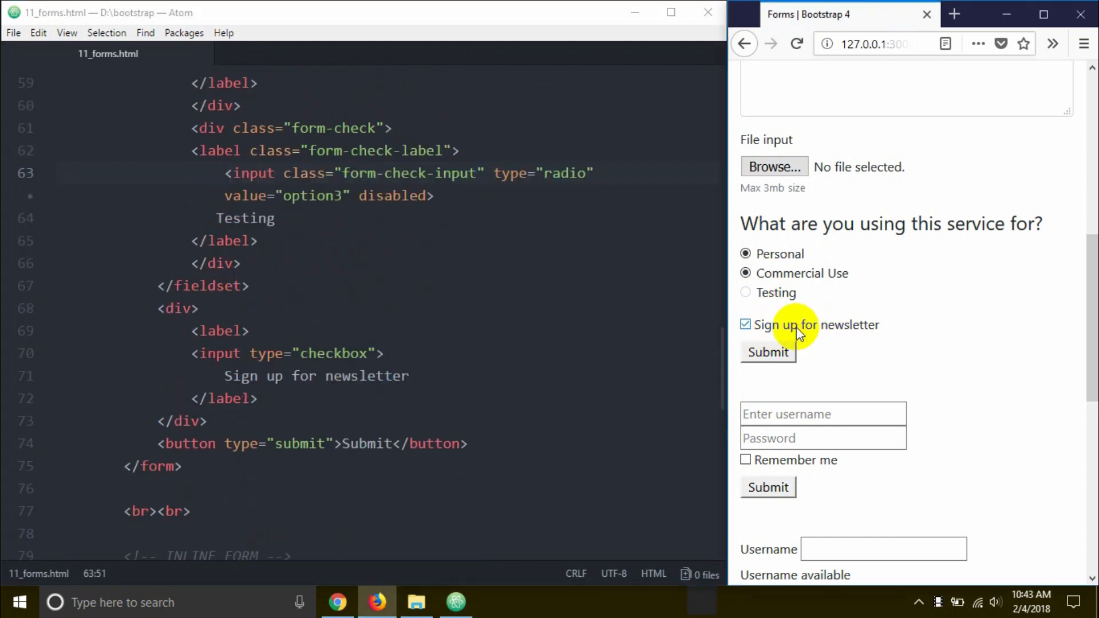
click(745, 324)
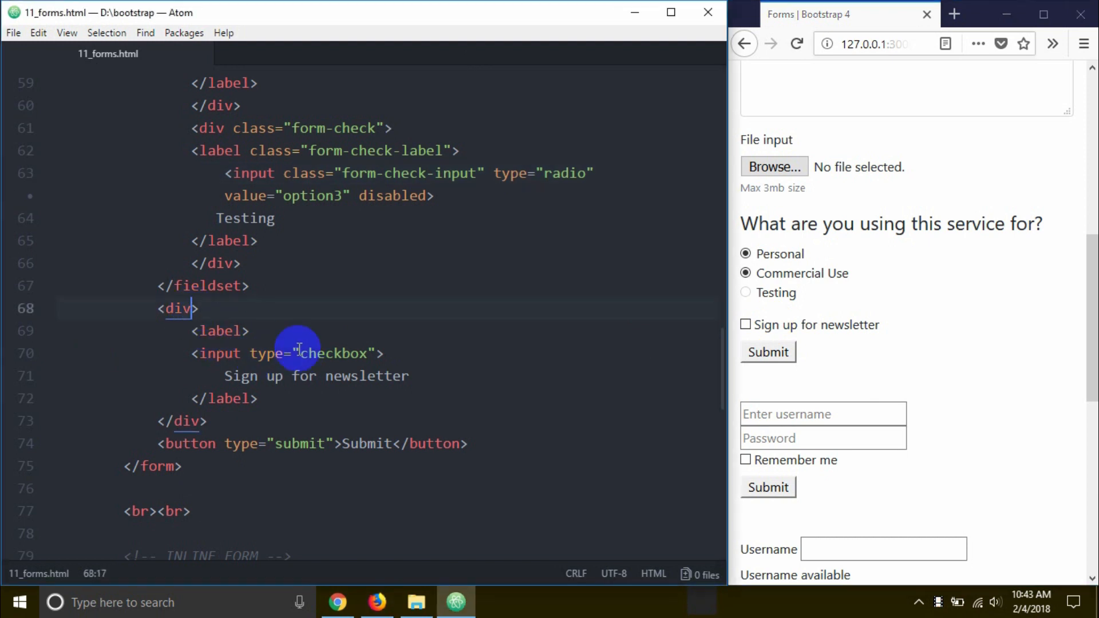
Give the newsletter checkbox form-check on its div, form-check-label on its label and form-check-input on its input
text(class=")
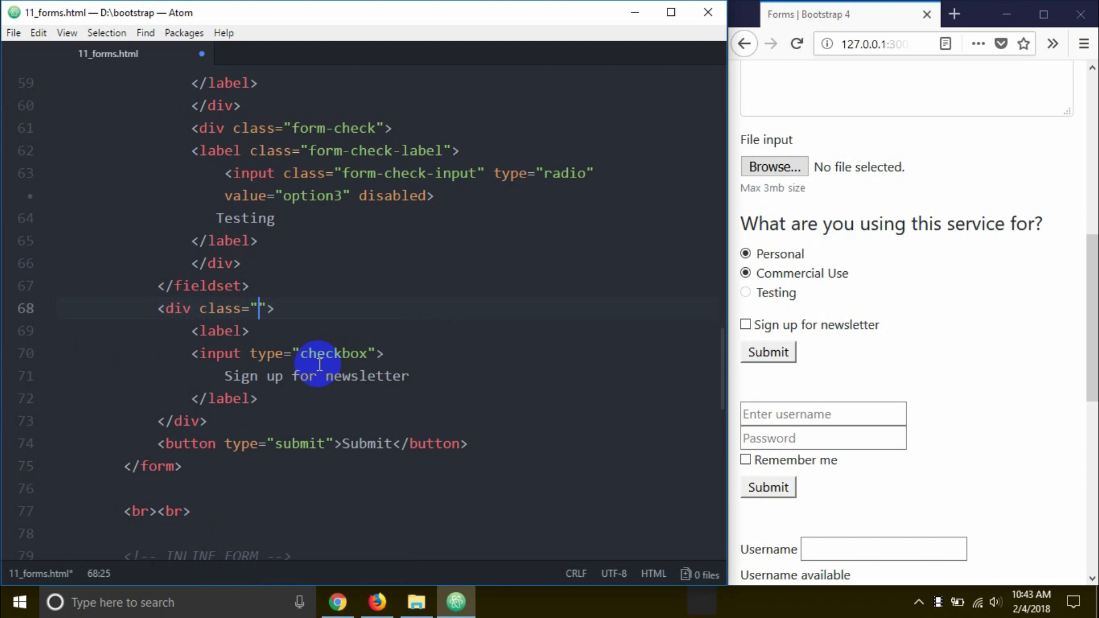
text(form-check)
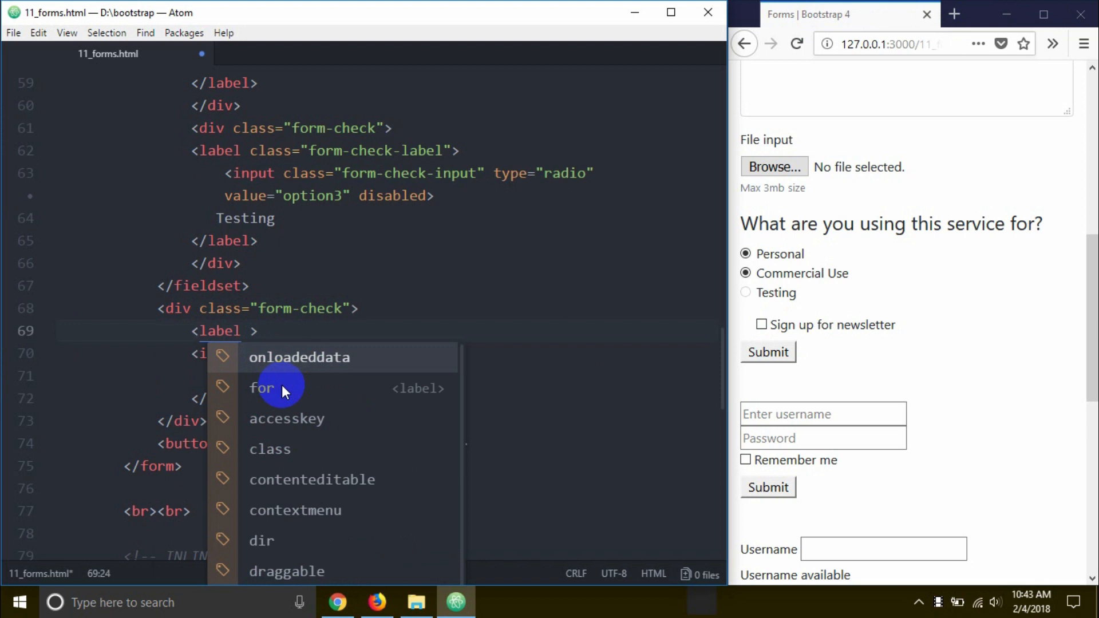
text(clas="")
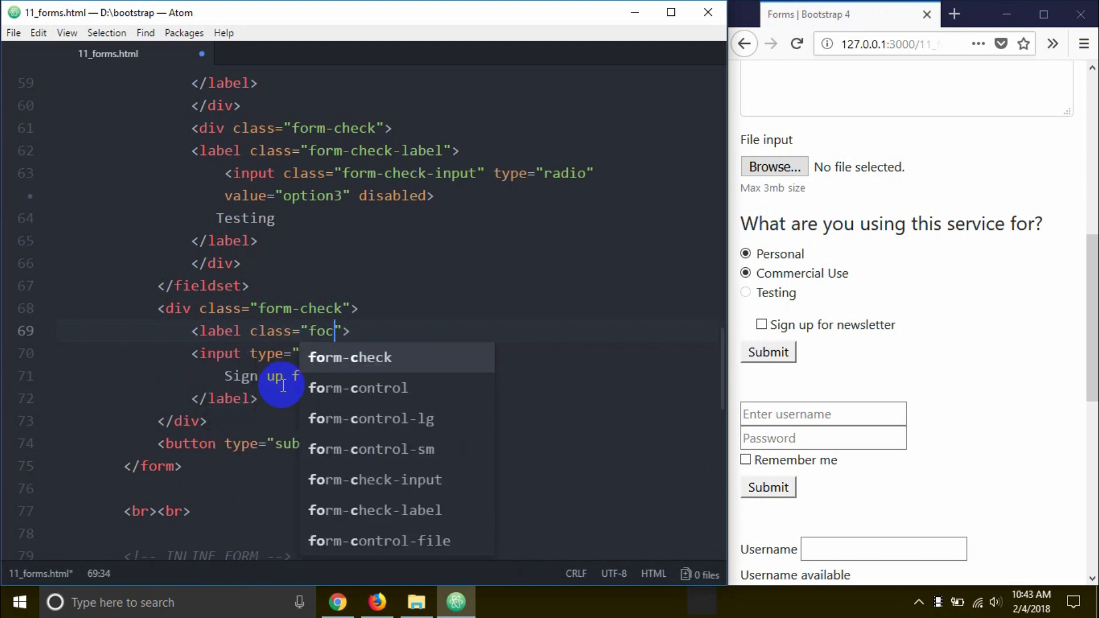
text(orm-check-label)
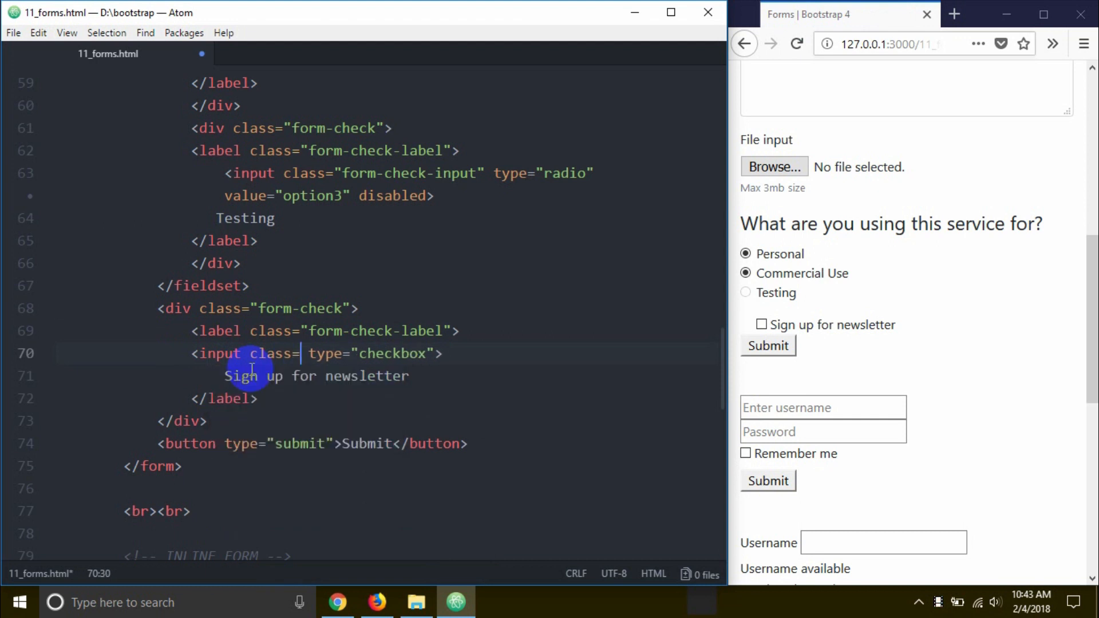
text(form-check-input")
click(312, 443)
text( class=")
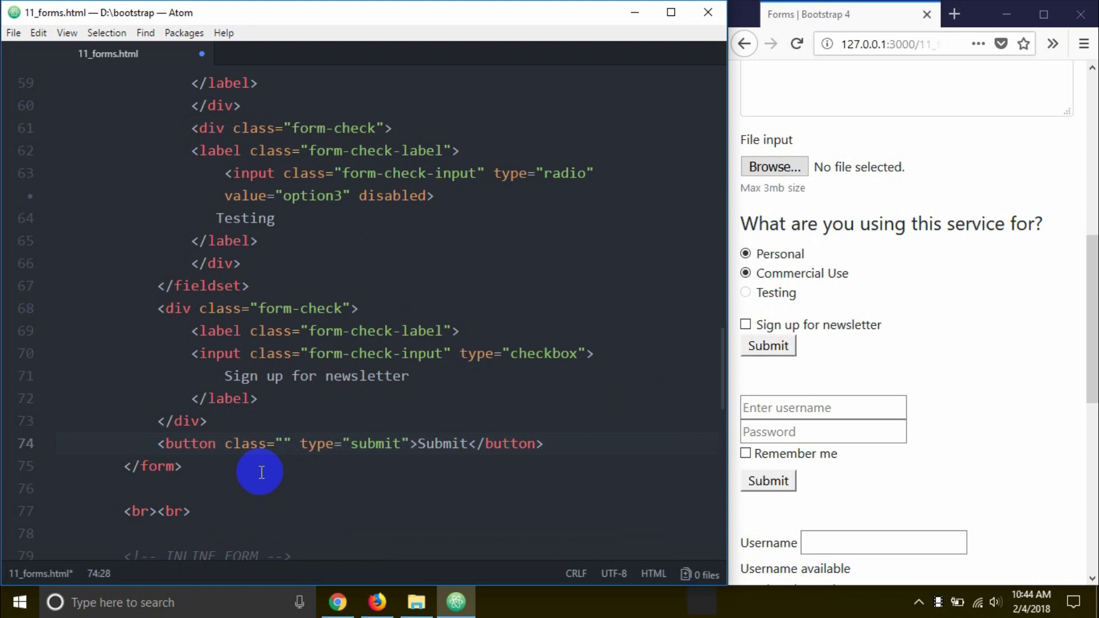
Give the Submit button class="btn btn-primary mt-3" and check the blue spaced button on the page
text(btn b)
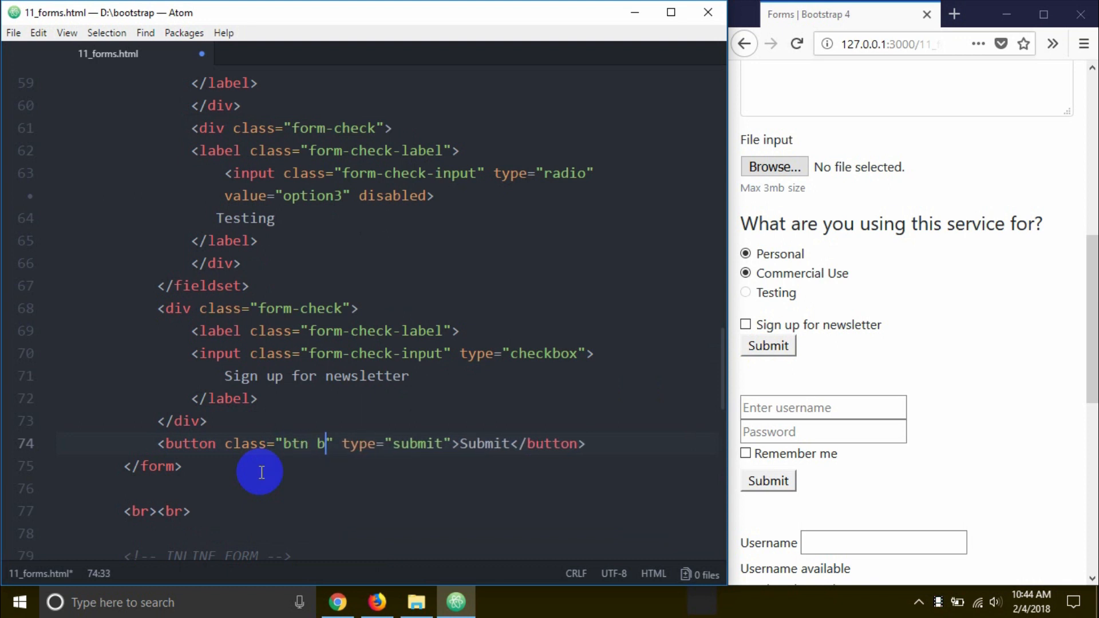
text(tn-pri)
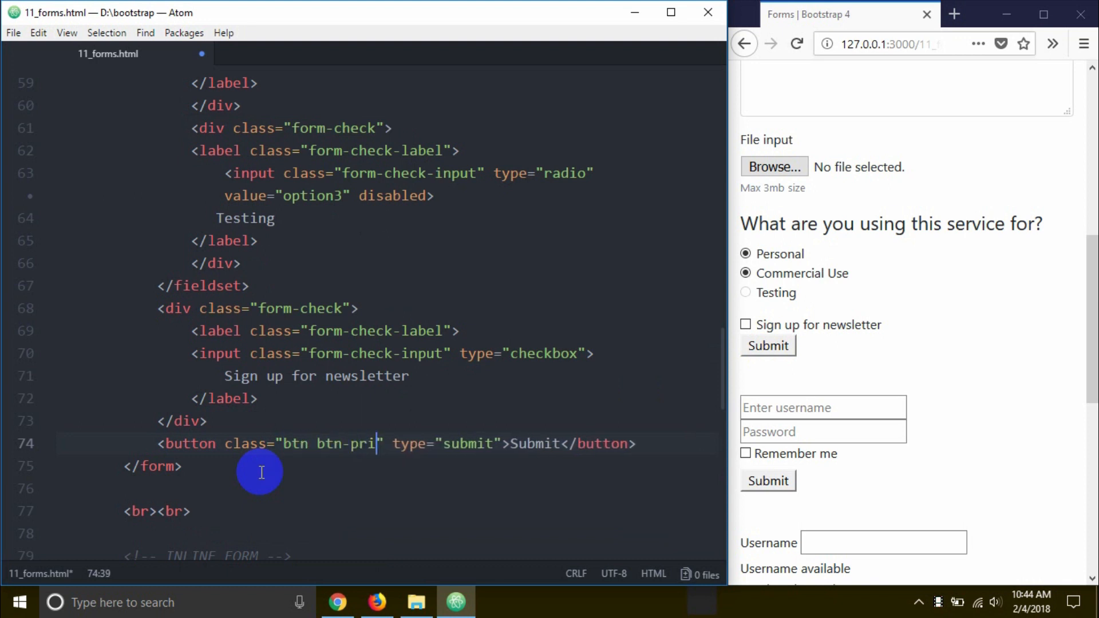
text(mary)
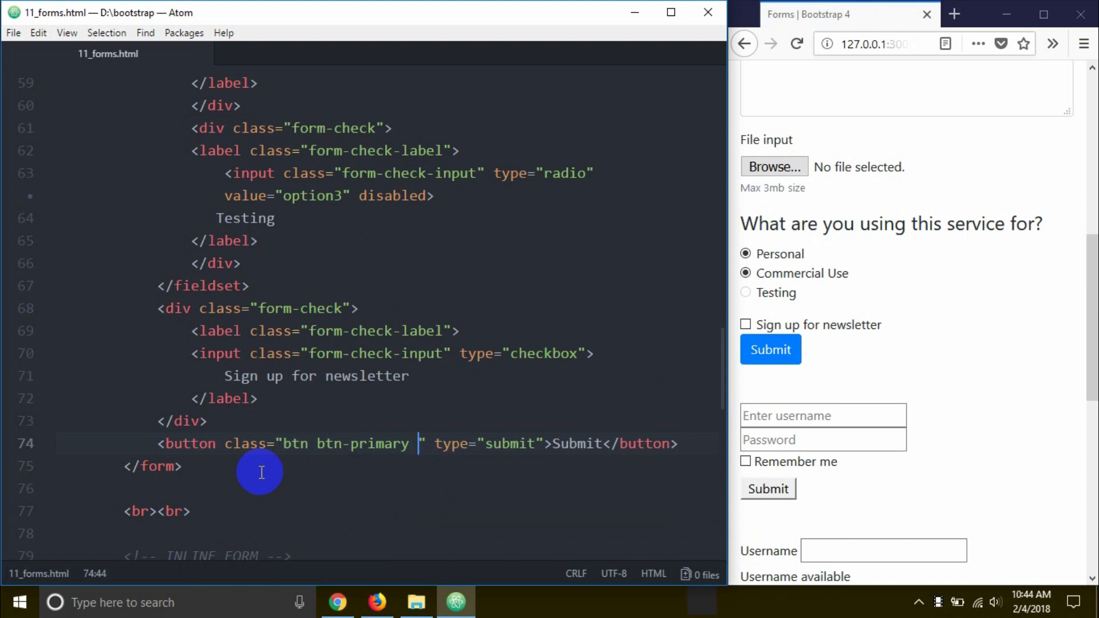
text(mt-3)
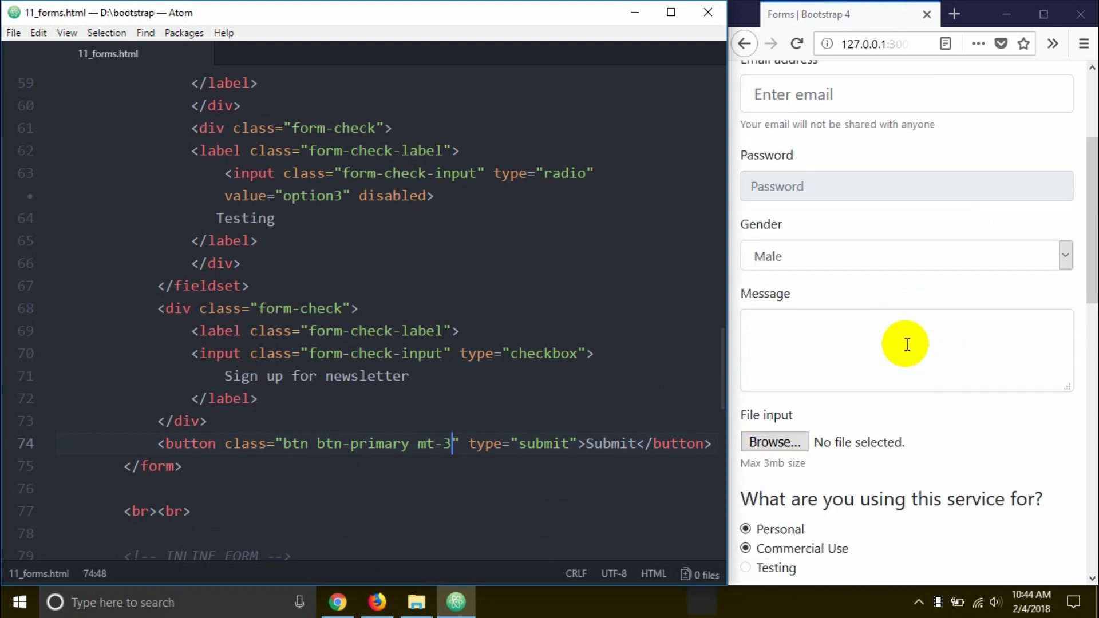
scroll(down, 3)
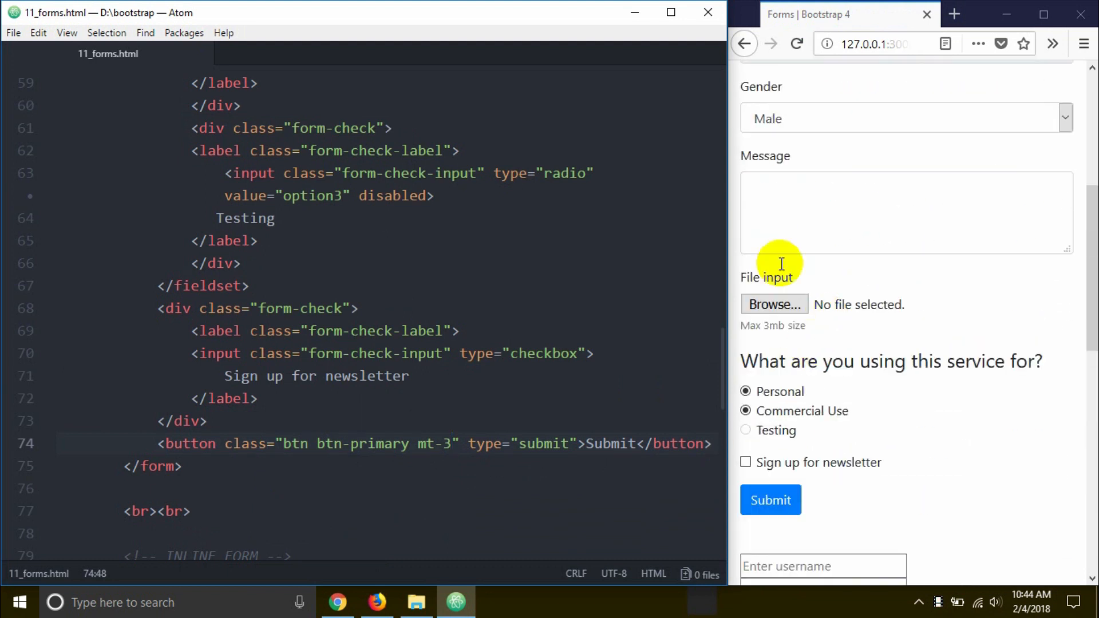
scroll(down, 3)
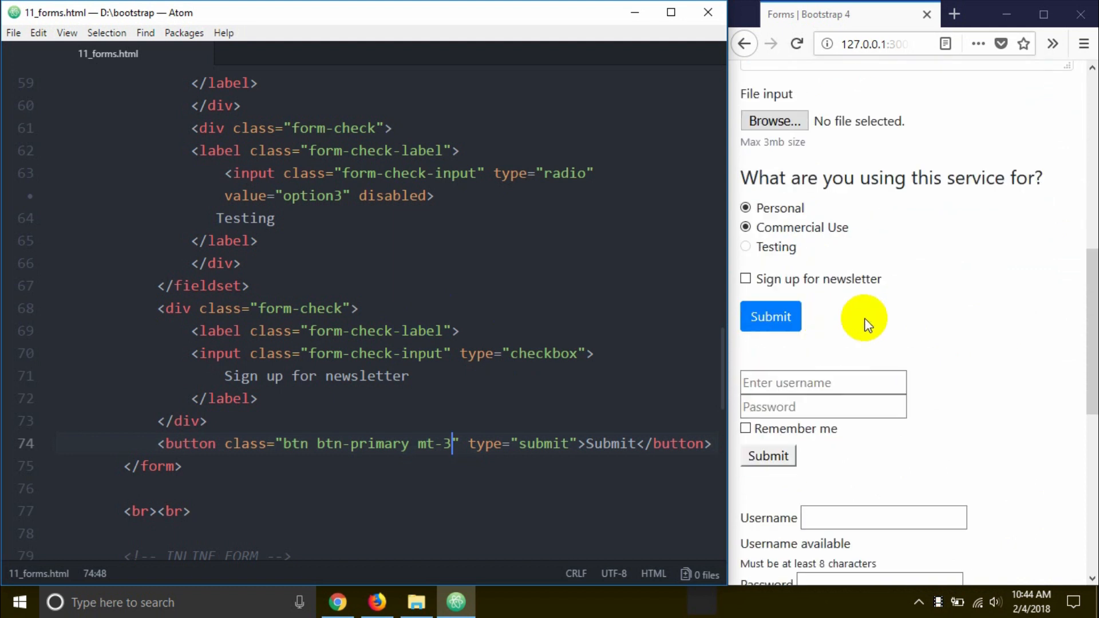
scroll(down, 3)
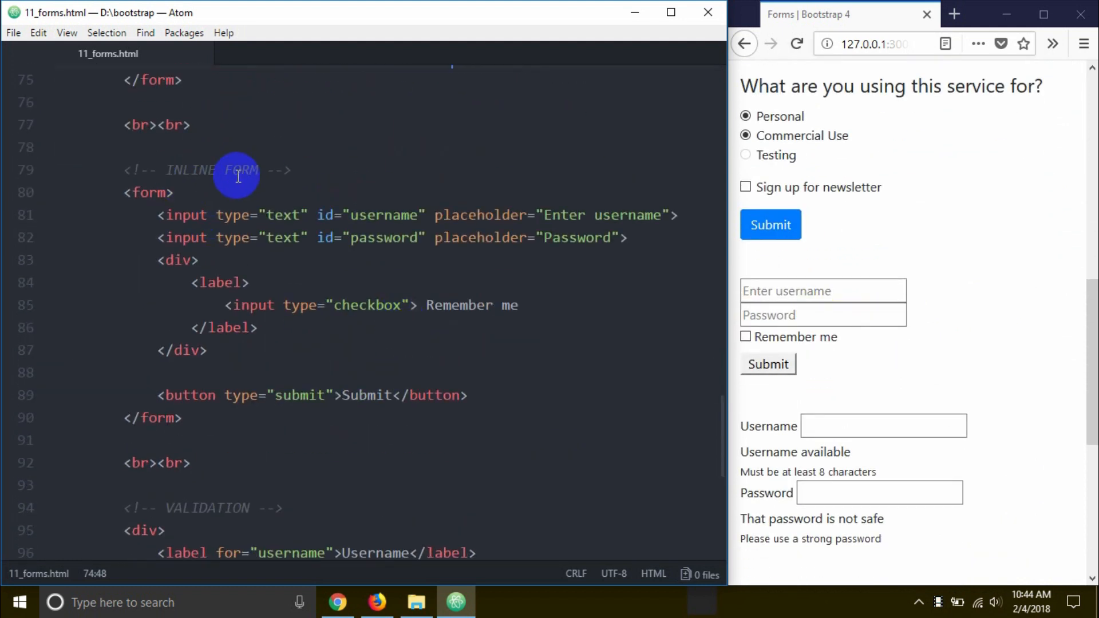
mouse_move(662, 343)
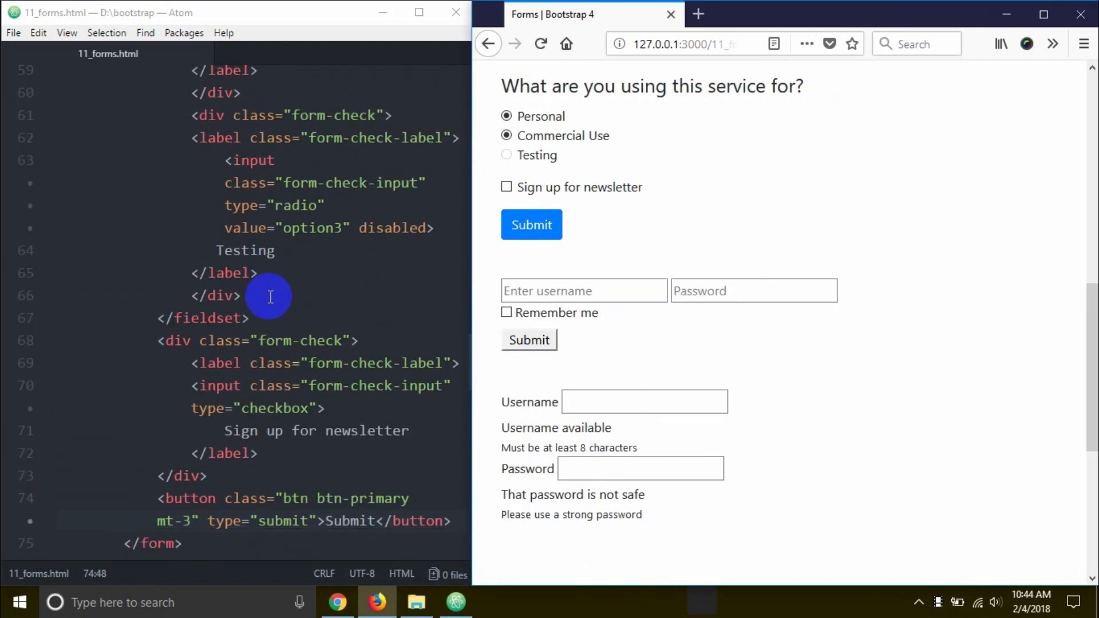
Scroll the editor down to the INLINE FORM markup
scroll(down, 3)
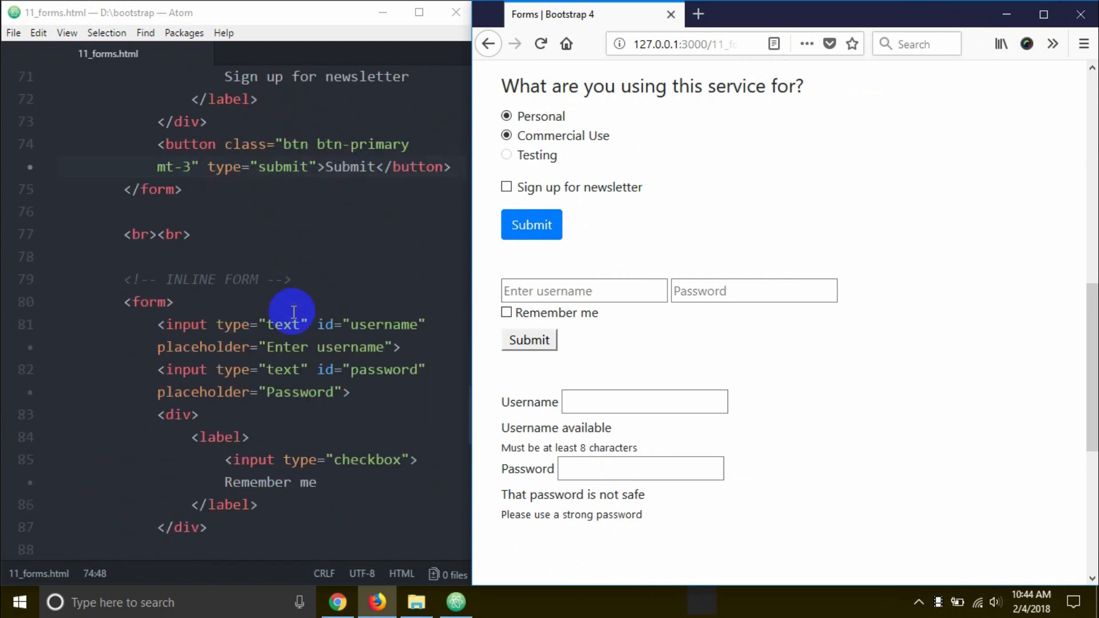
scroll(down, 3)
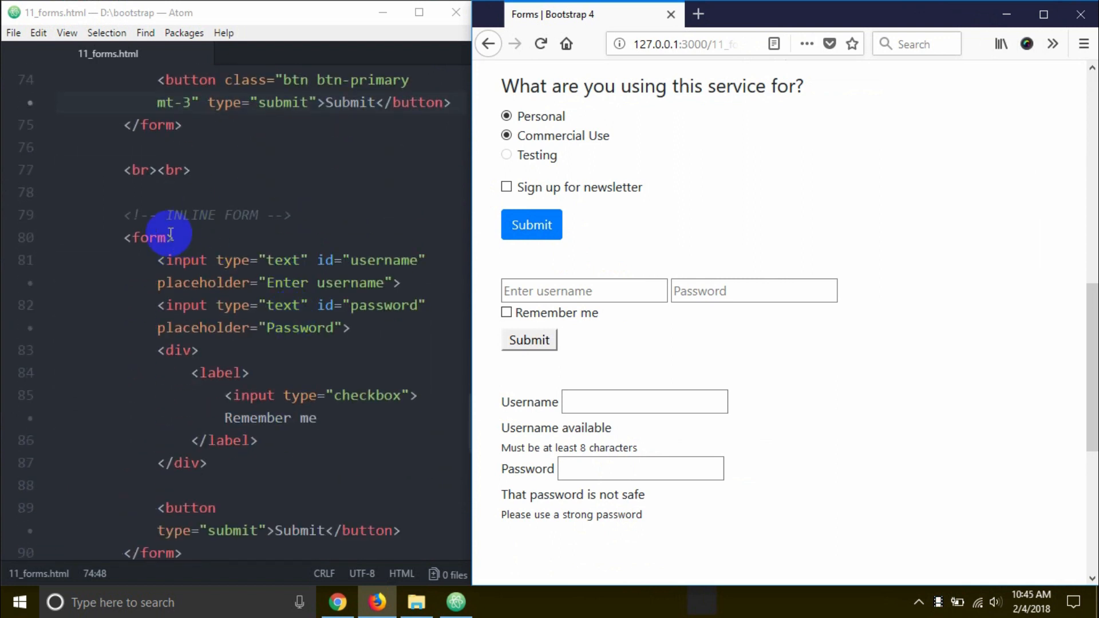
Make the login form a Bootstrap inline form with class="form-inline"
text(clas)
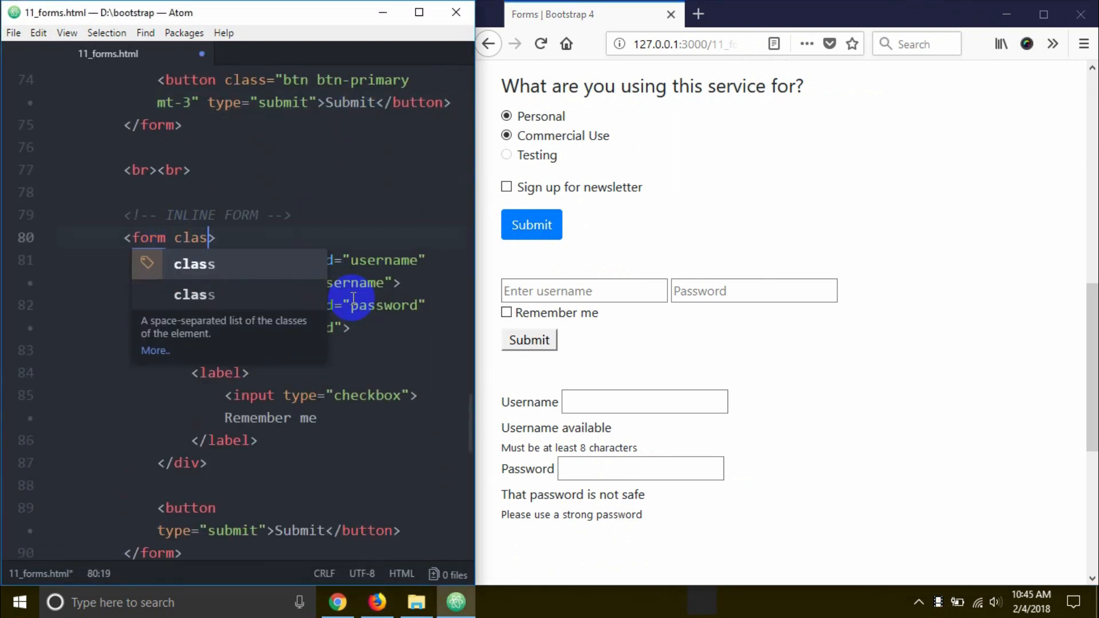
text(=")
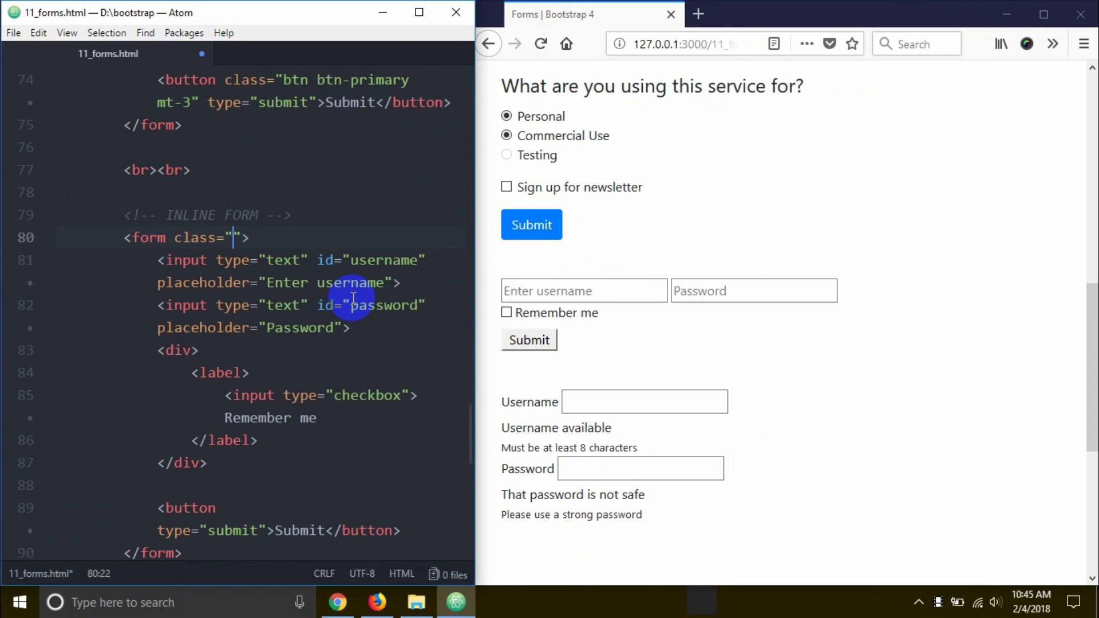
text(form-inl)
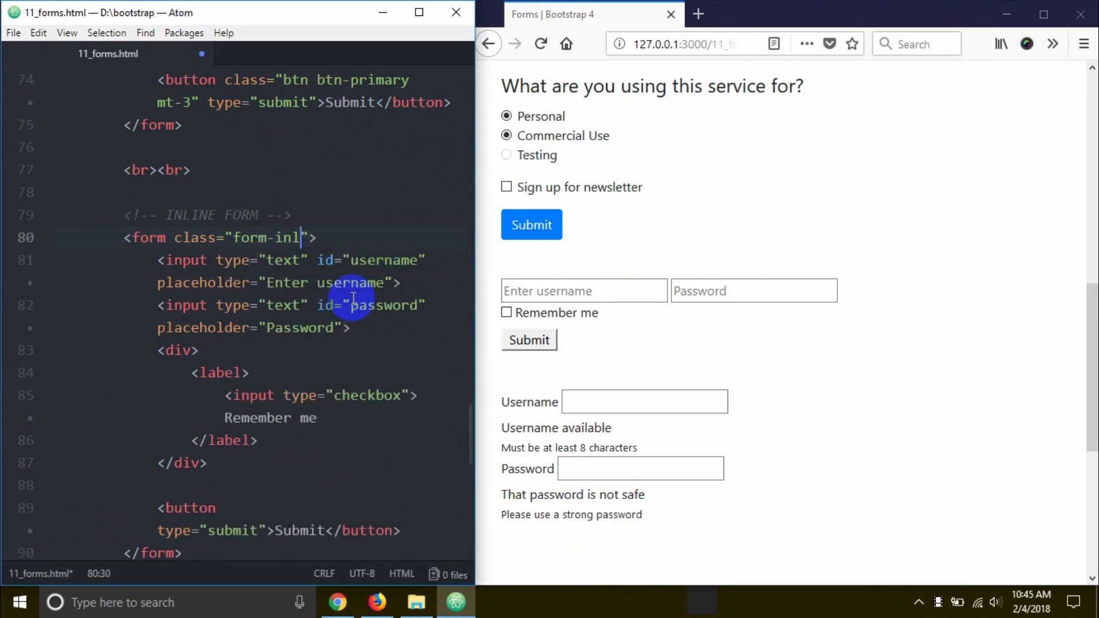
text(ine)
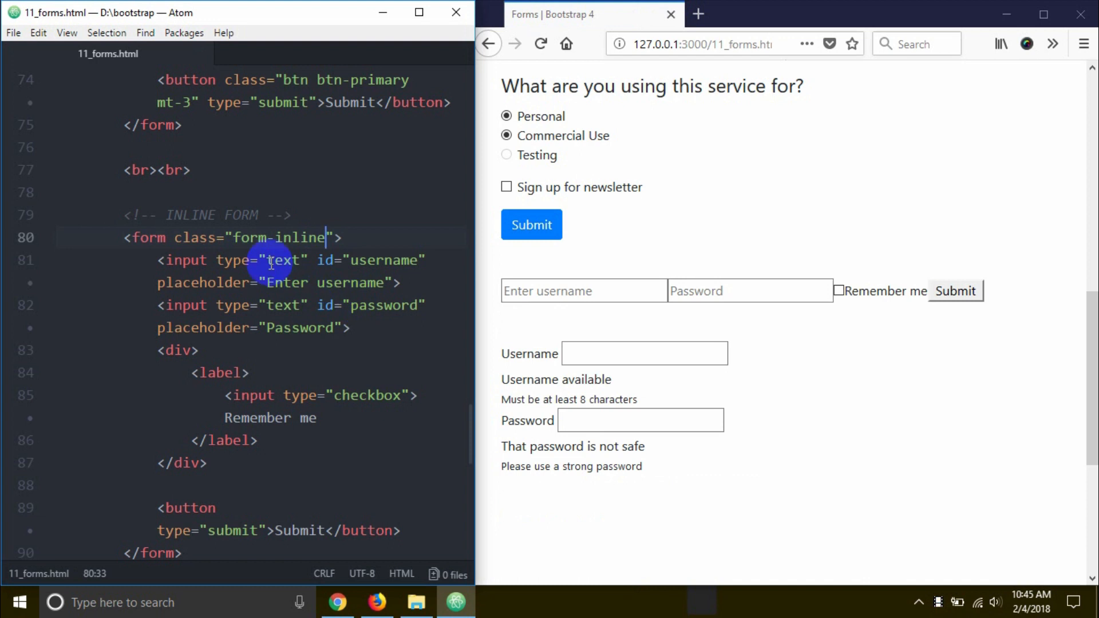
mouse_move(495, 309)
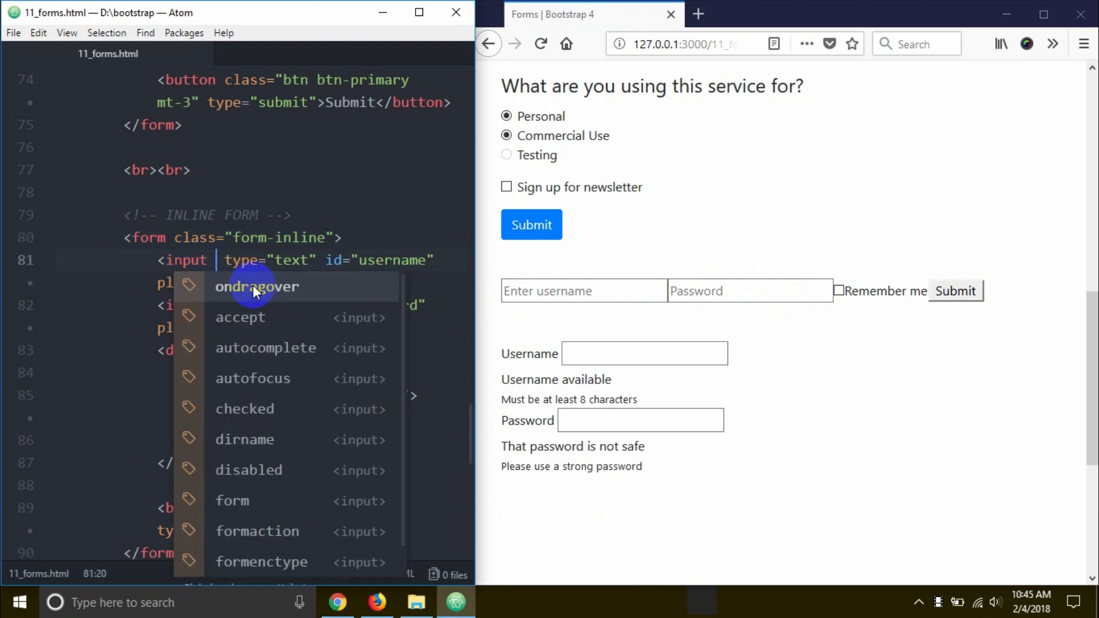
Give the username and password inputs class="form-control mr-2"
text(class="")
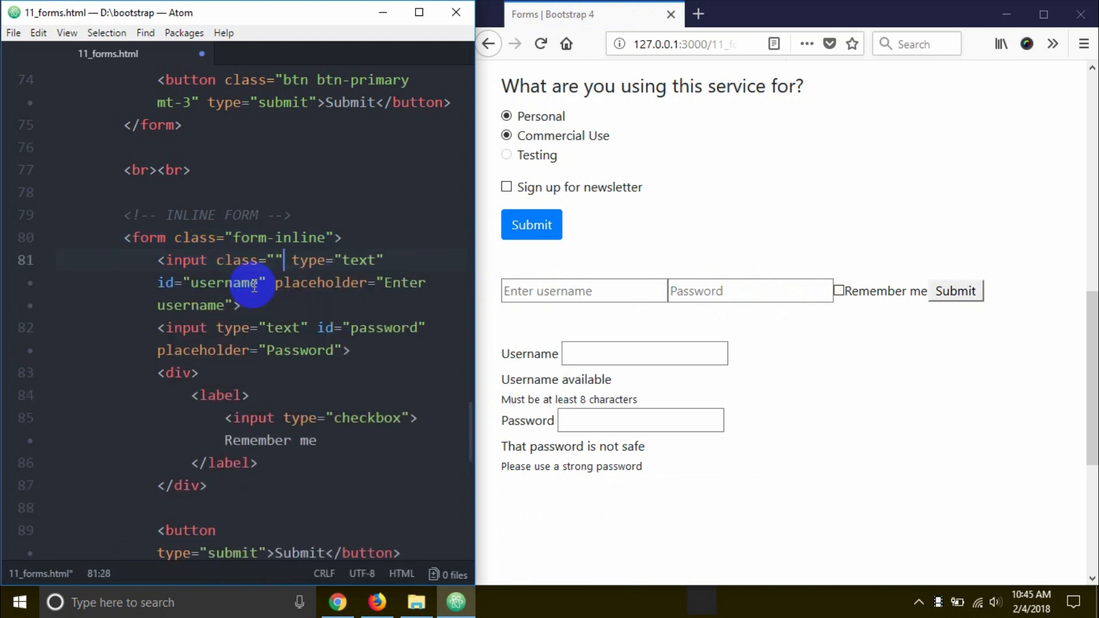
text(form-control)
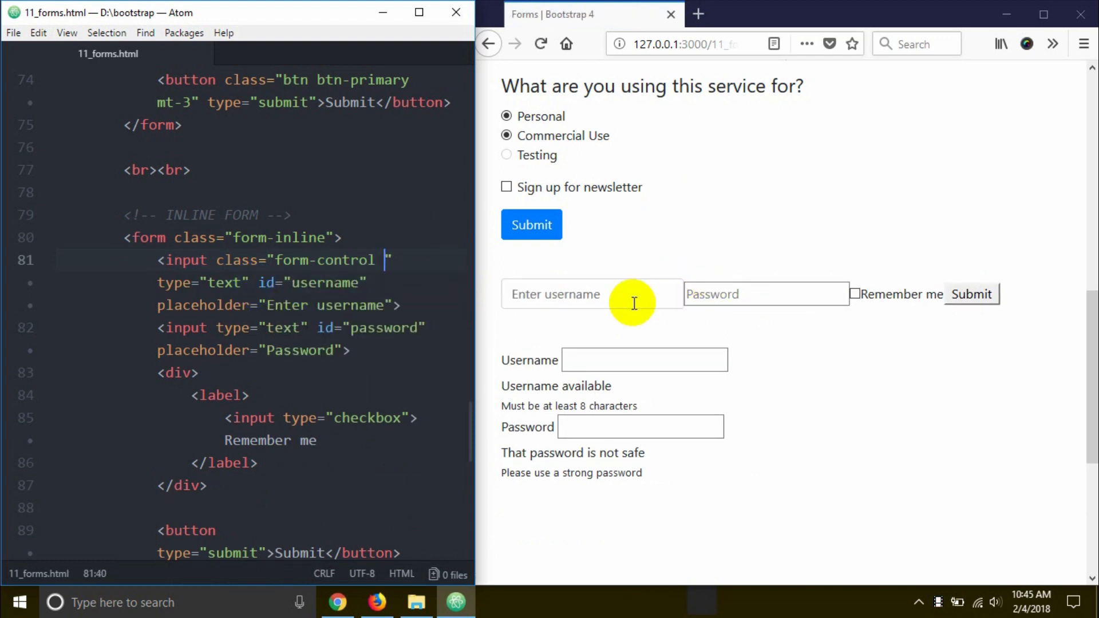
text(mr-2)
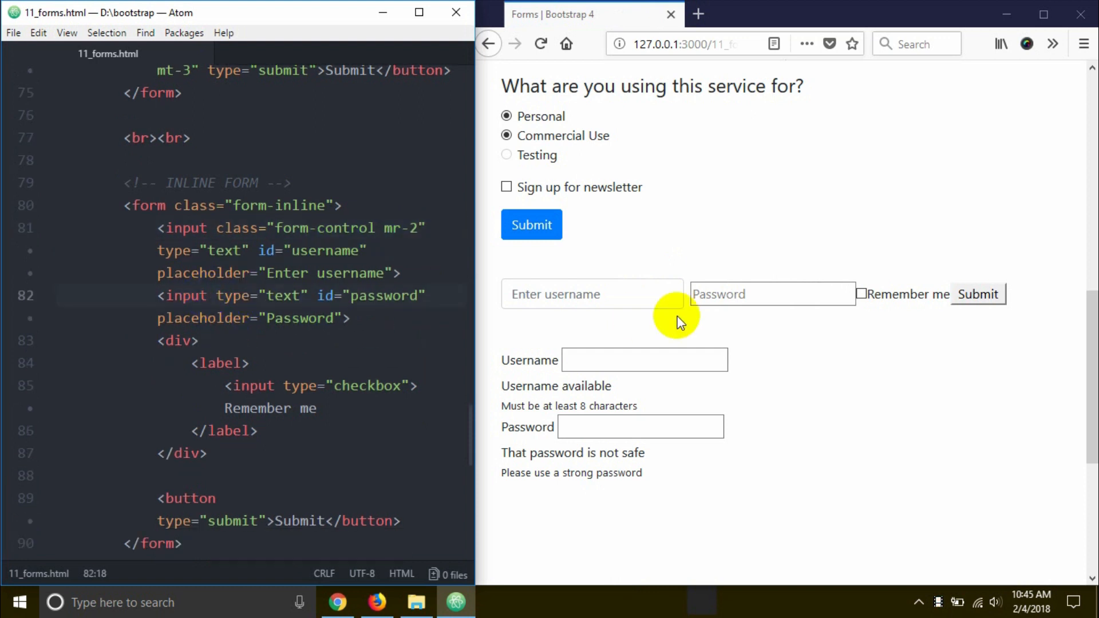
click(207, 296)
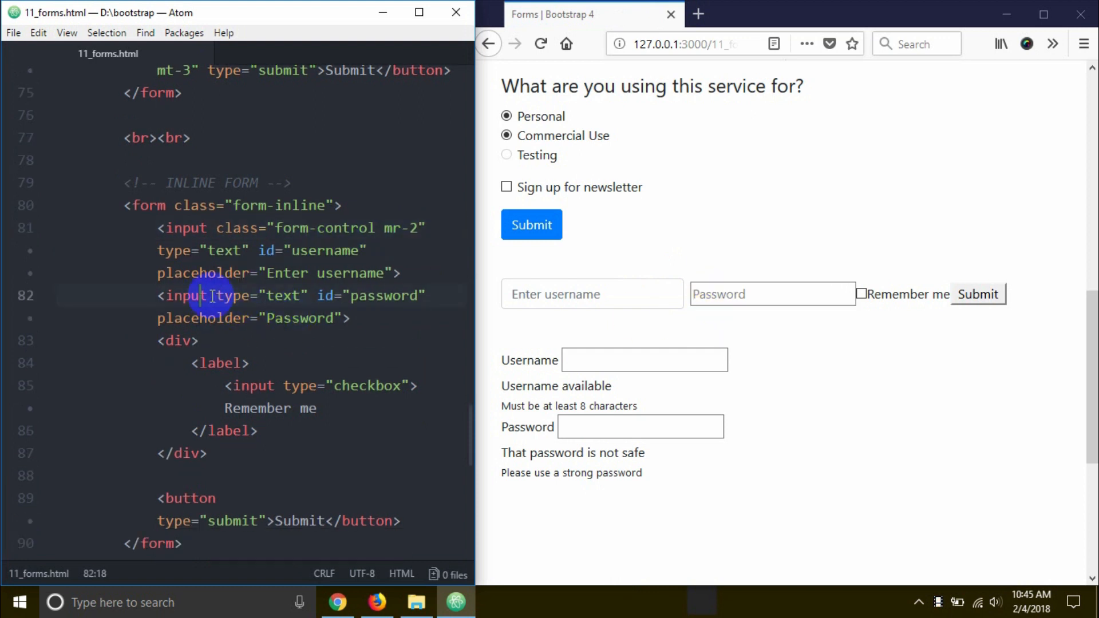
text(class)
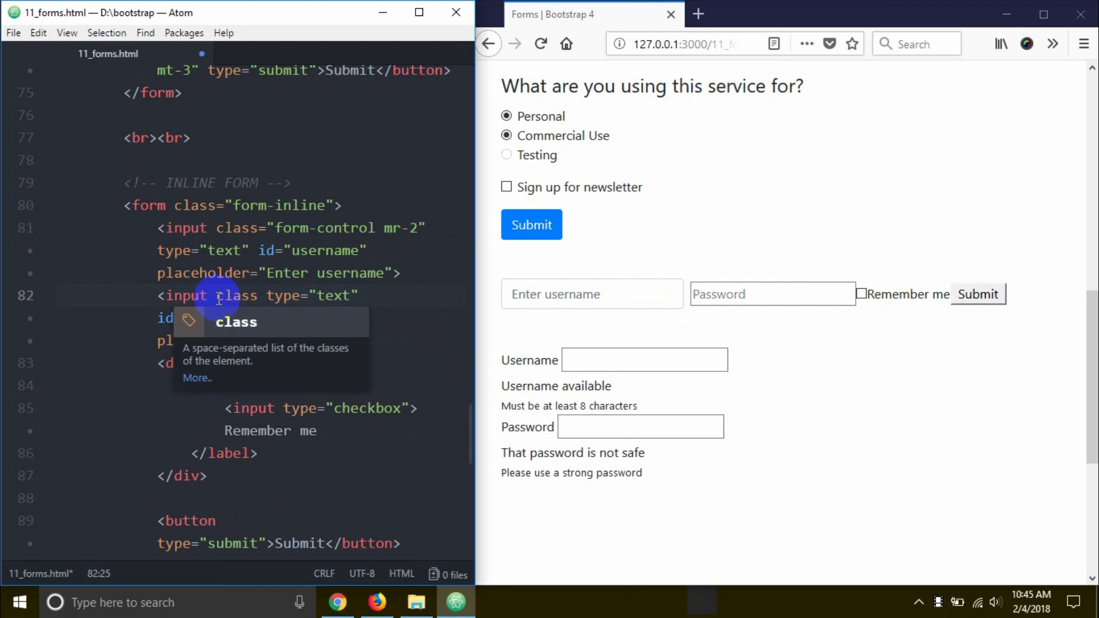
text(form-control)
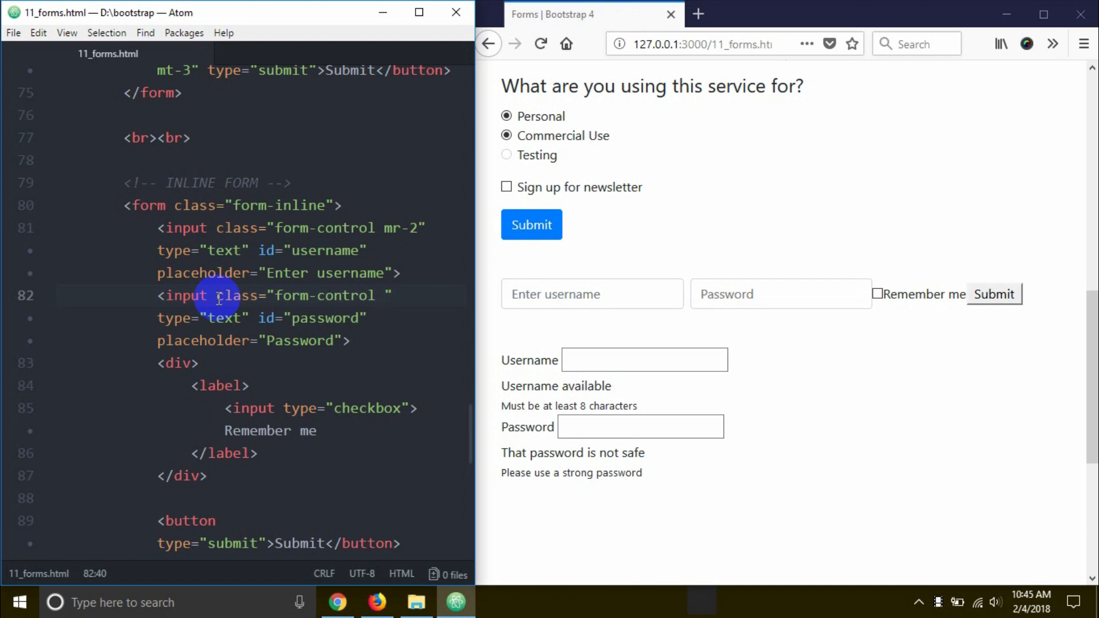
text(mr-2)
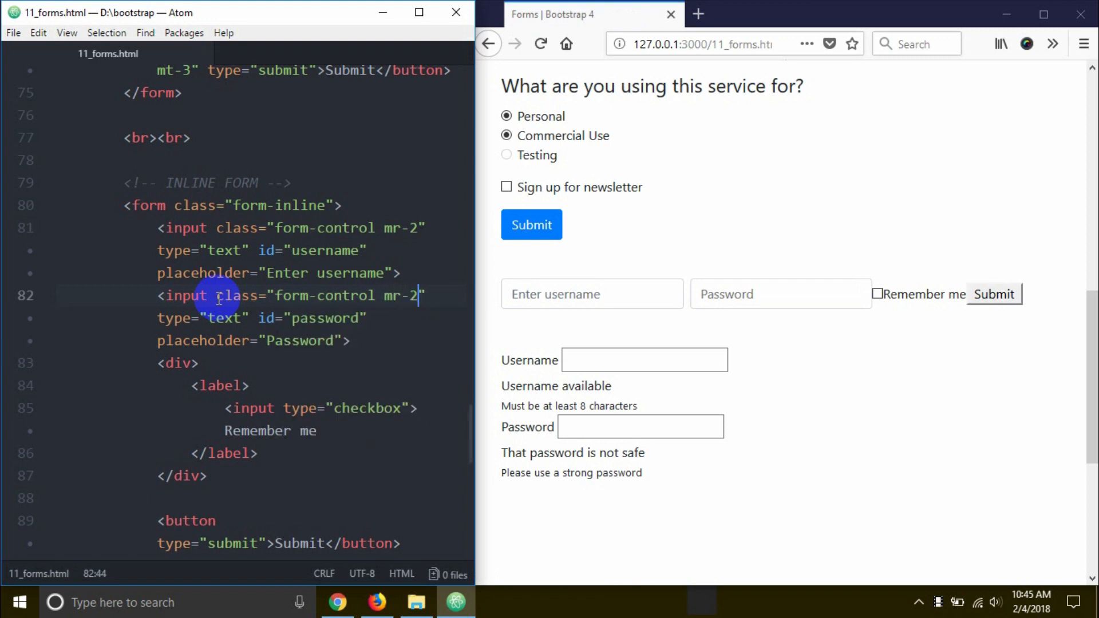
mouse_move(866, 276)
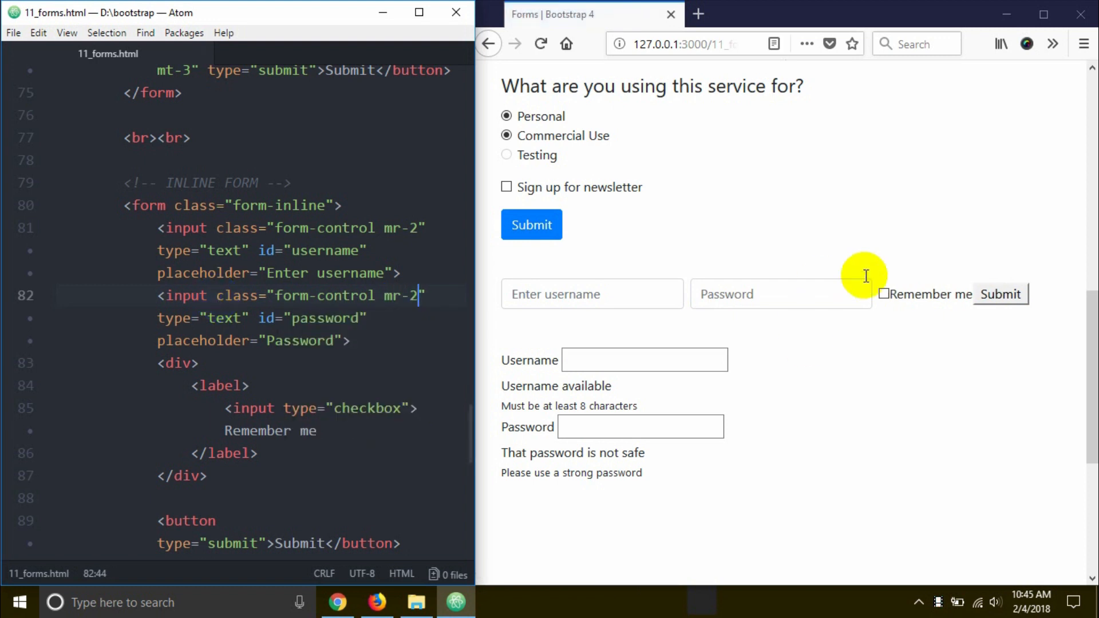
mouse_move(939, 302)
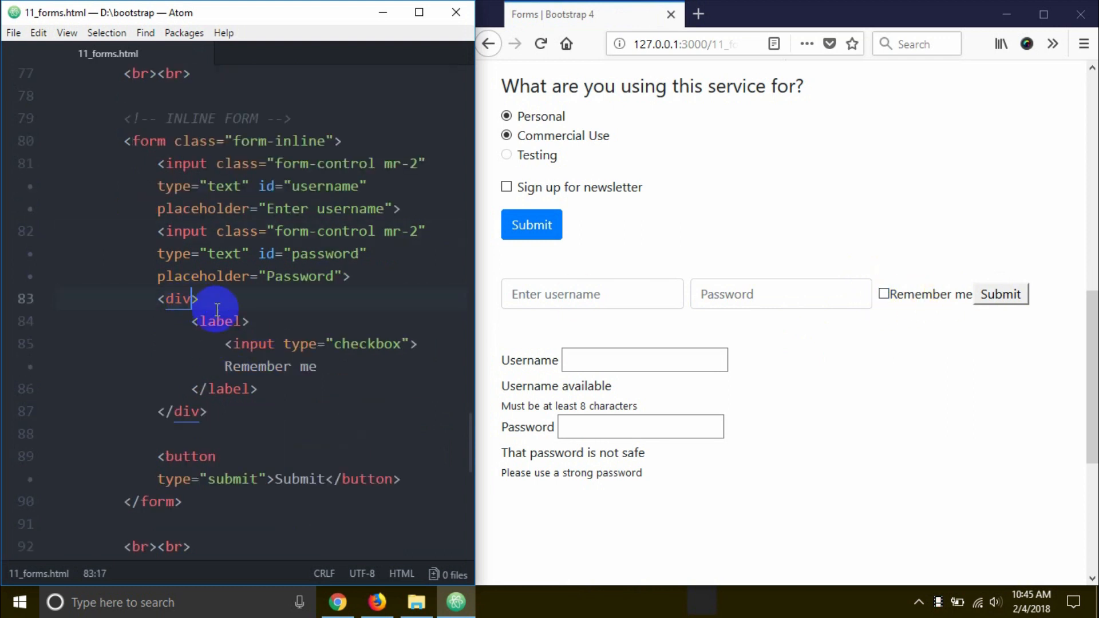
Give the Remember me div class="form-check" and its label class="form-check-label"
text(class="")
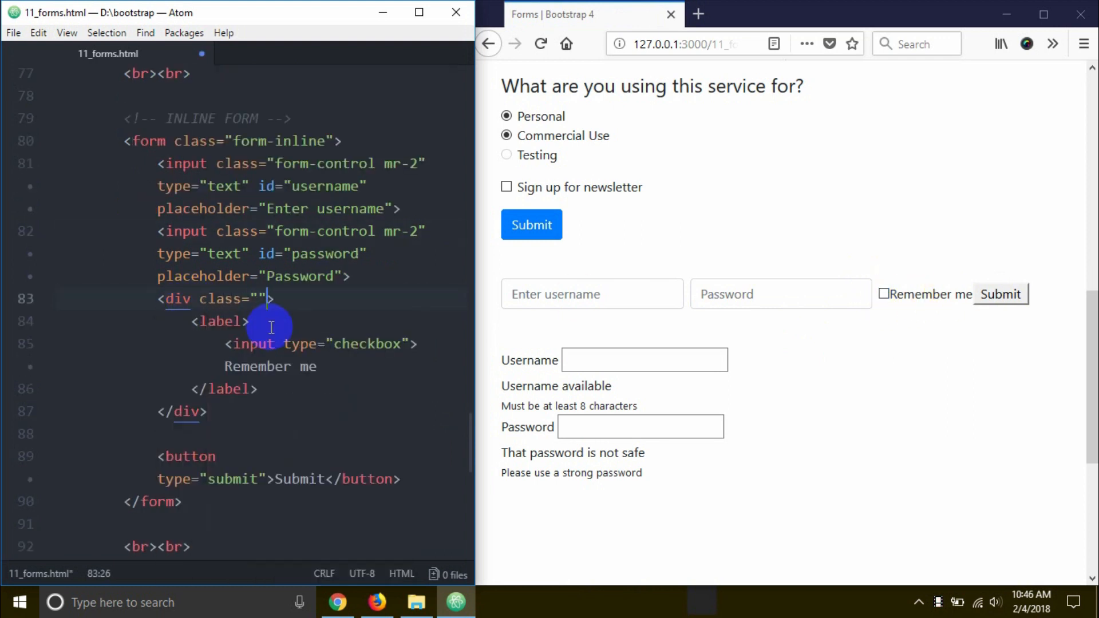
text(form-check)
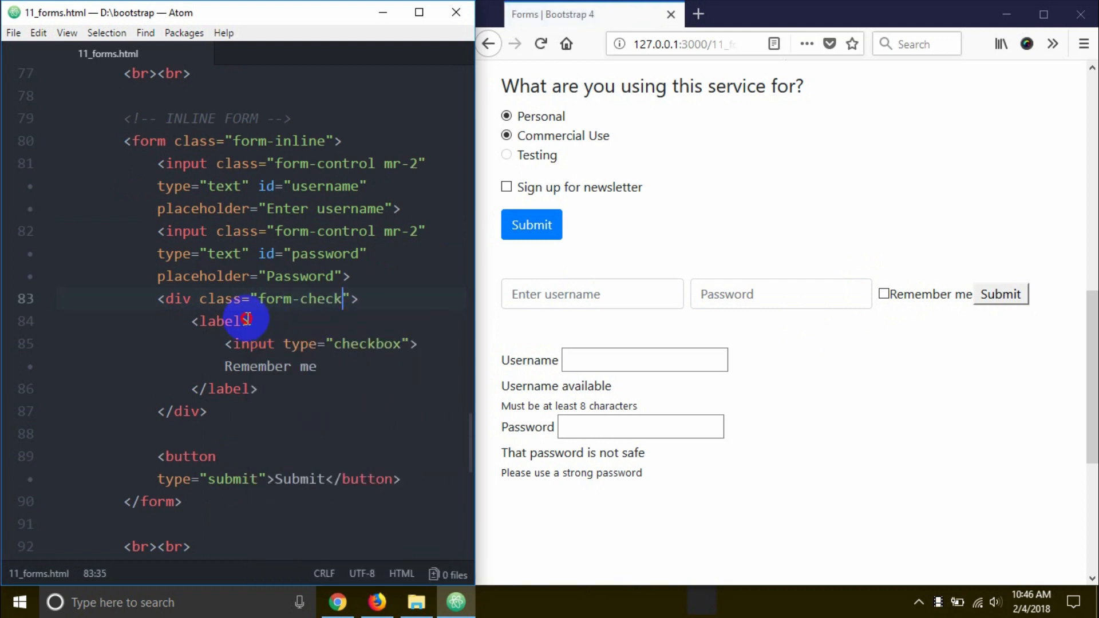
text(class=")
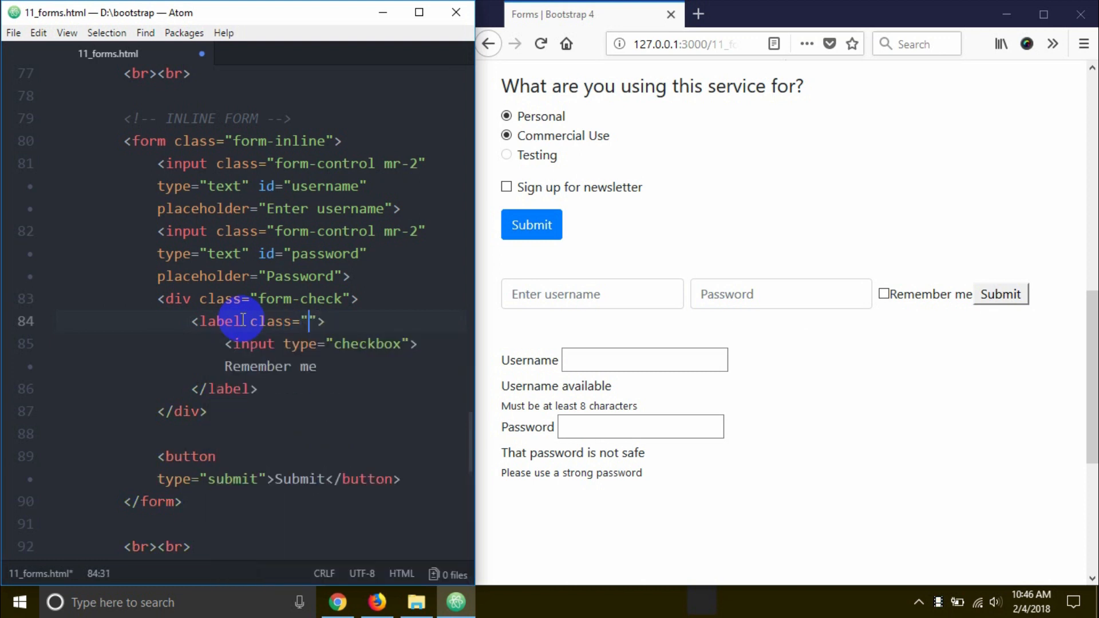
text(form)
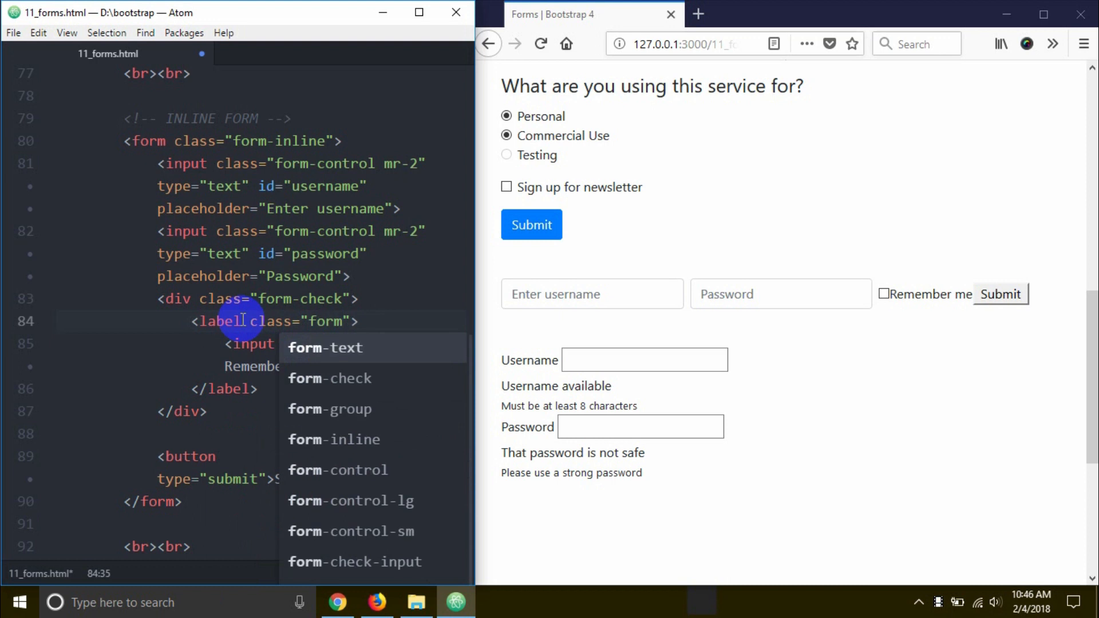
text(j)
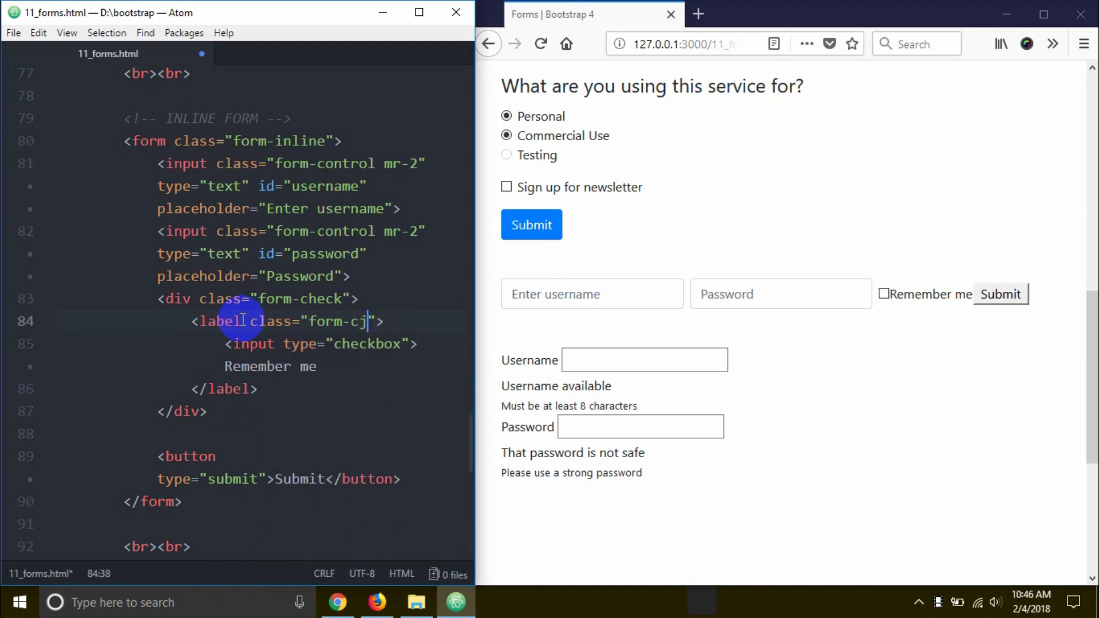
text(he)
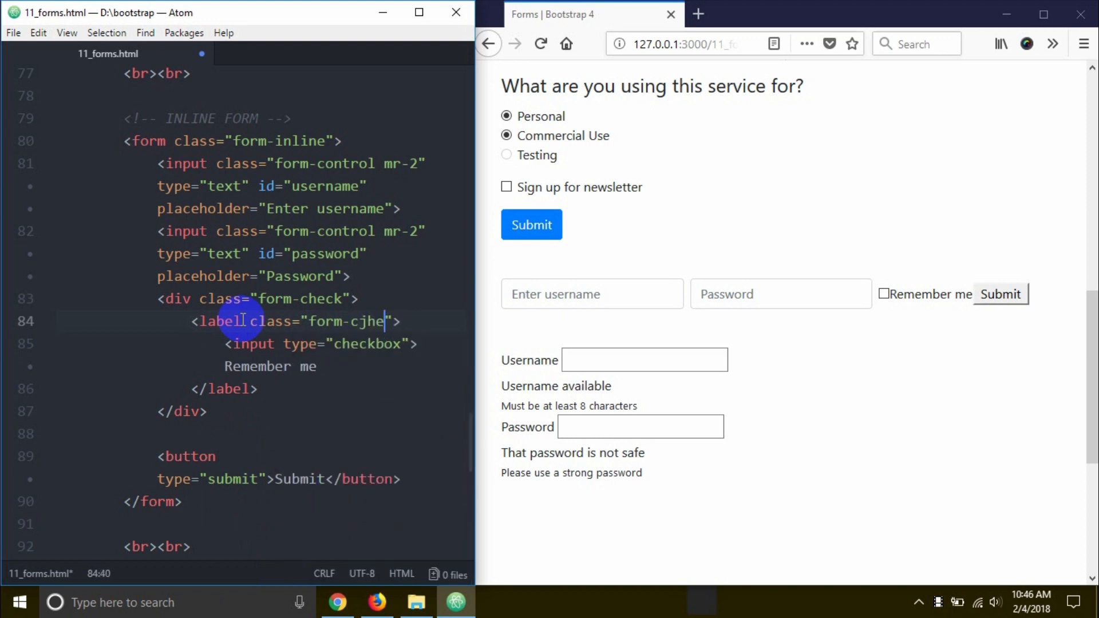
text(check-label)
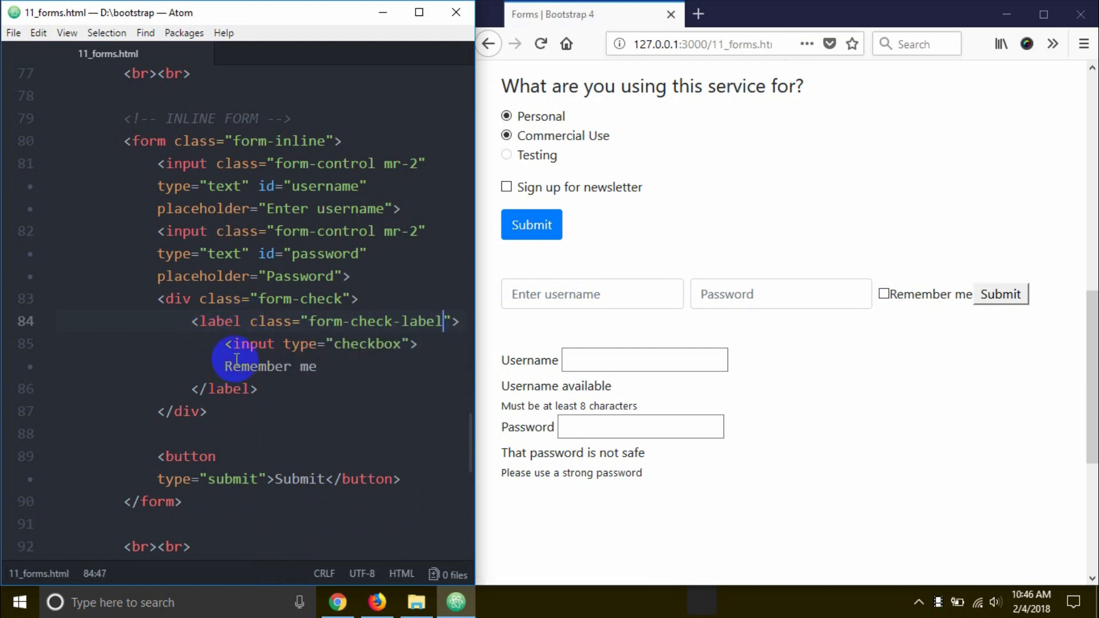
Give the checkbox class="form-check-input" and add mr-2 spacing to the label before Submit
text(class)
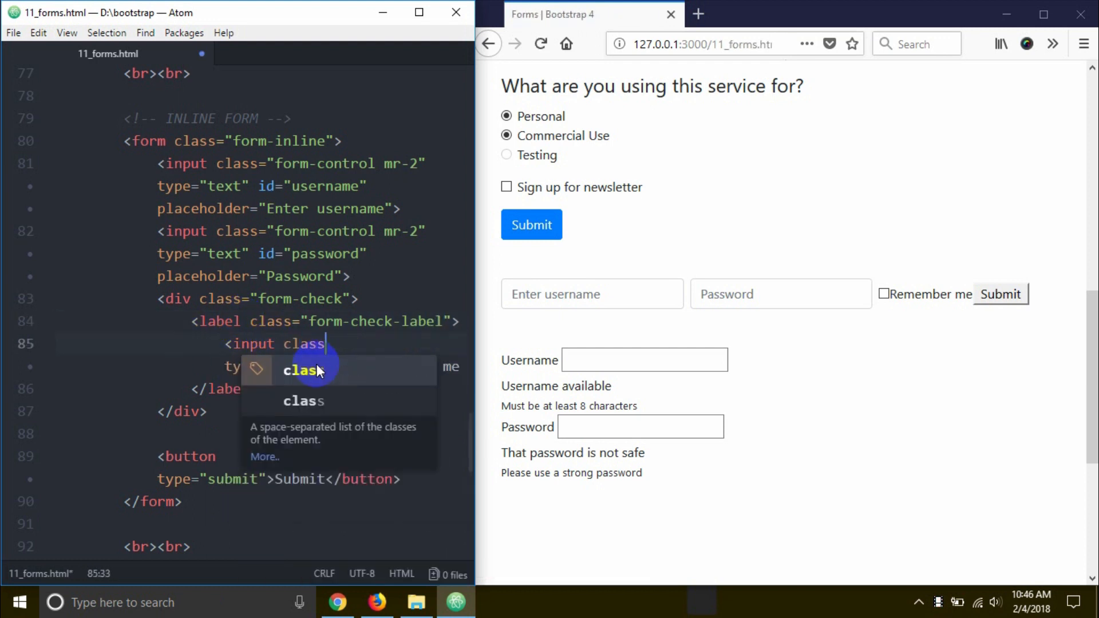
text(="fo)
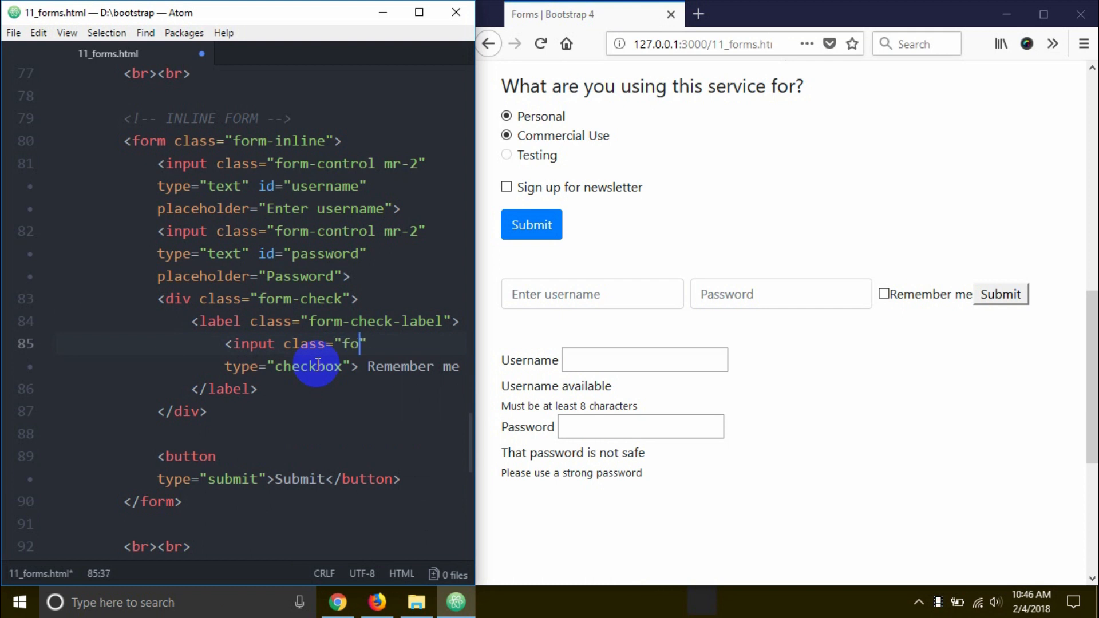
text(rm-check-input)
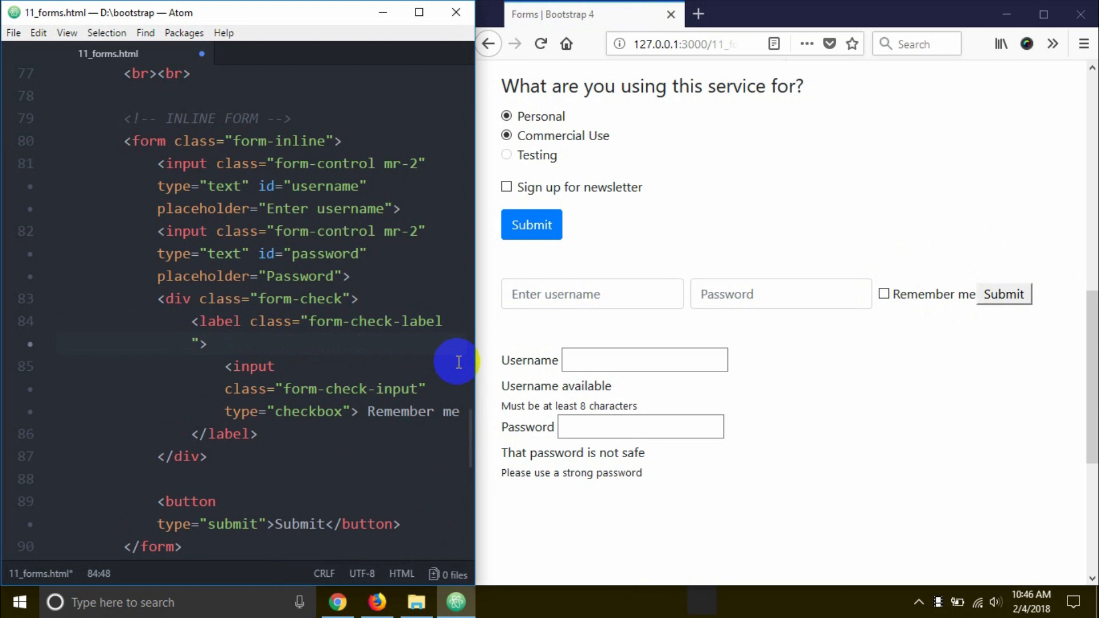
text(mr-2)
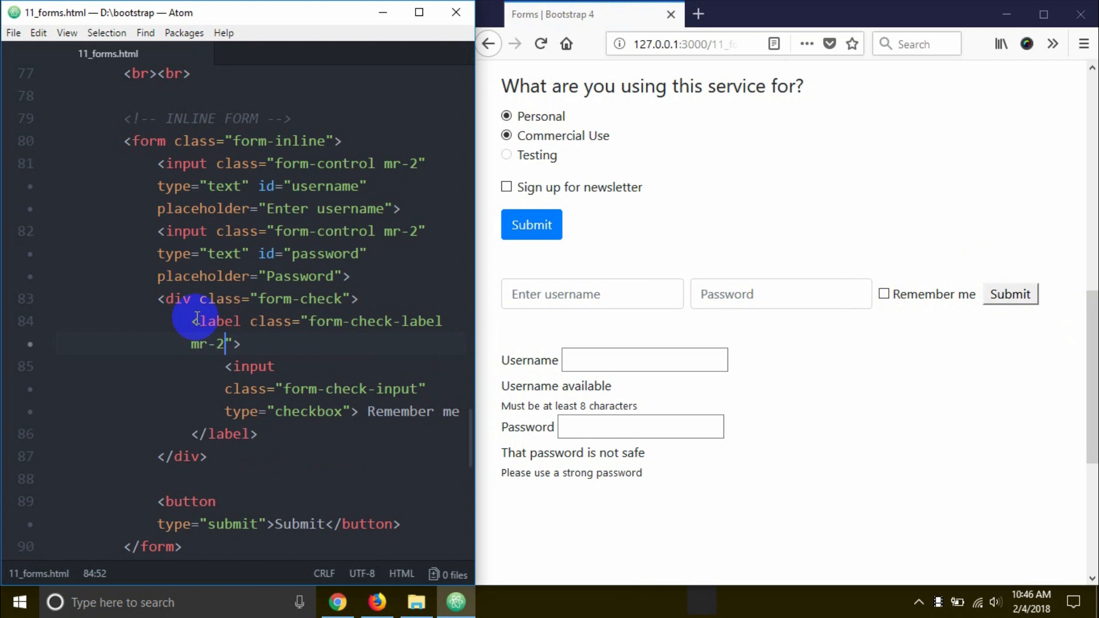
scroll(down, 3)
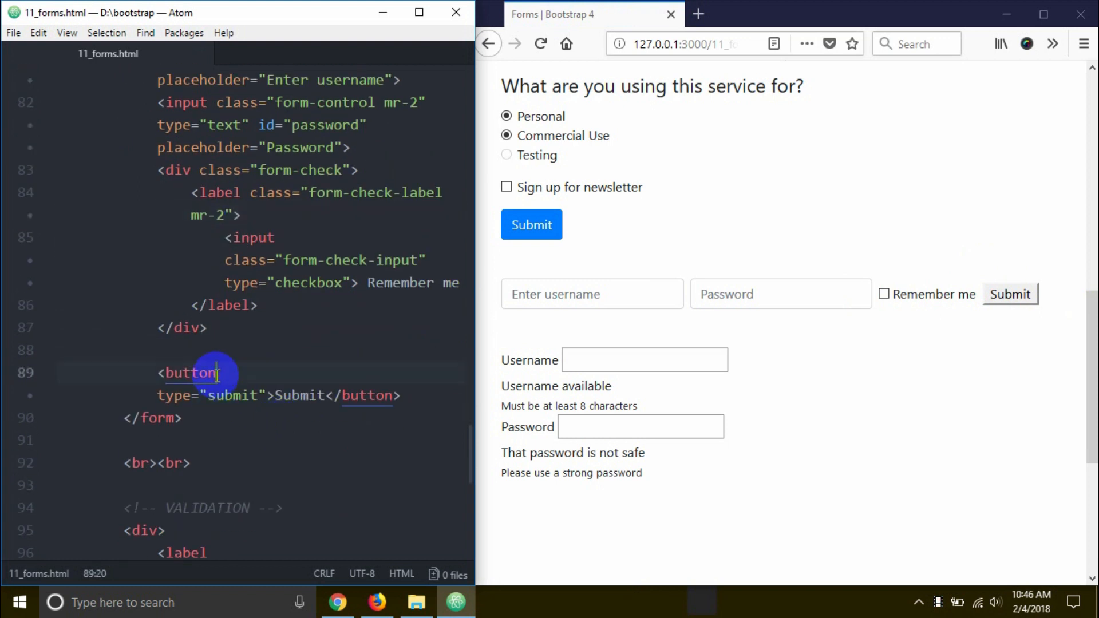
Give the inline form's Submit button class="btn btn-warning" for a yellow button
text(class=")
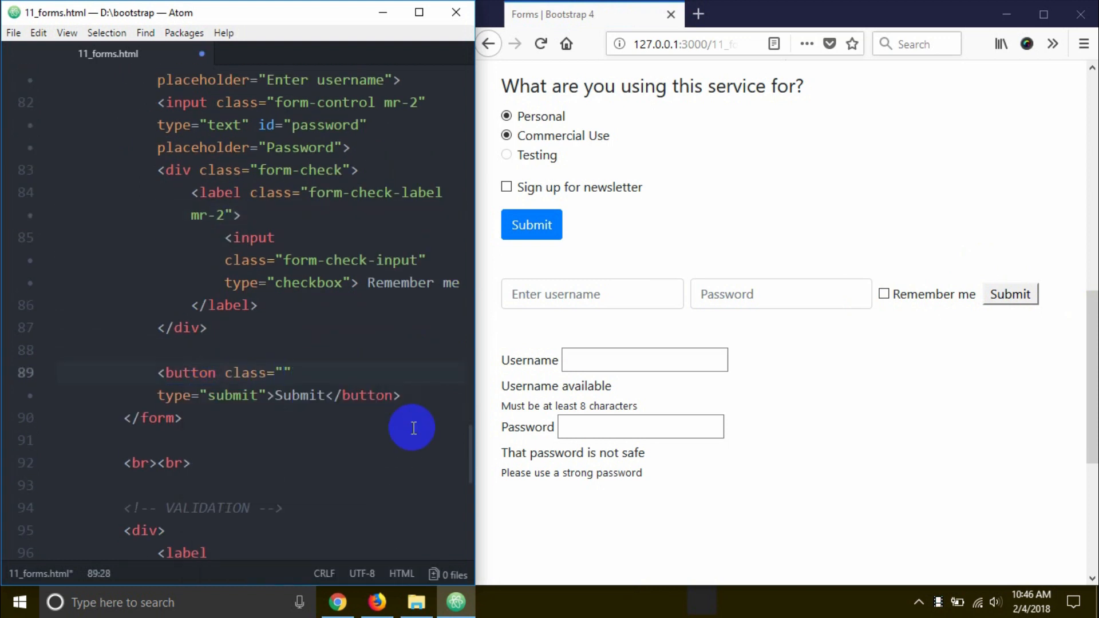
text(btn btn-)
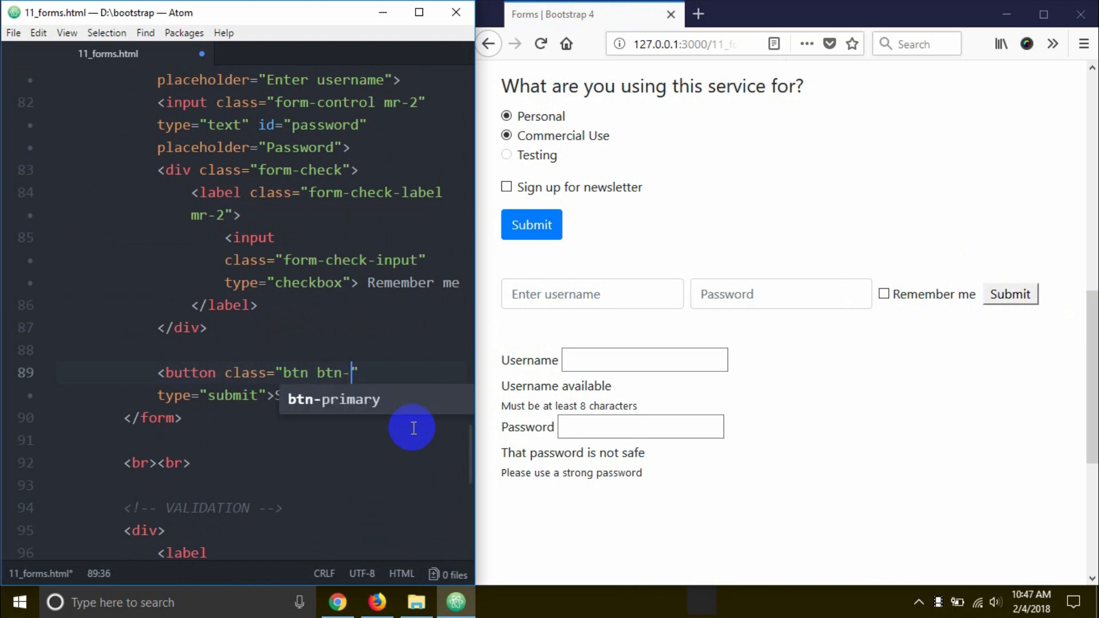
text(warning)
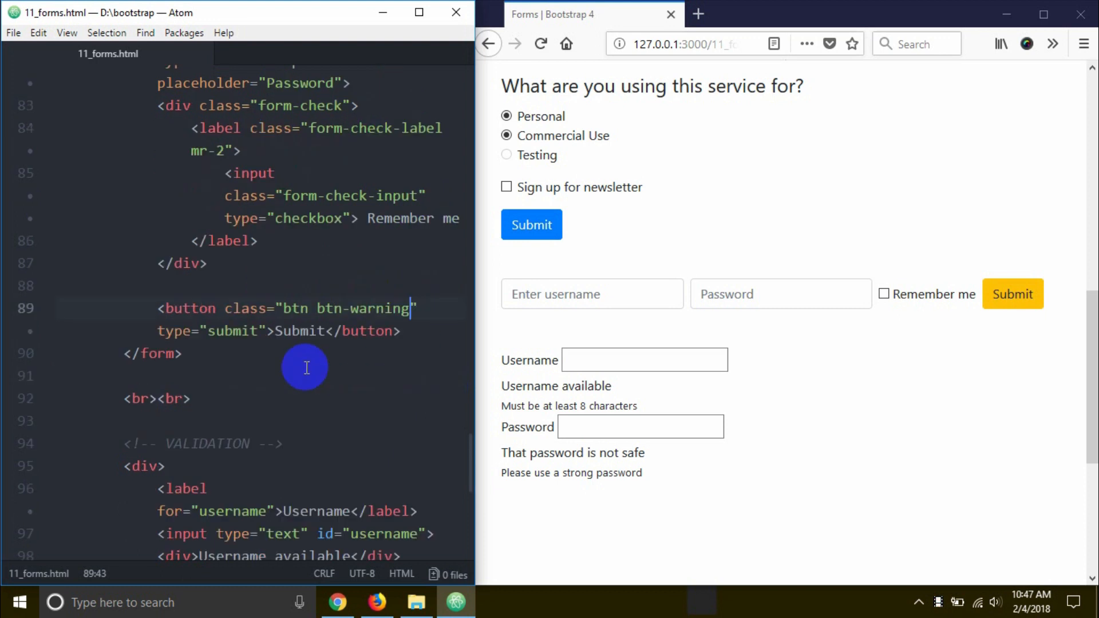
scroll(down, 3)
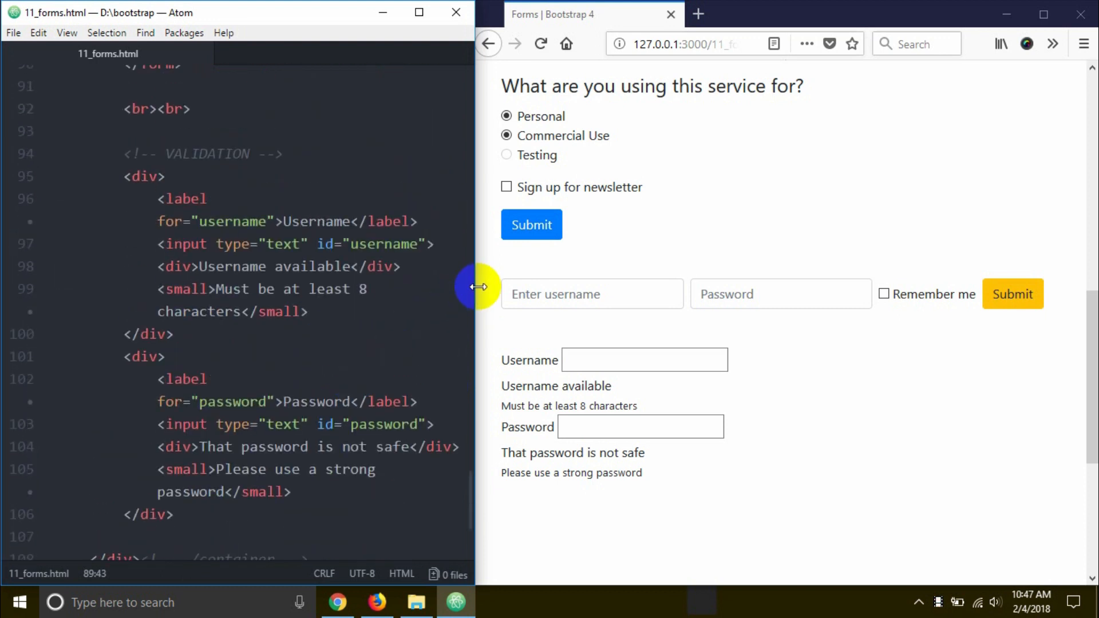
Scroll to the validation markup and enter username 'moshiur' in the preview's Username field
scroll(down, 3)
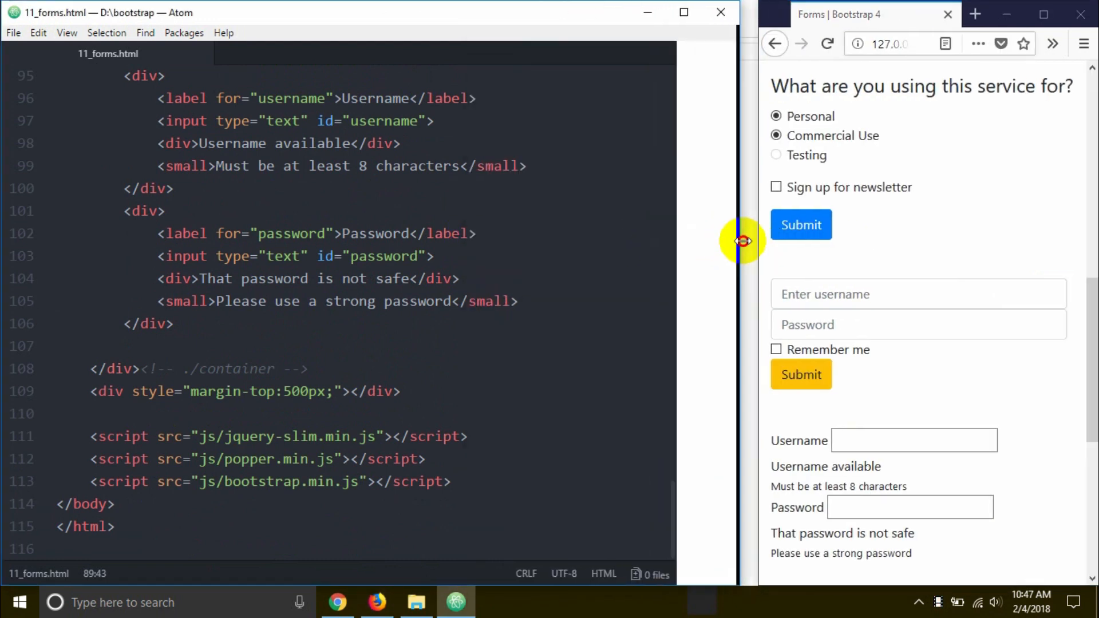
scroll(down, 3)
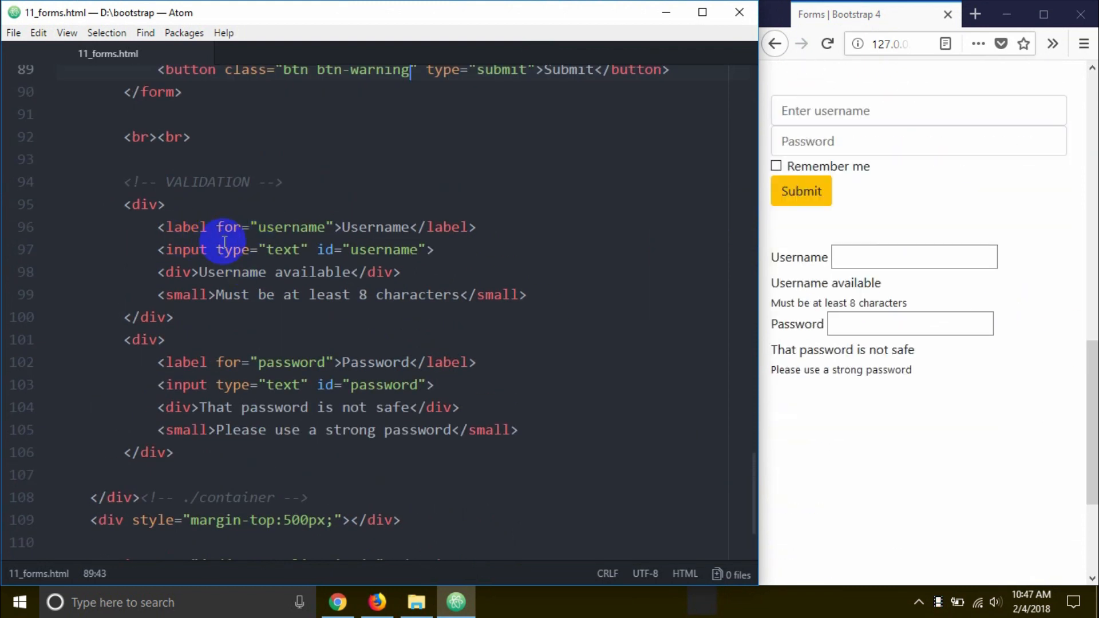
mouse_move(824, 304)
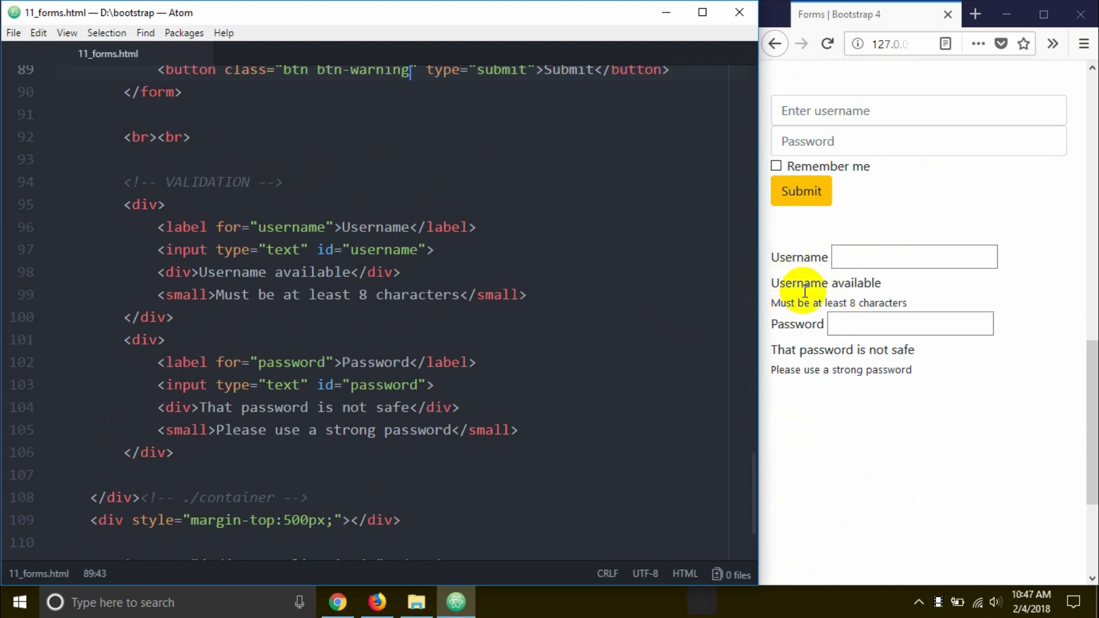
mouse_move(862, 283)
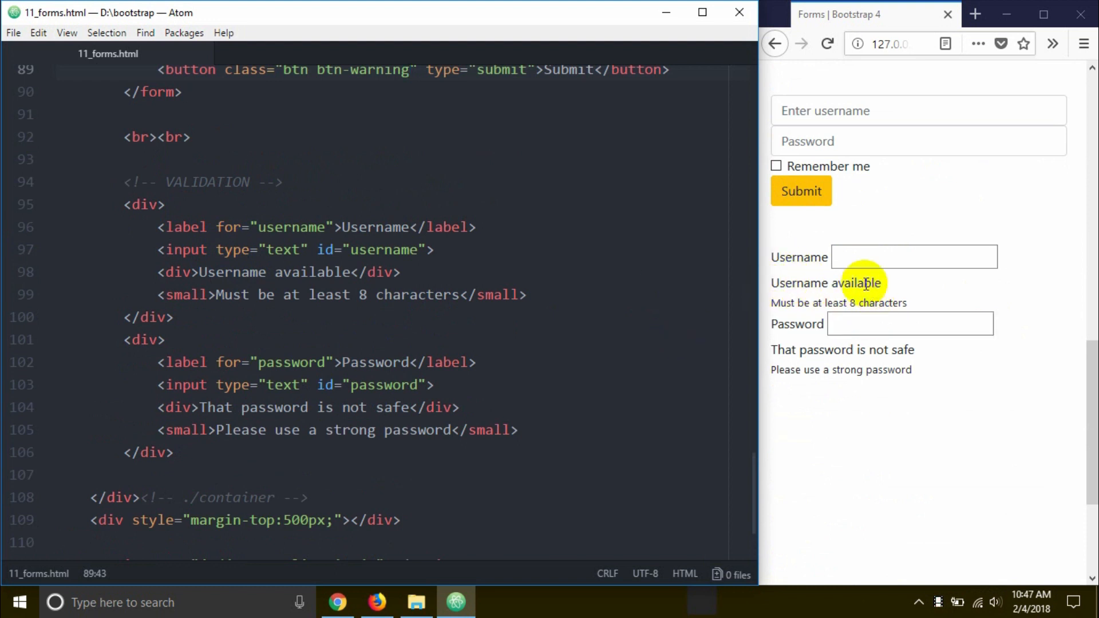
text(m)
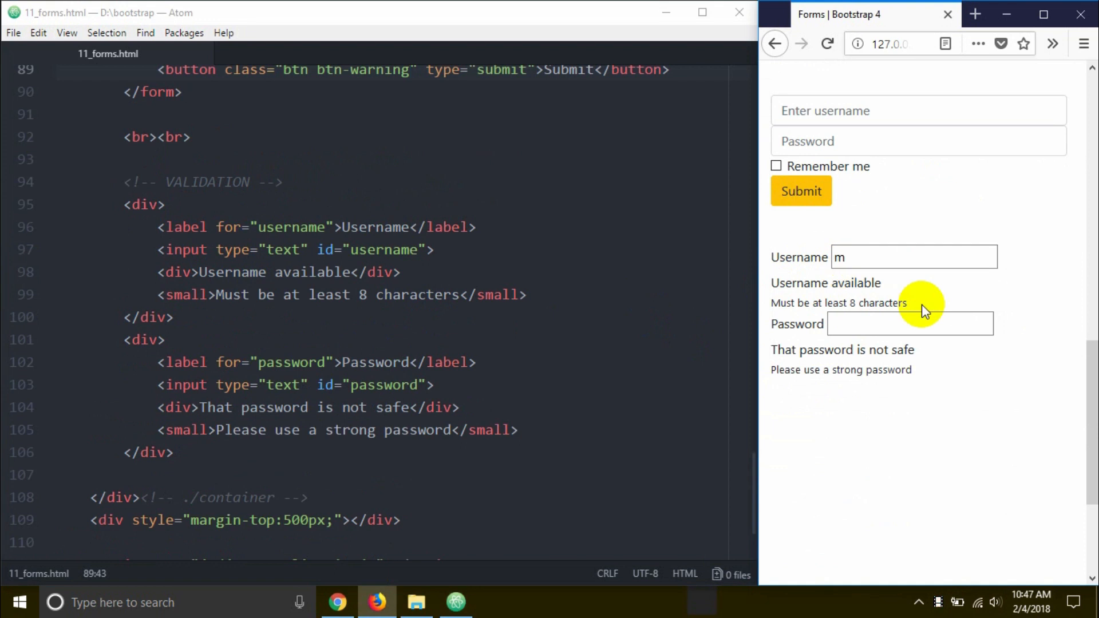
text(oshiur)
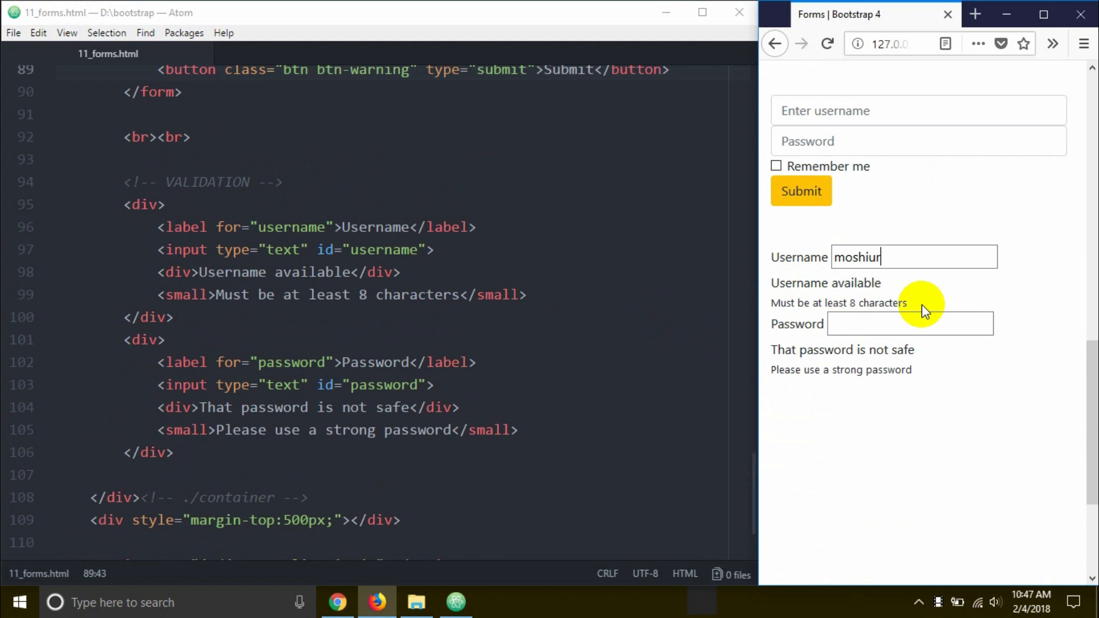
double_click(826, 283)
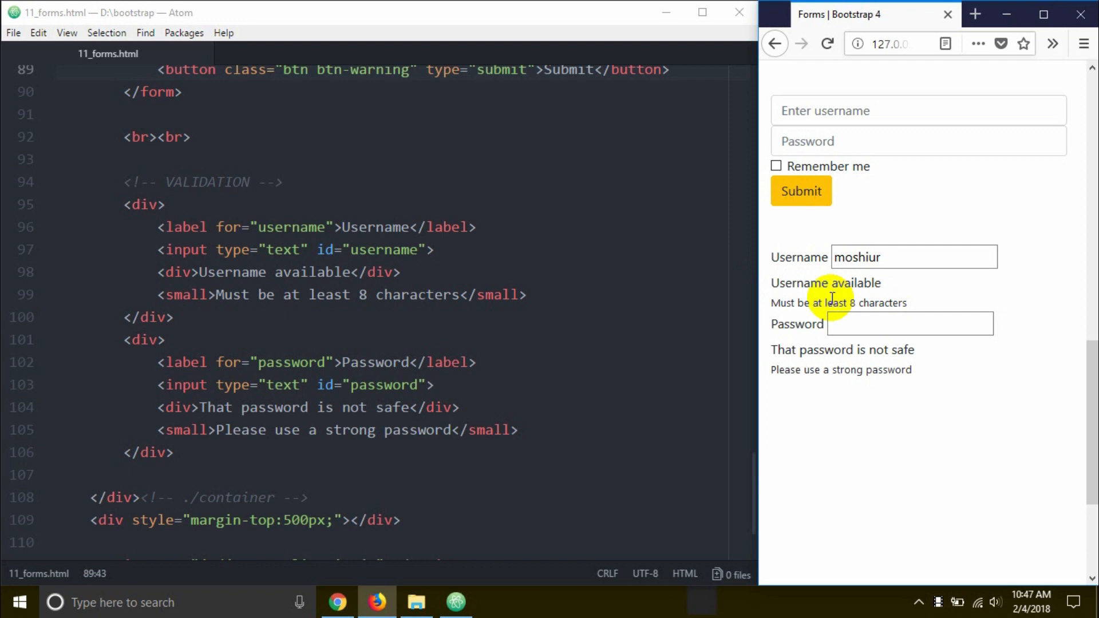
mouse_move(619, 317)
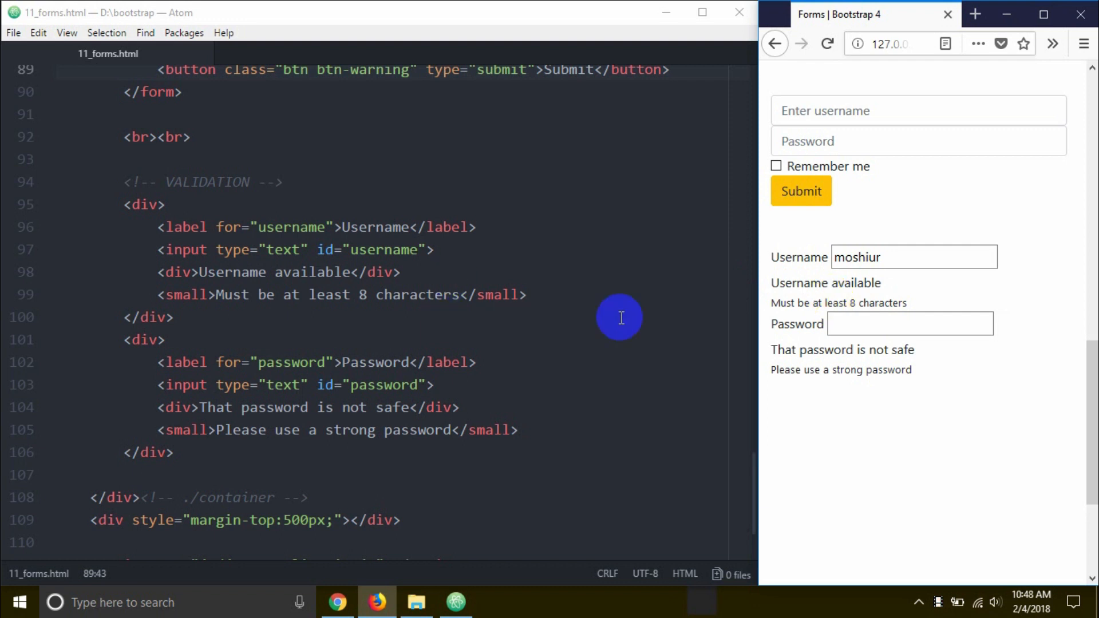
mouse_move(305, 350)
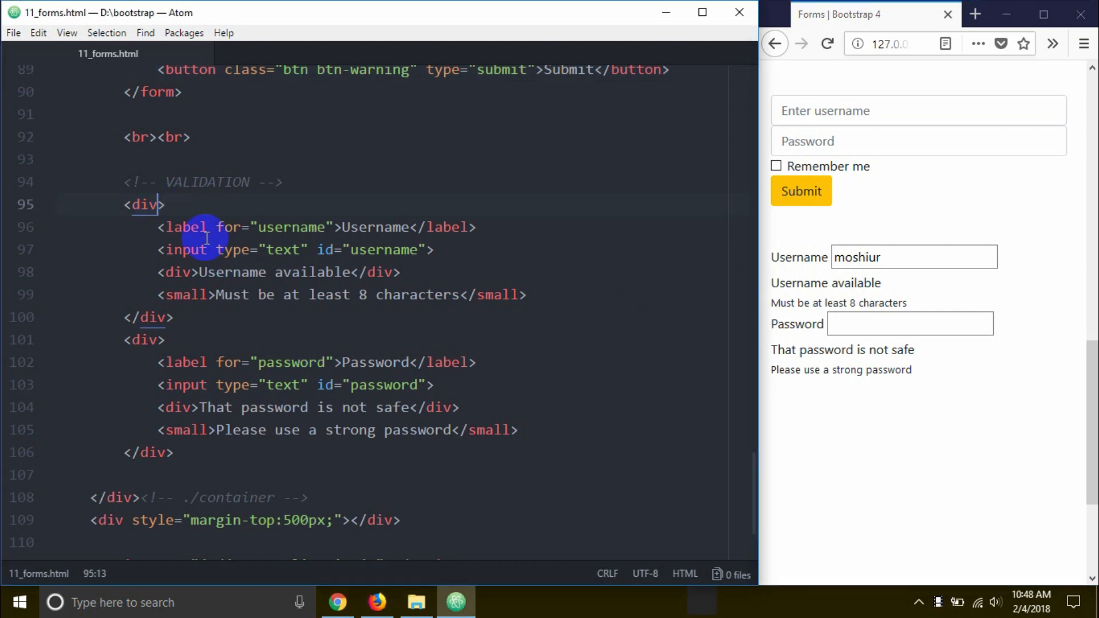
Add class form-group to the username div and valid-feedback to its message div
text(class=")
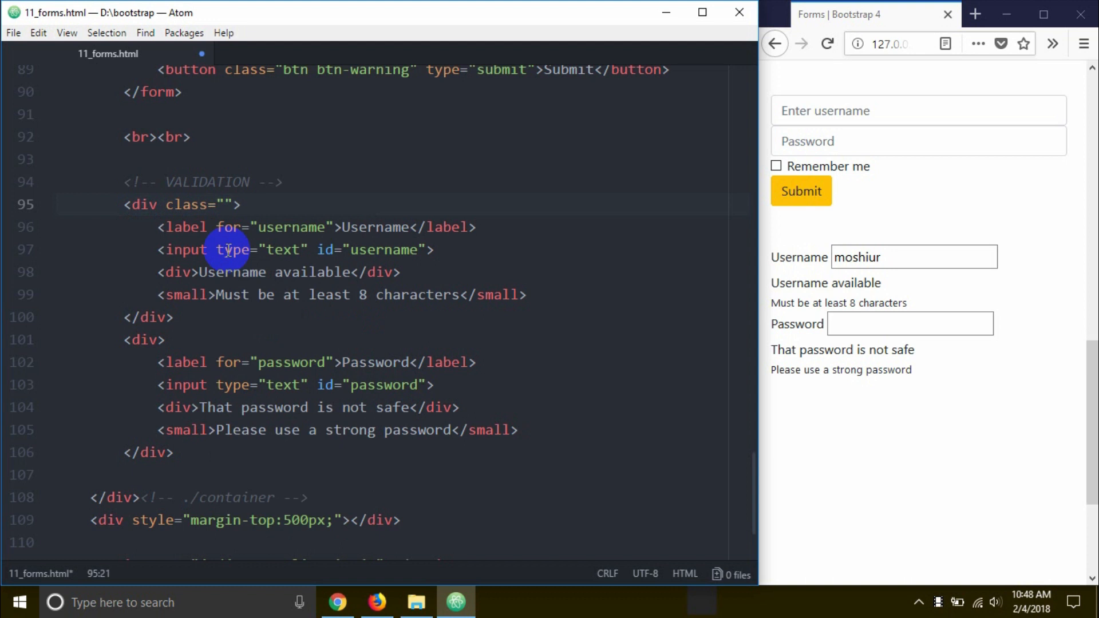
text(form-group)
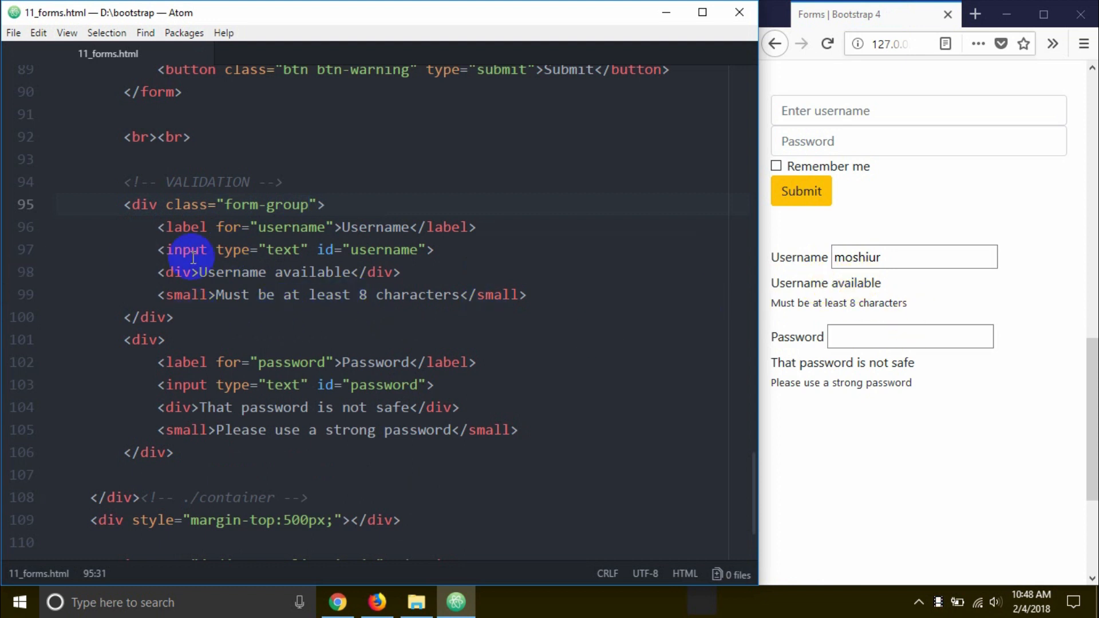
text(class="v)
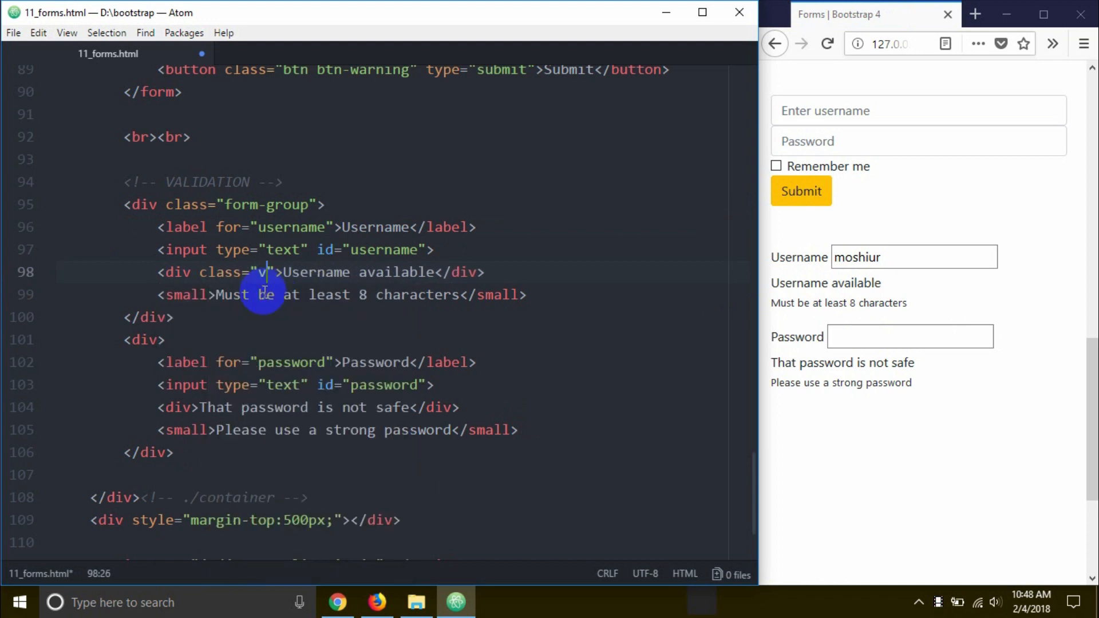
text(alid-)
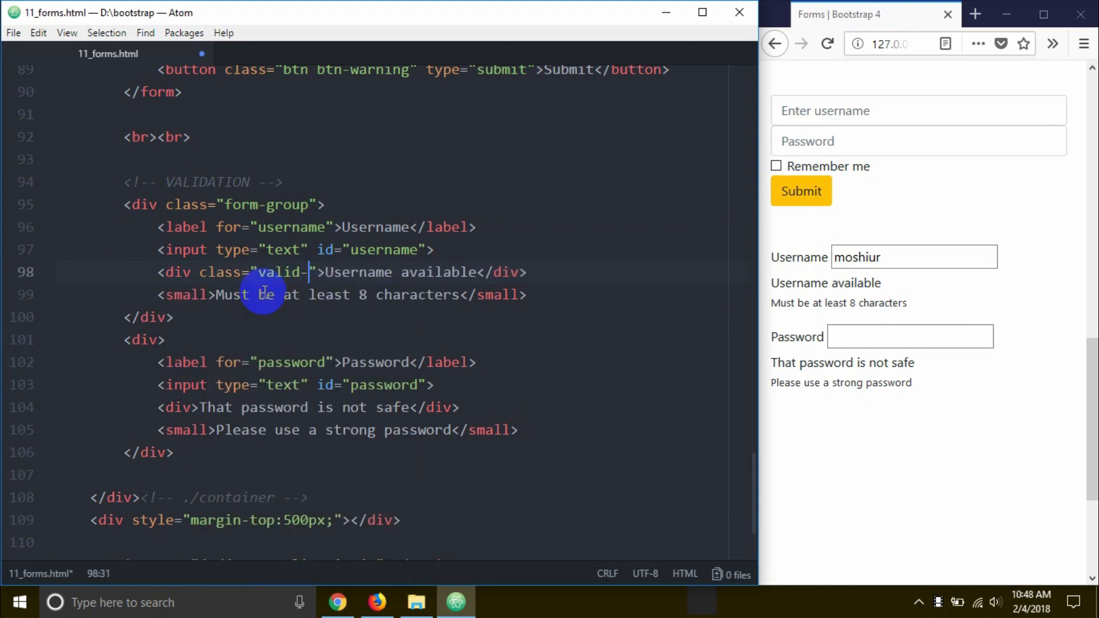
text(feedback)
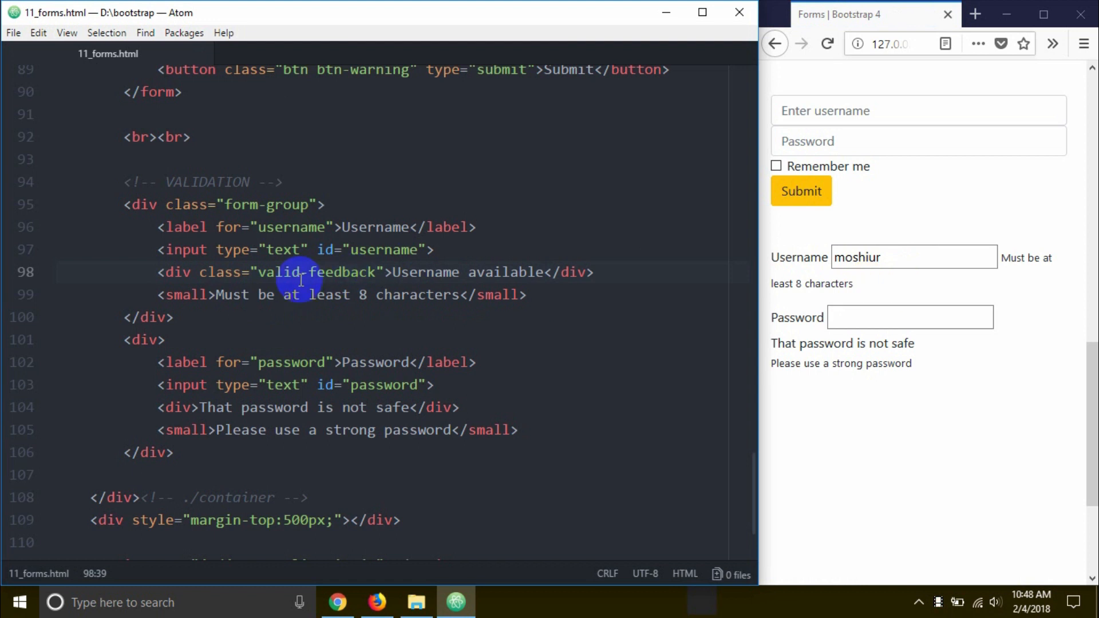
Give the username input class form-control is-valid so the preview shows green 'Username available' feedback
double_click(858, 257)
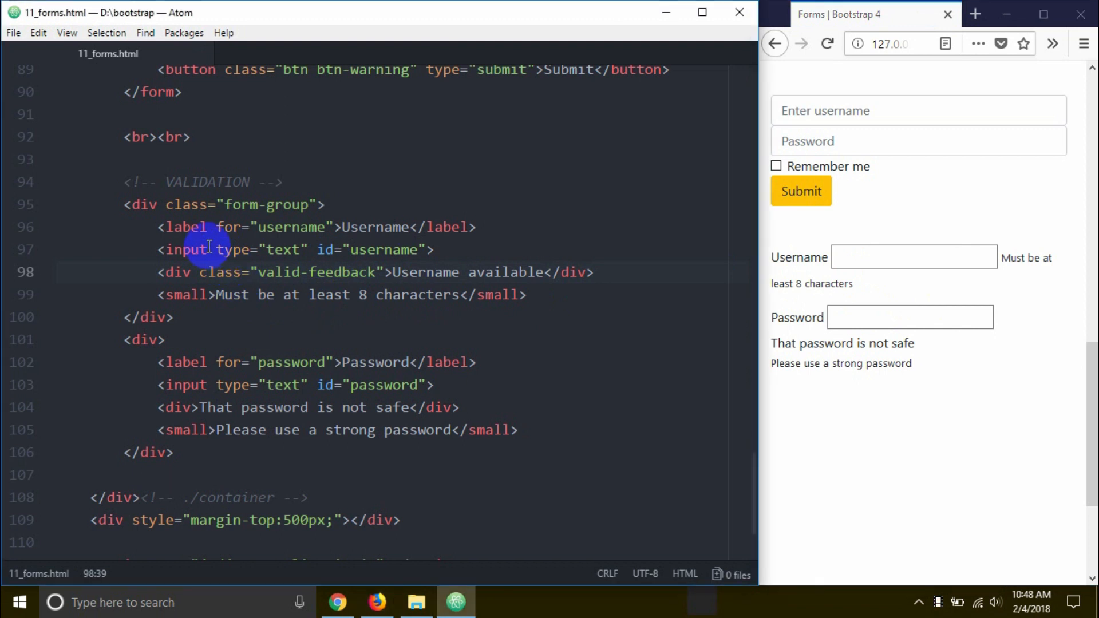
text(class)
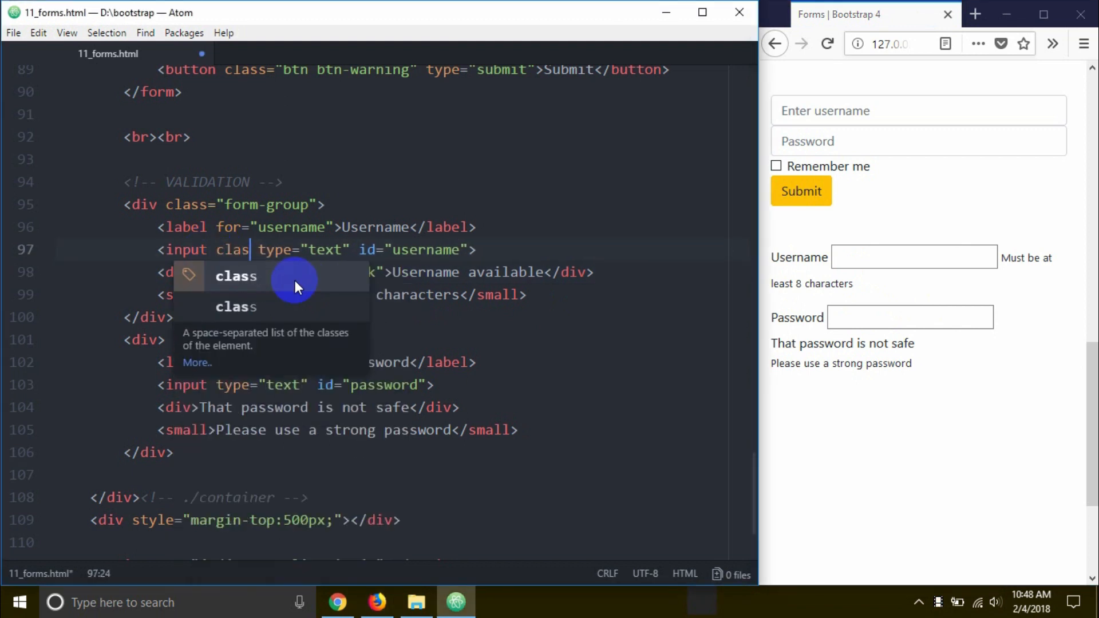
text(form-control")
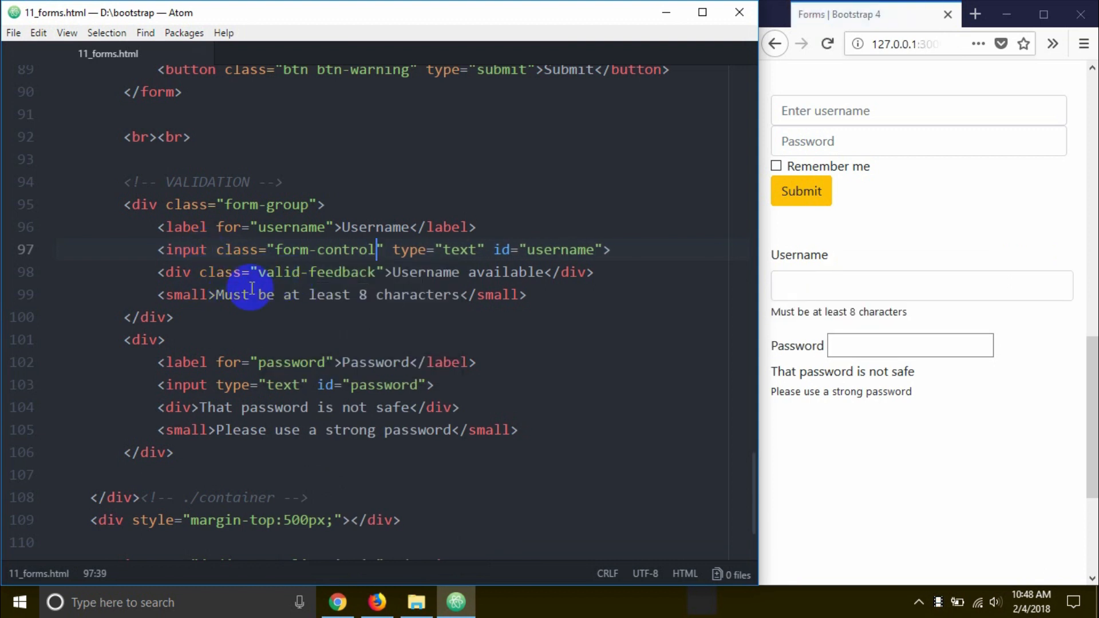
click(920, 285)
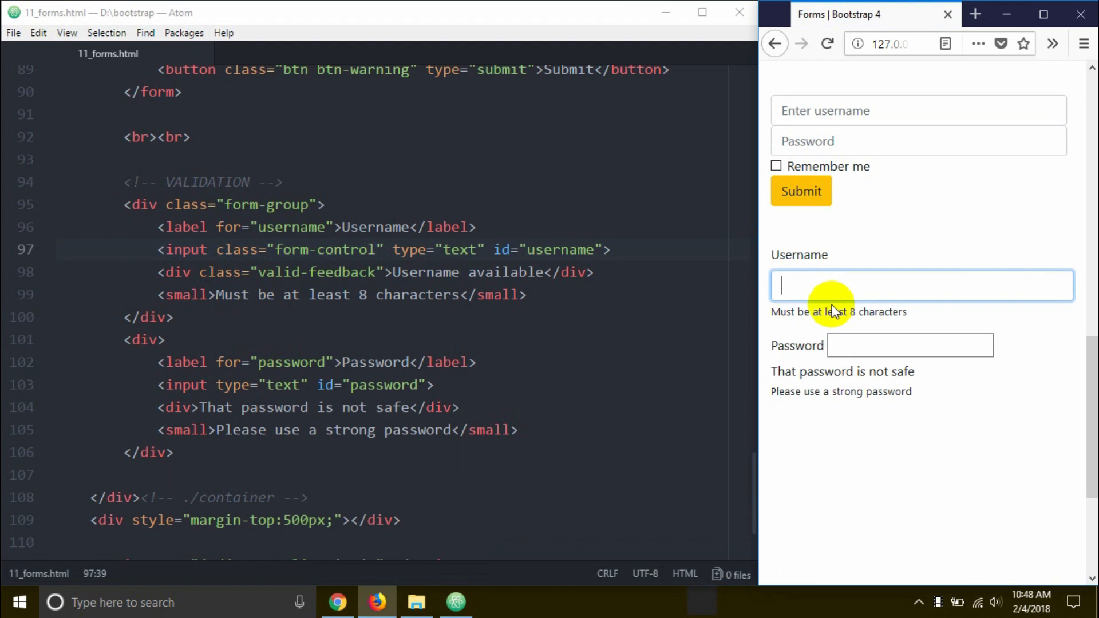
text(mosbiur)
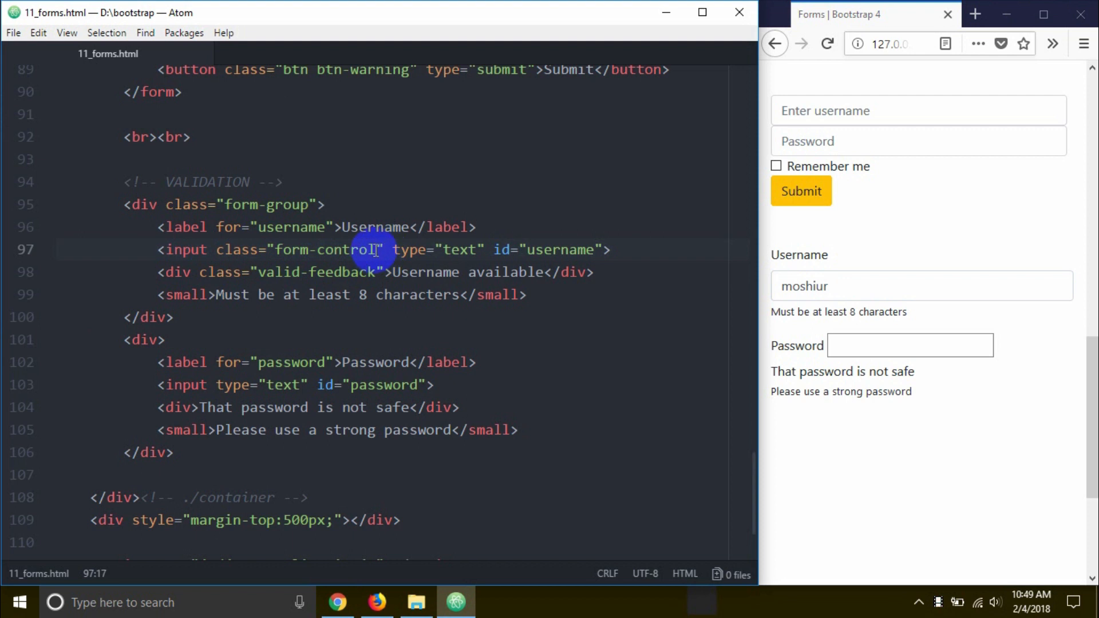
text(is-)
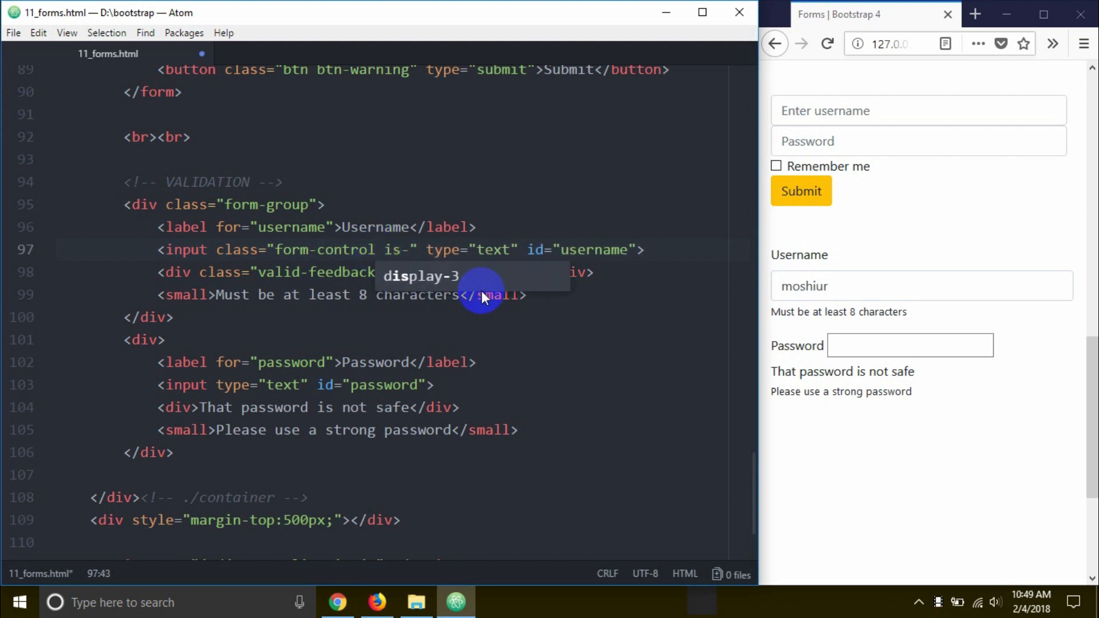
text(valid)
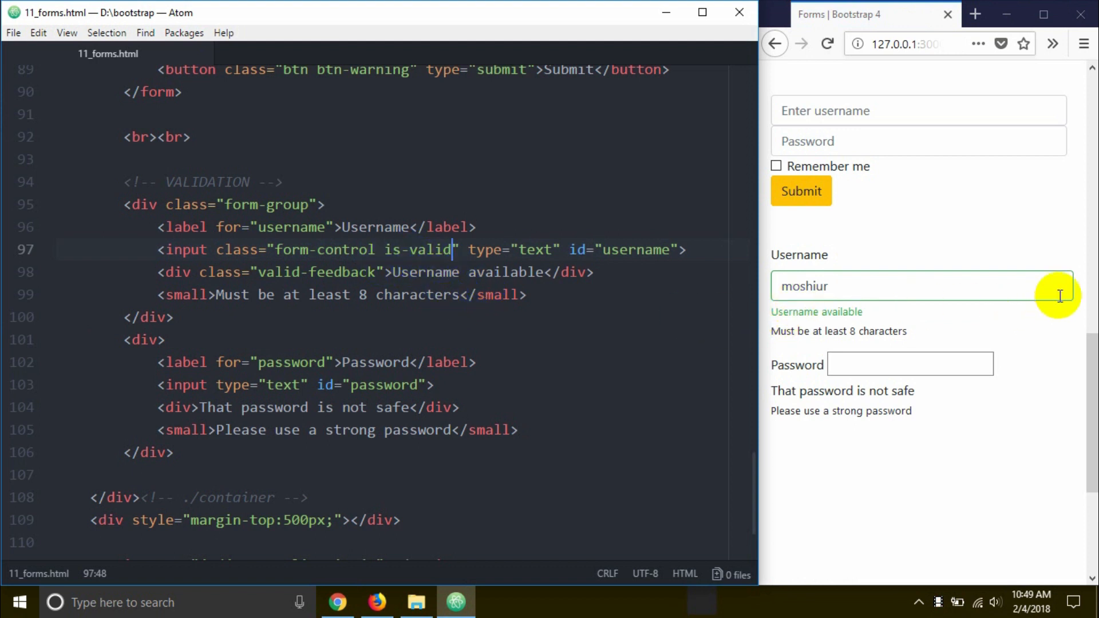
mouse_move(793, 327)
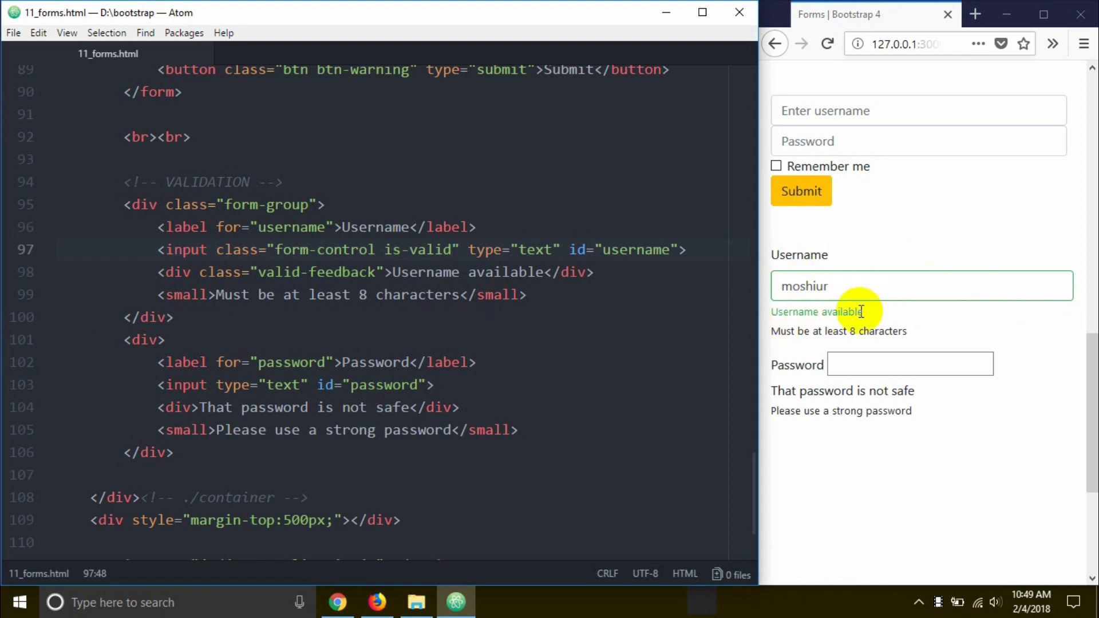
double_click(827, 312)
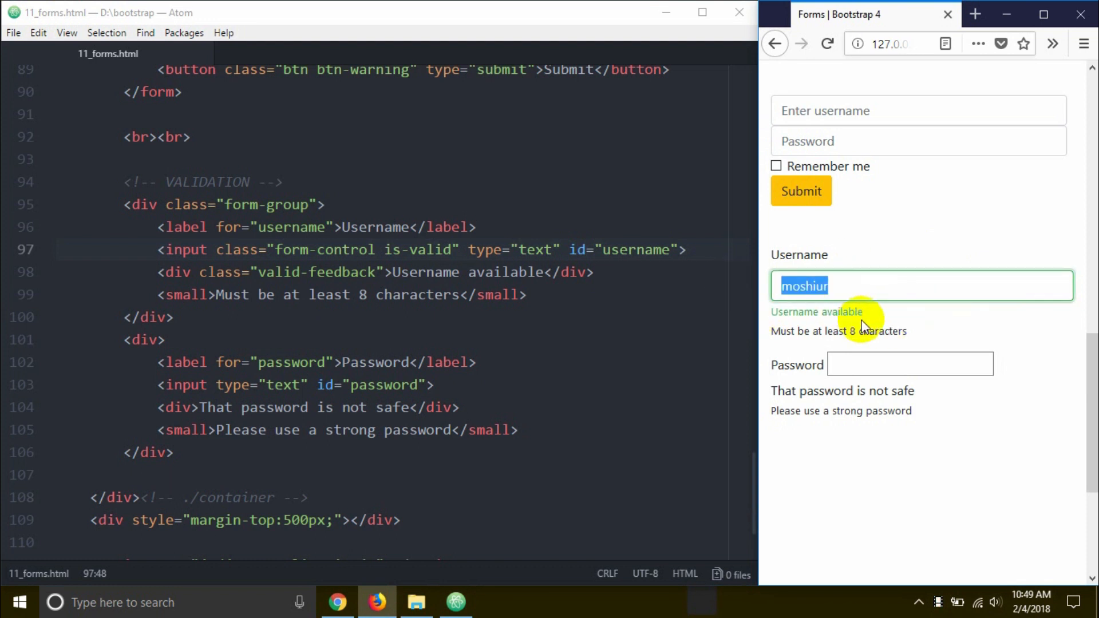
mouse_move(842, 339)
text( class=")
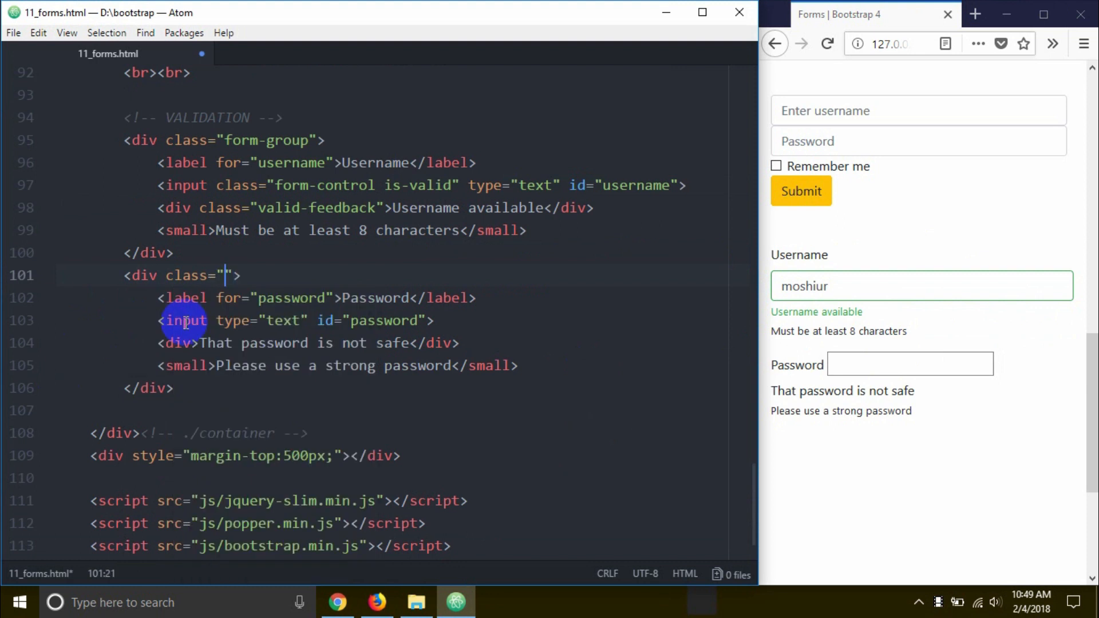
Add form-group to the password div, form-control to its input and invalid-feedback to the message div
text(form-group)
click(297, 320)
text( class=")
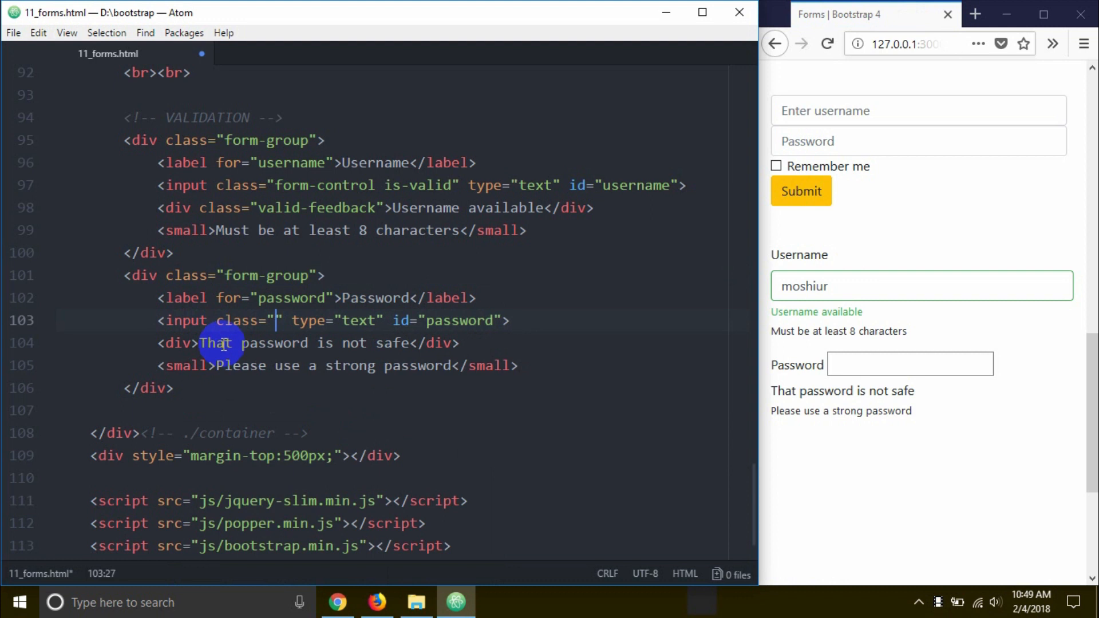
text(form)
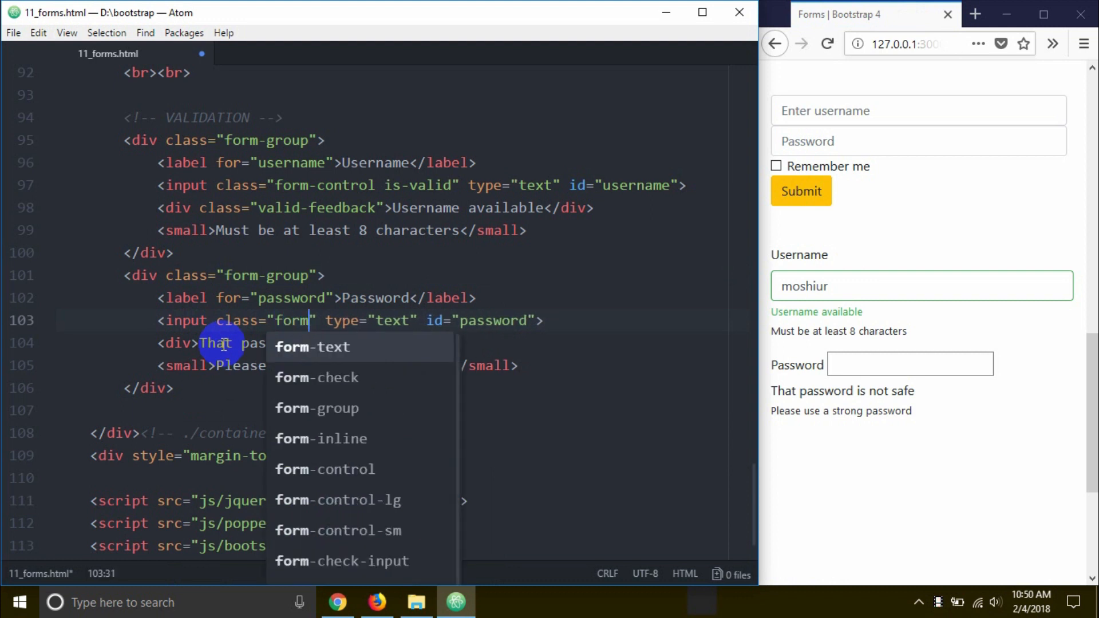
text(-control)
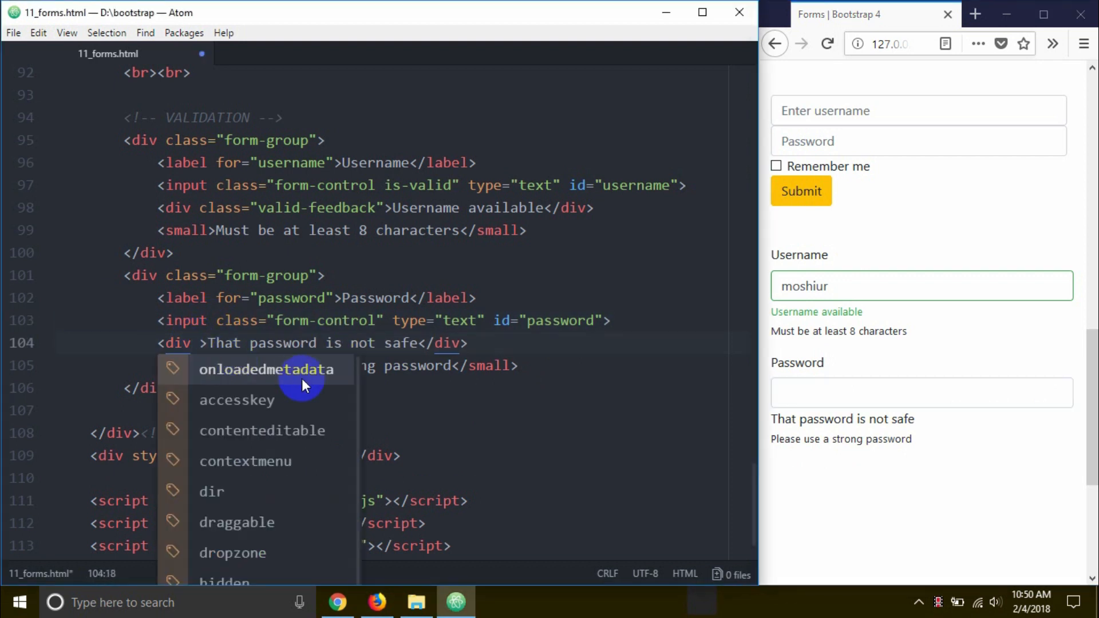
text(class=")
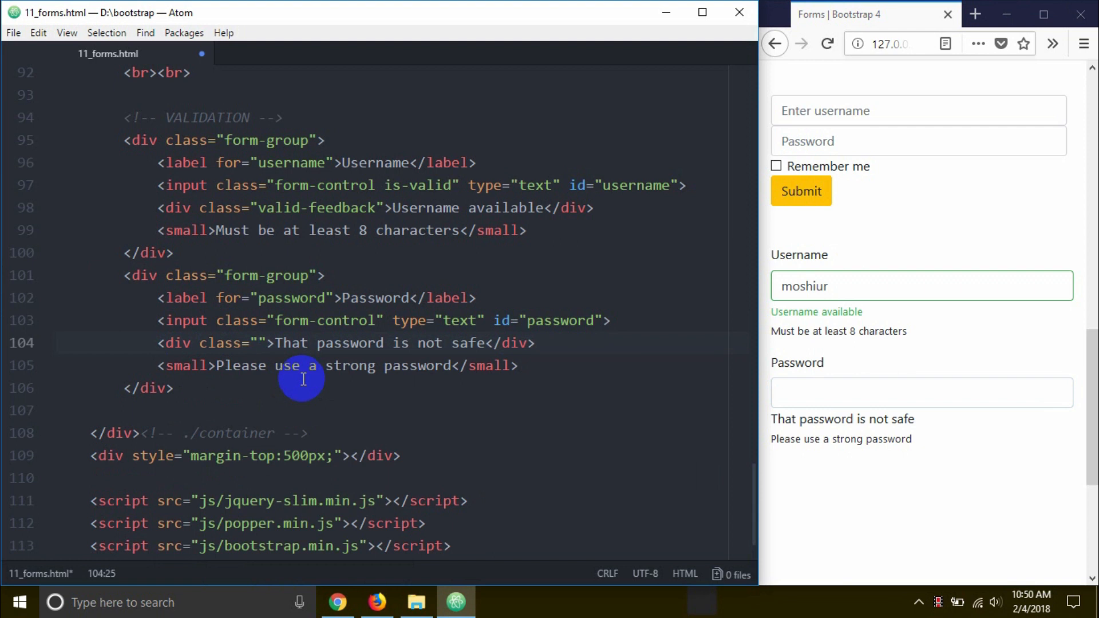
text(invalid-)
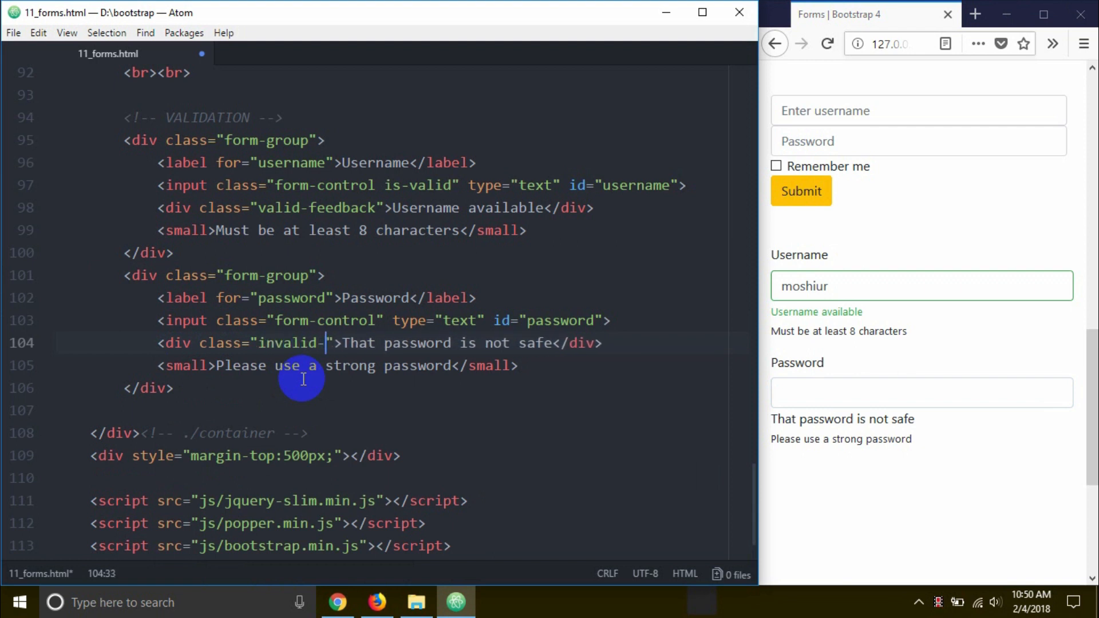
text(feedback)
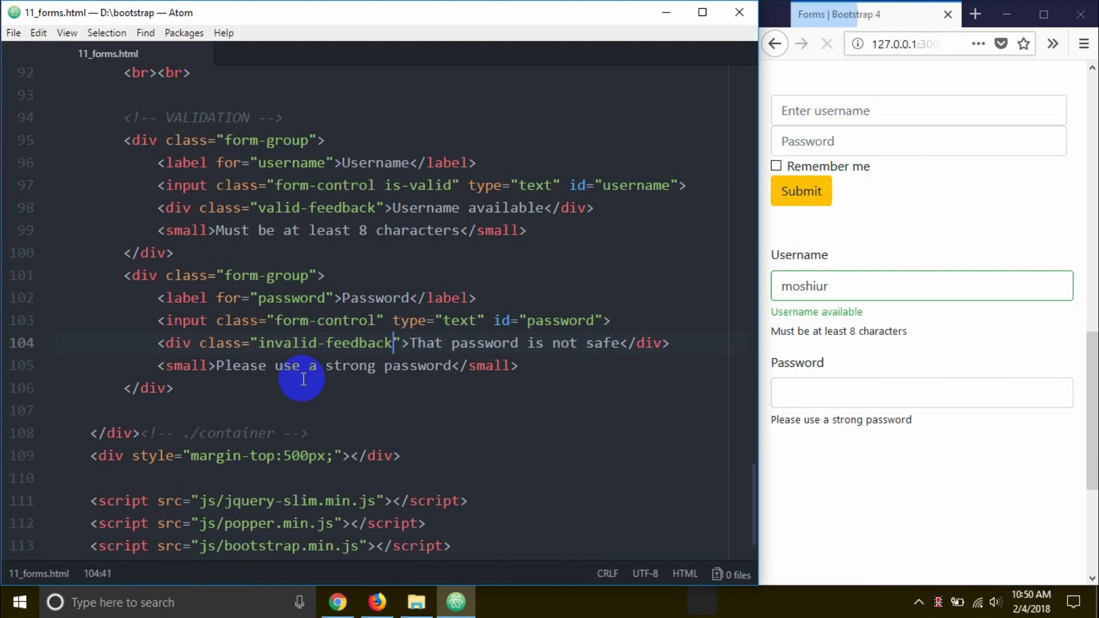
Mark the password input is-invalid so the preview shows the red 'That password is not safe' warning
click(827, 43)
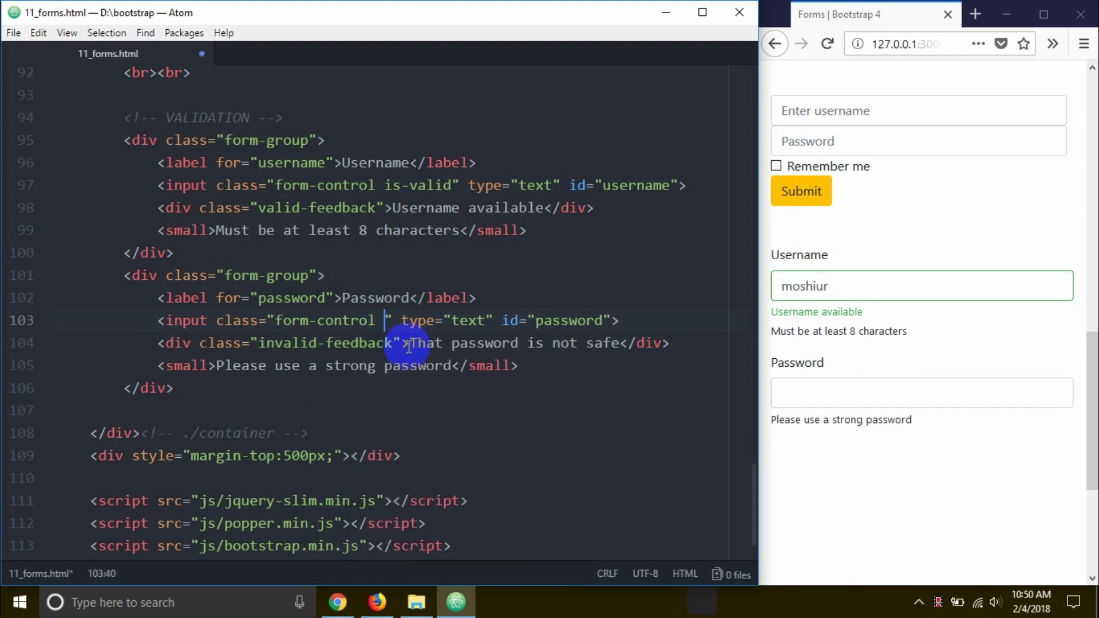
text(is)
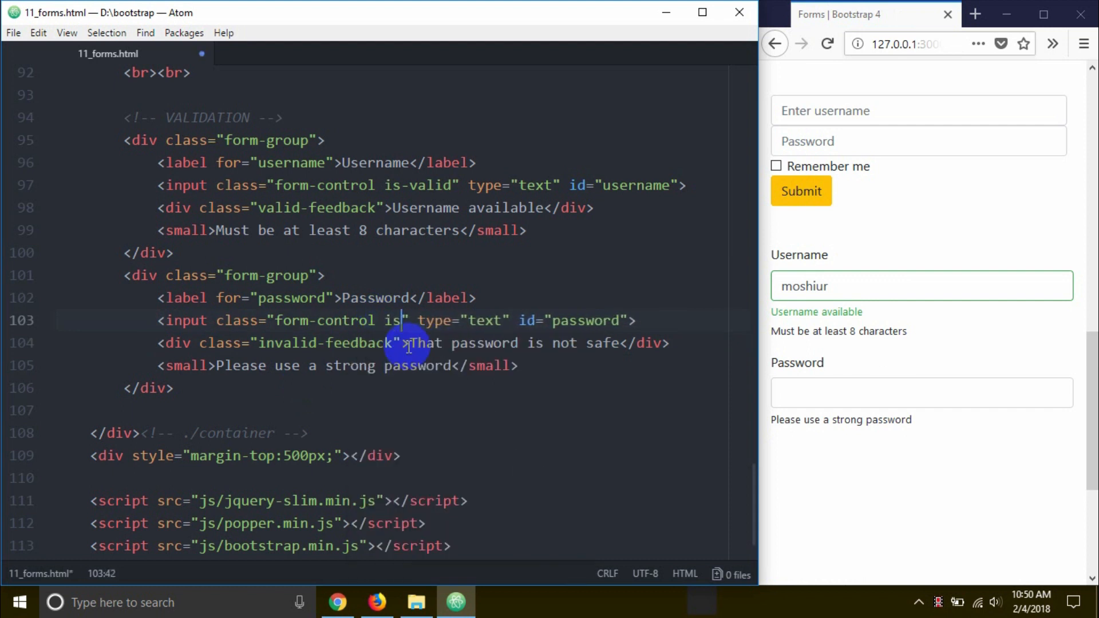
text(-invali)
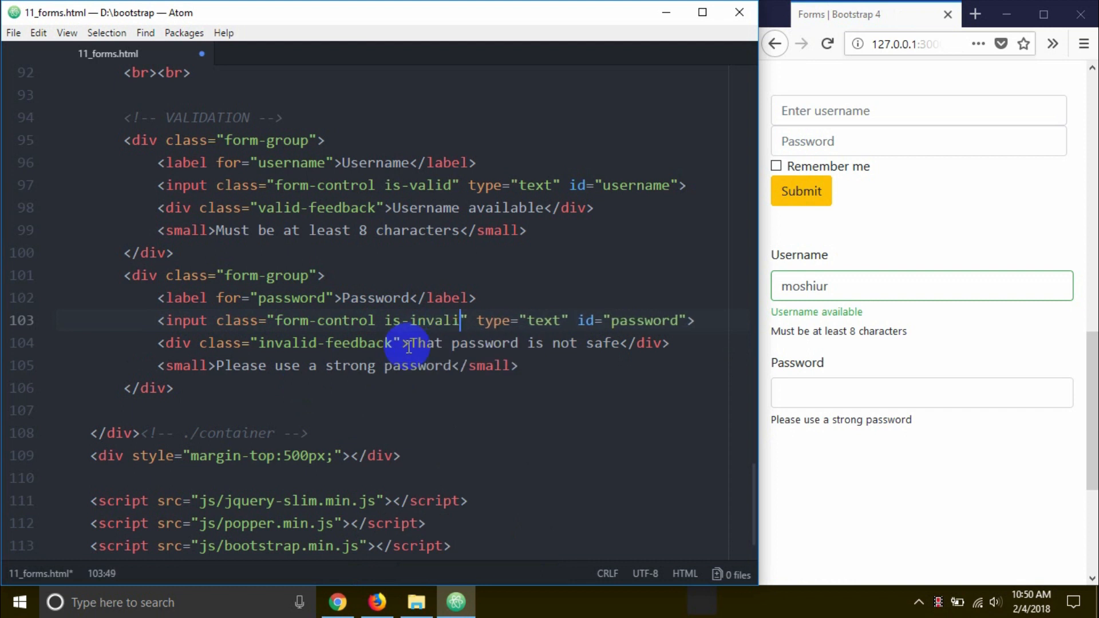
text(d)
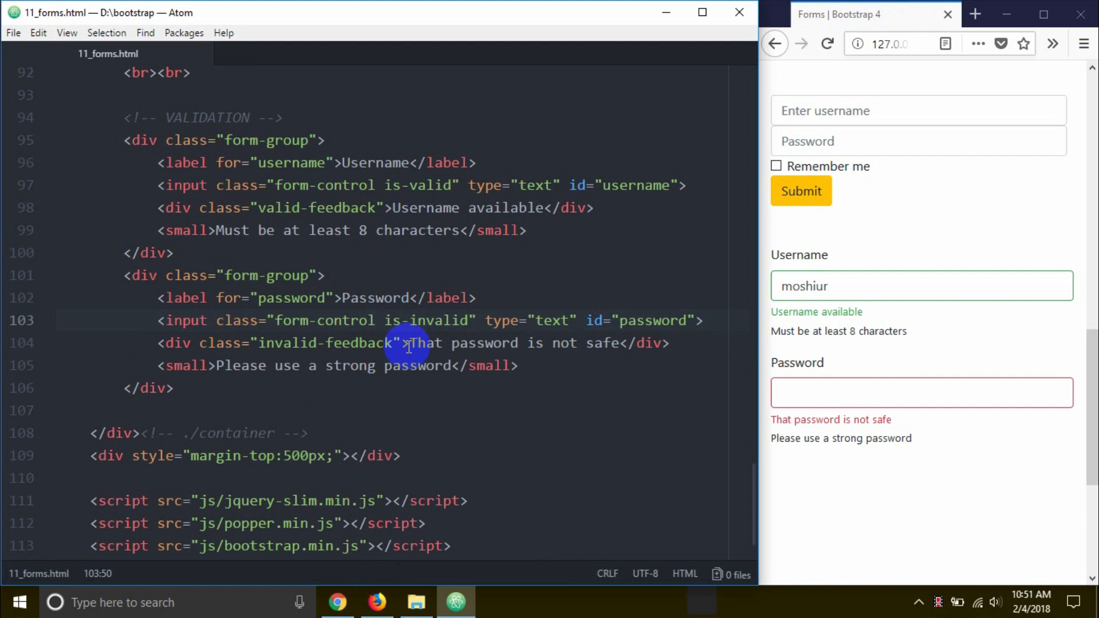
click(468, 321)
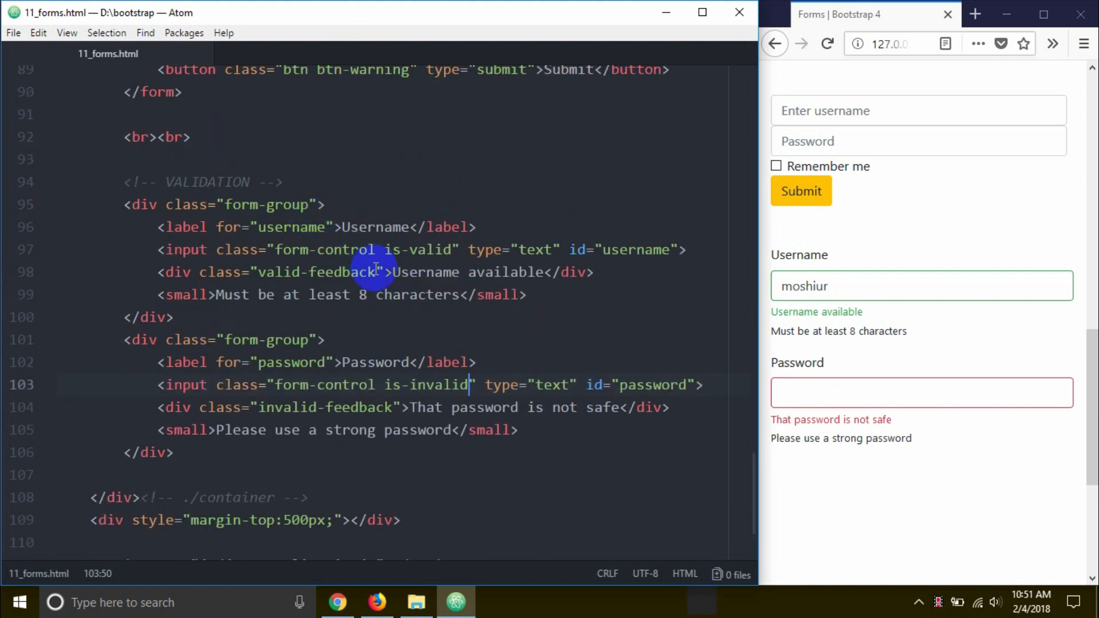
mouse_move(965, 311)
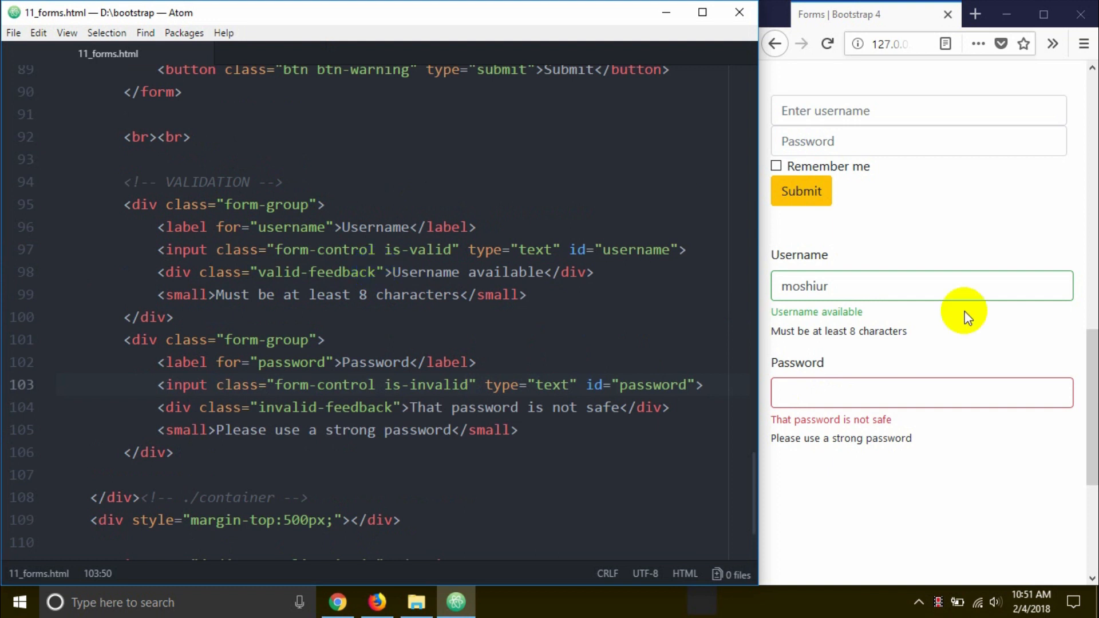